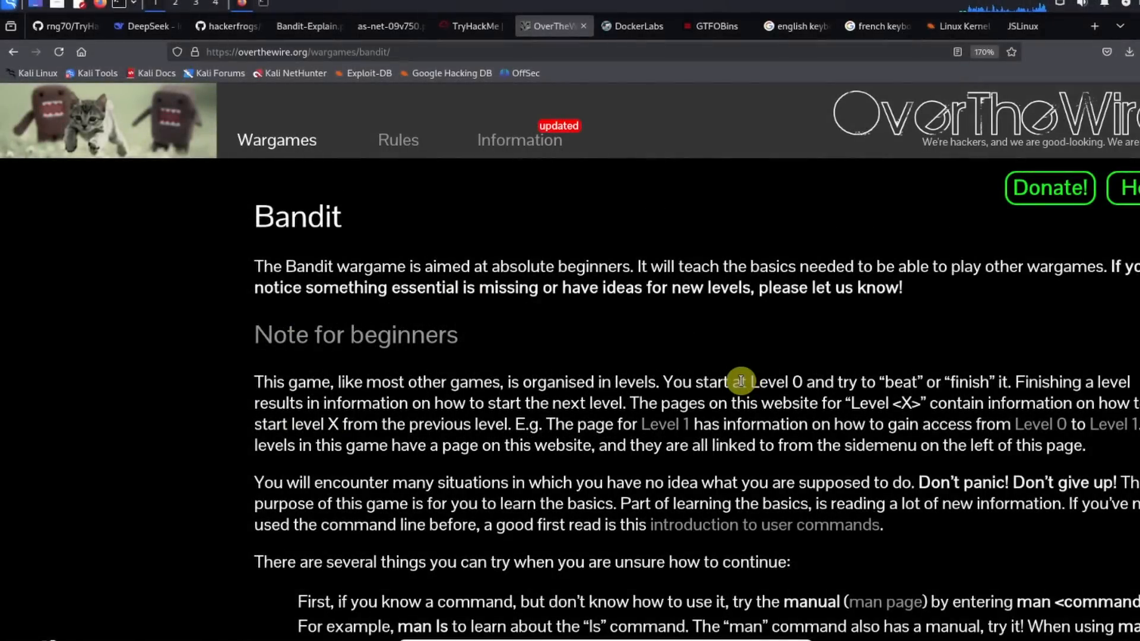
mouse_move(305, 364)
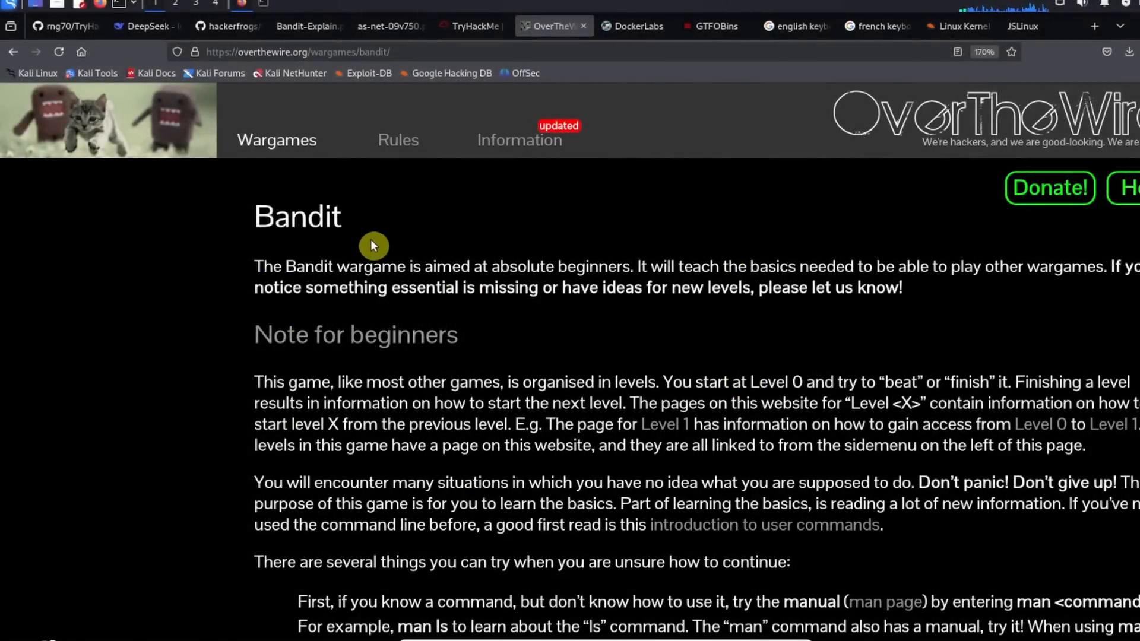
mouse_move(615, 372)
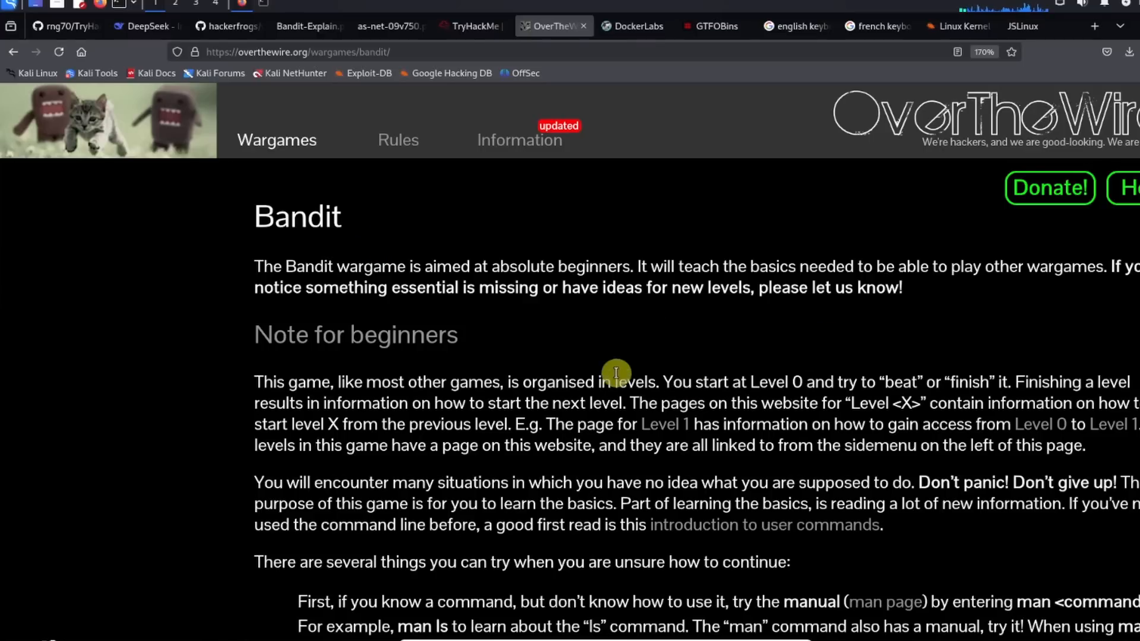
mouse_move(1050, 164)
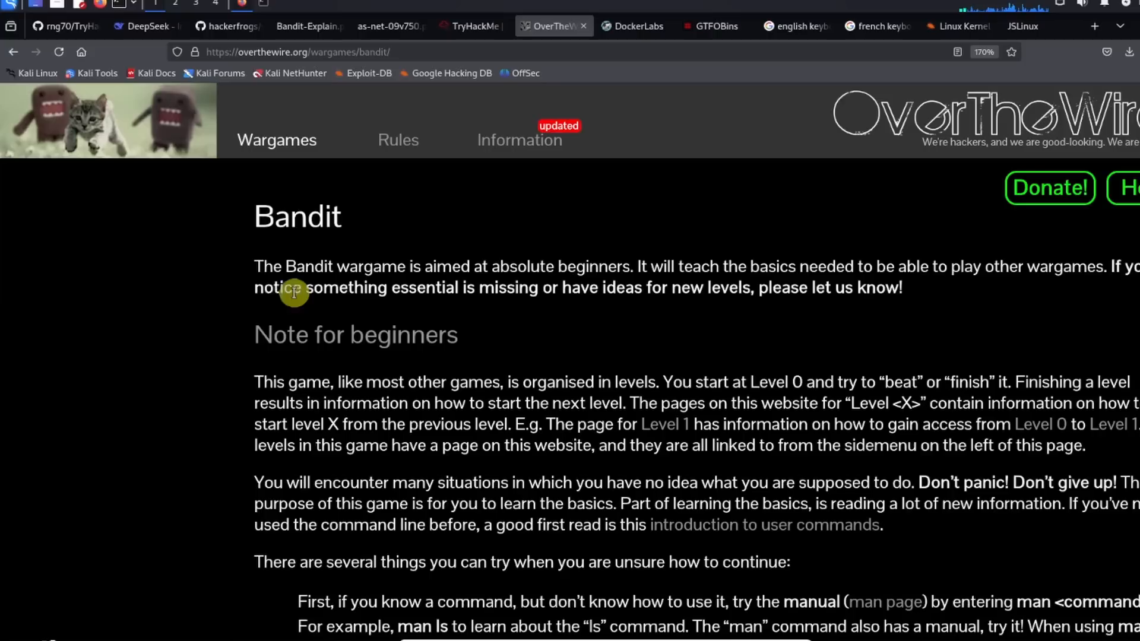
mouse_move(483, 283)
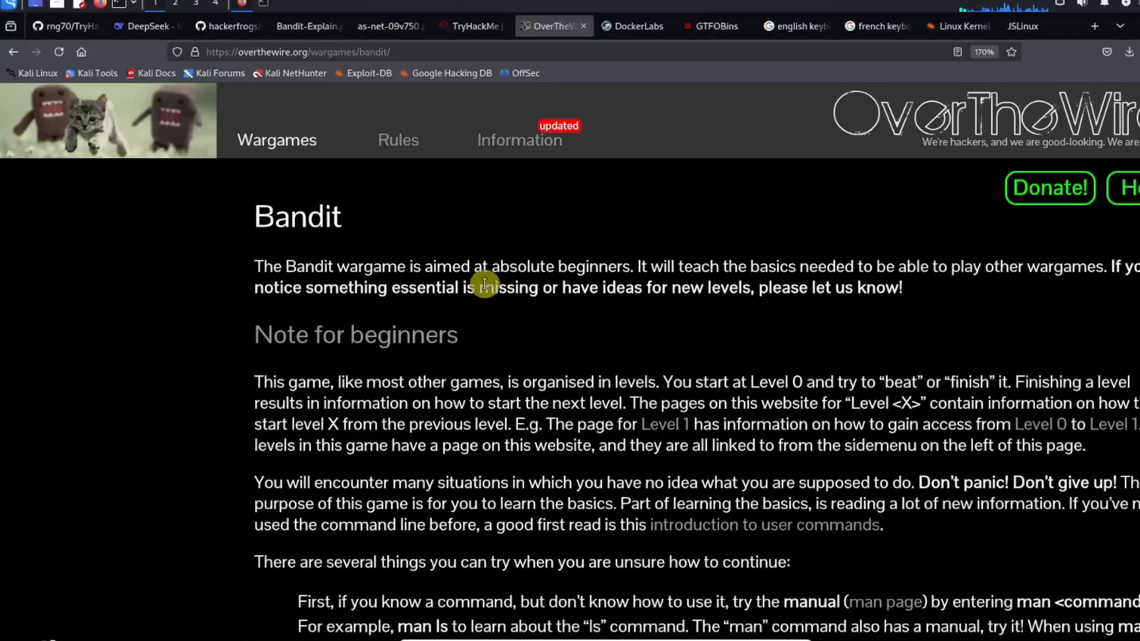
mouse_move(222, 371)
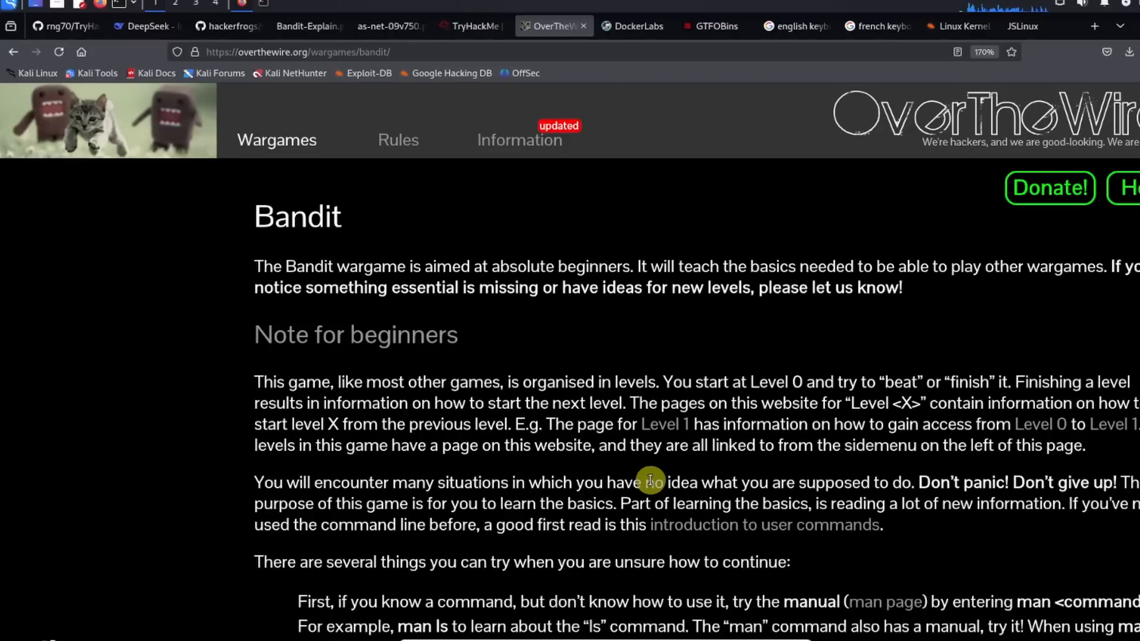
mouse_move(622, 494)
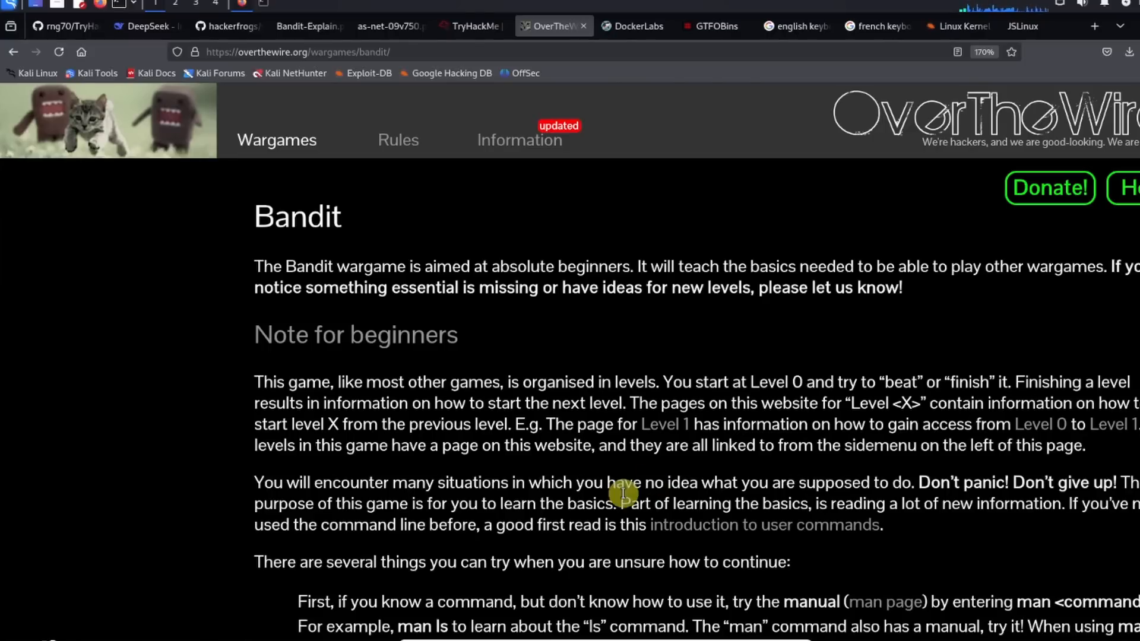
mouse_move(276, 268)
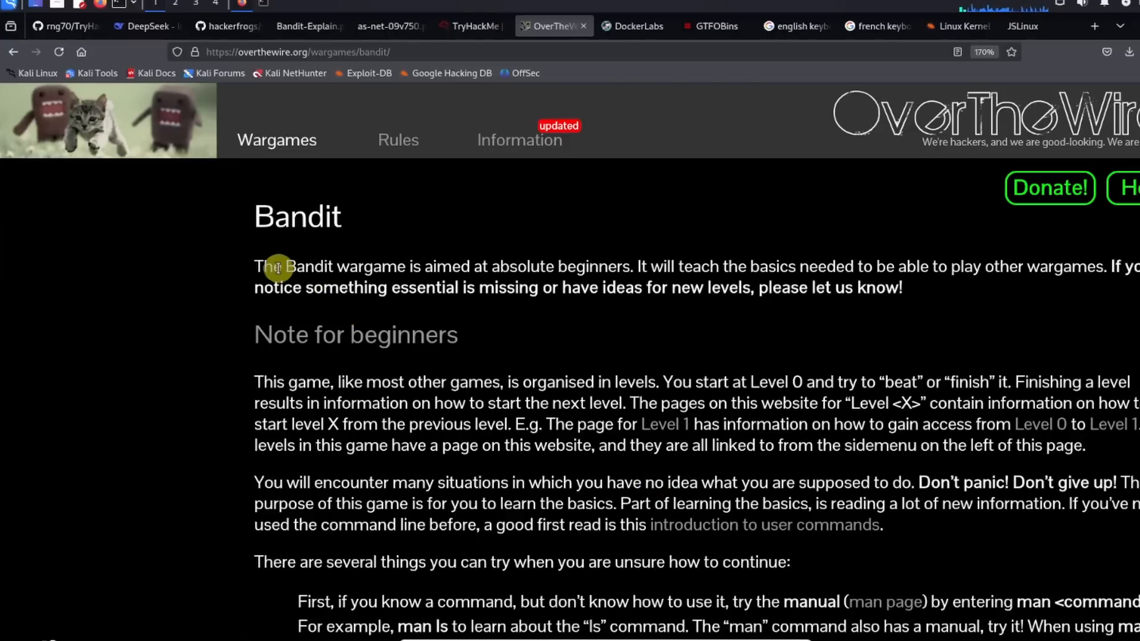
mouse_move(356, 246)
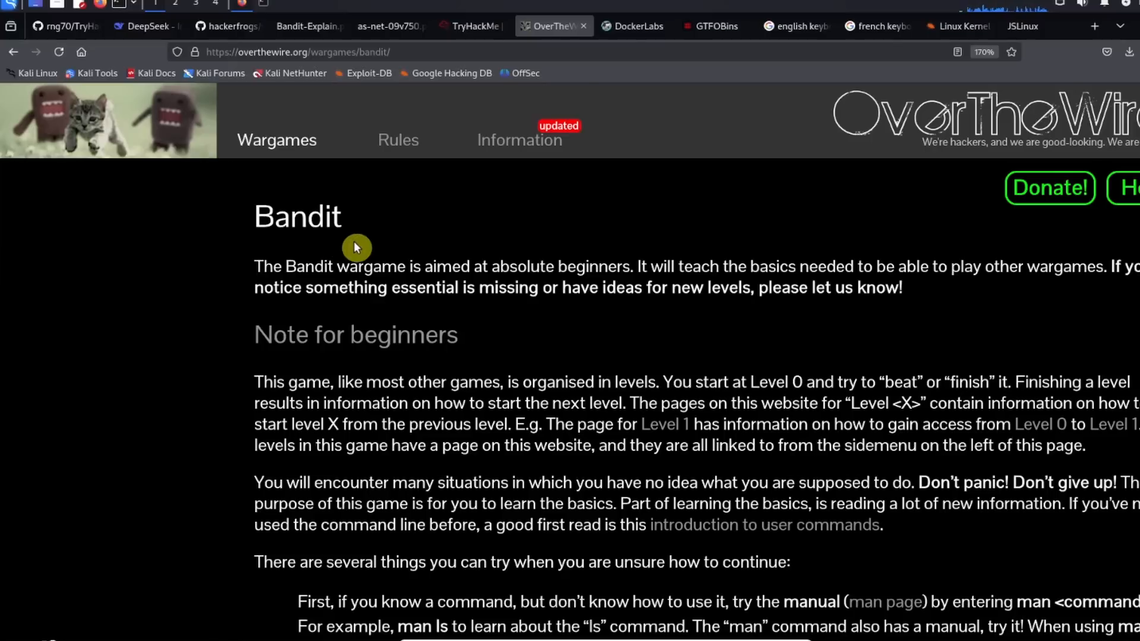
mouse_move(246, 286)
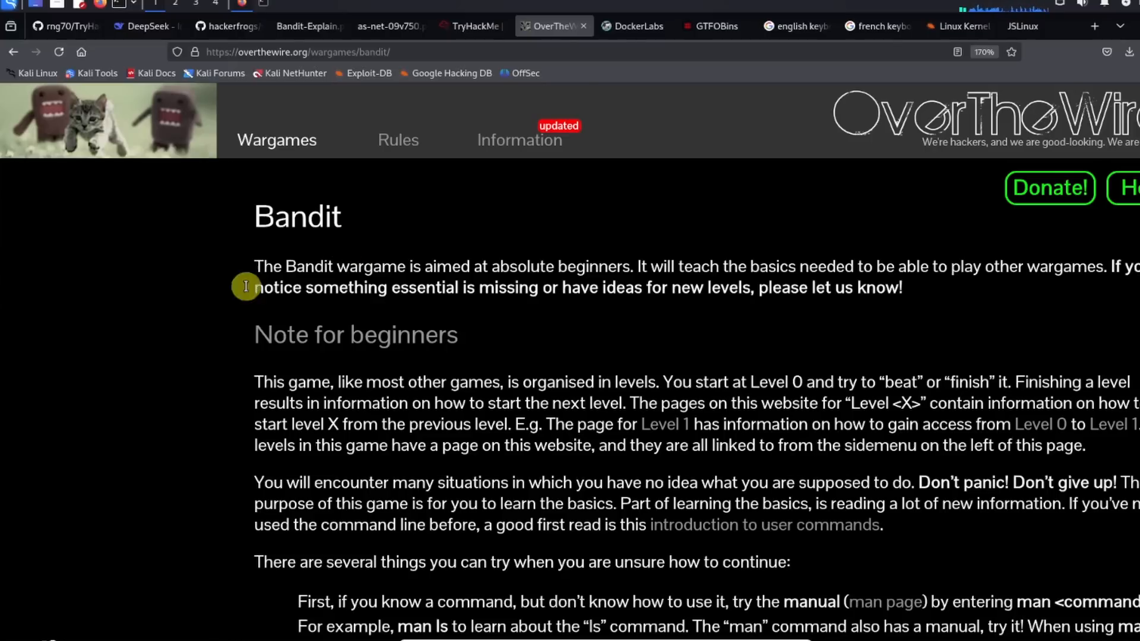
mouse_move(336, 444)
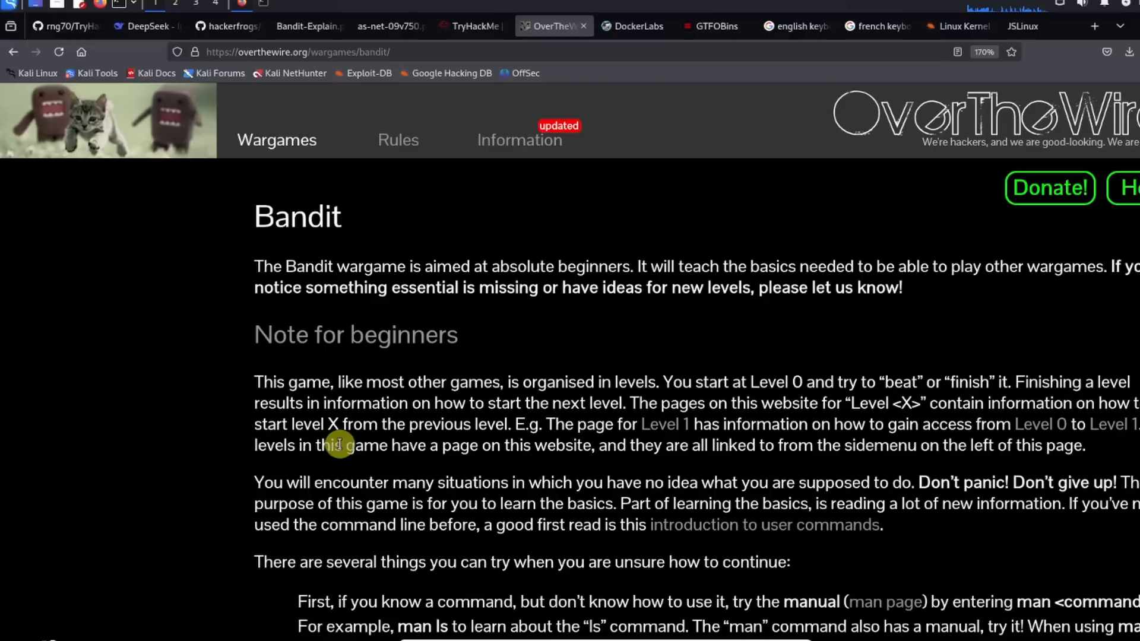
mouse_move(376, 375)
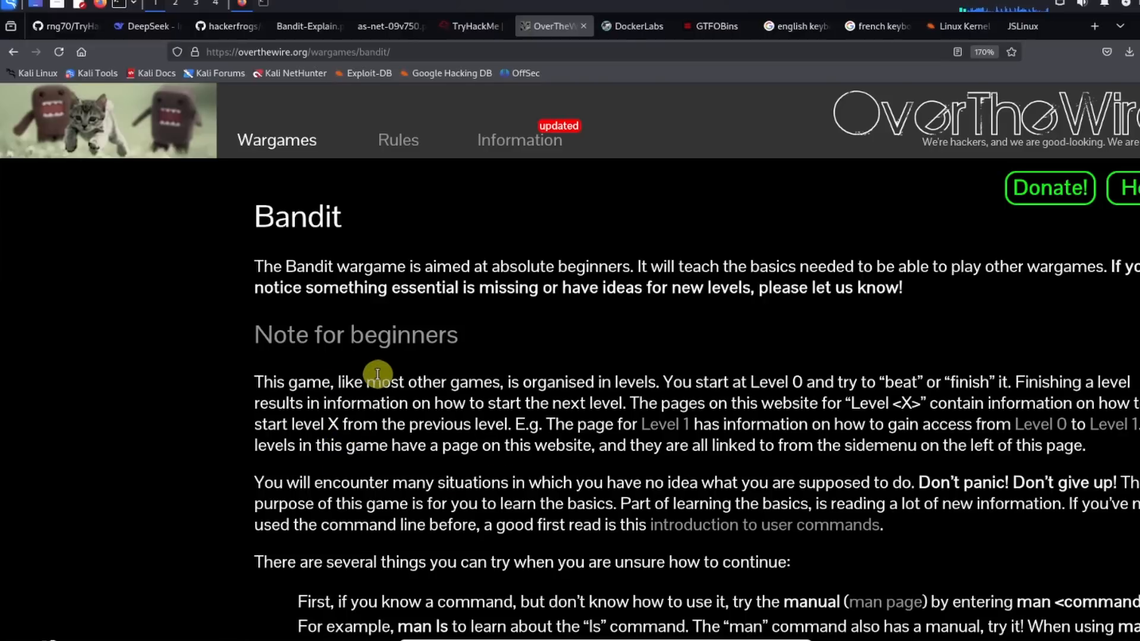
mouse_move(377, 409)
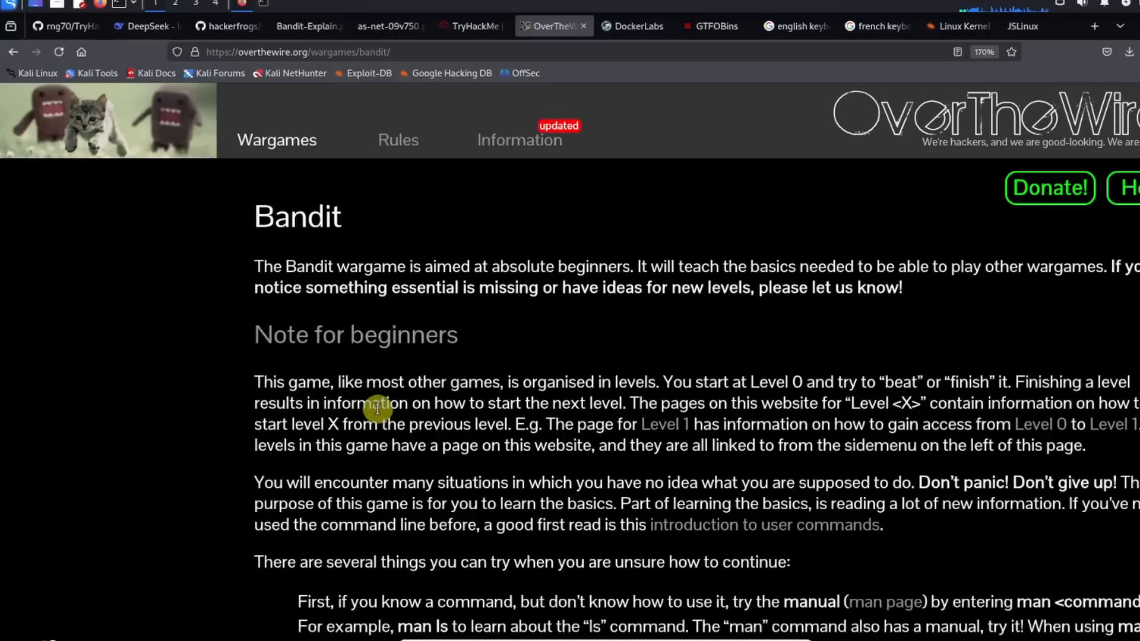
mouse_move(385, 430)
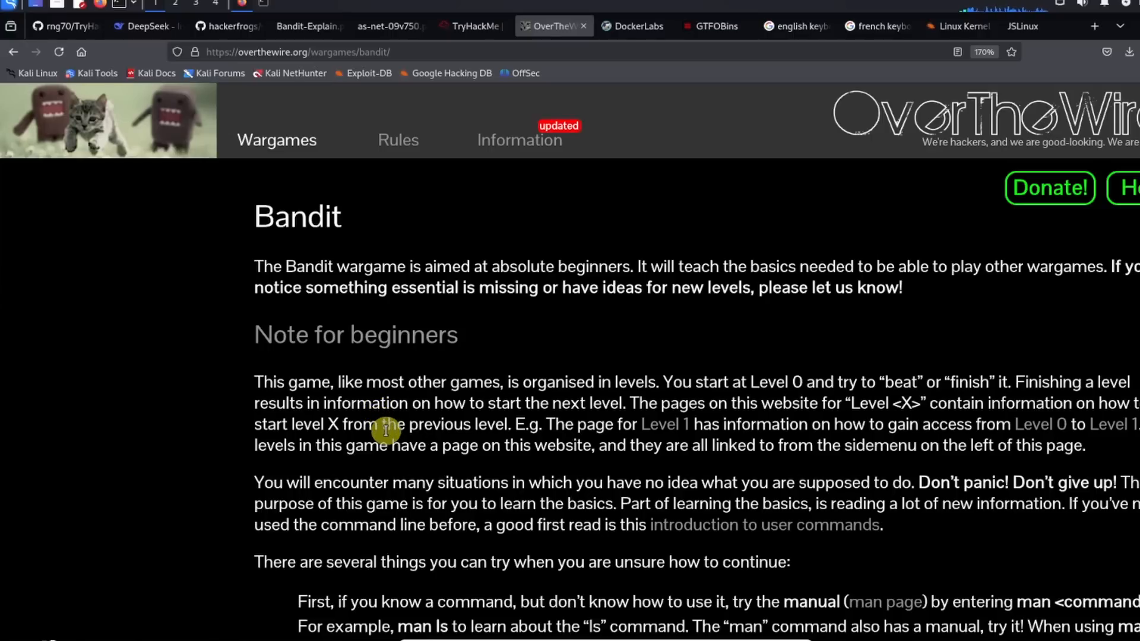
mouse_move(422, 443)
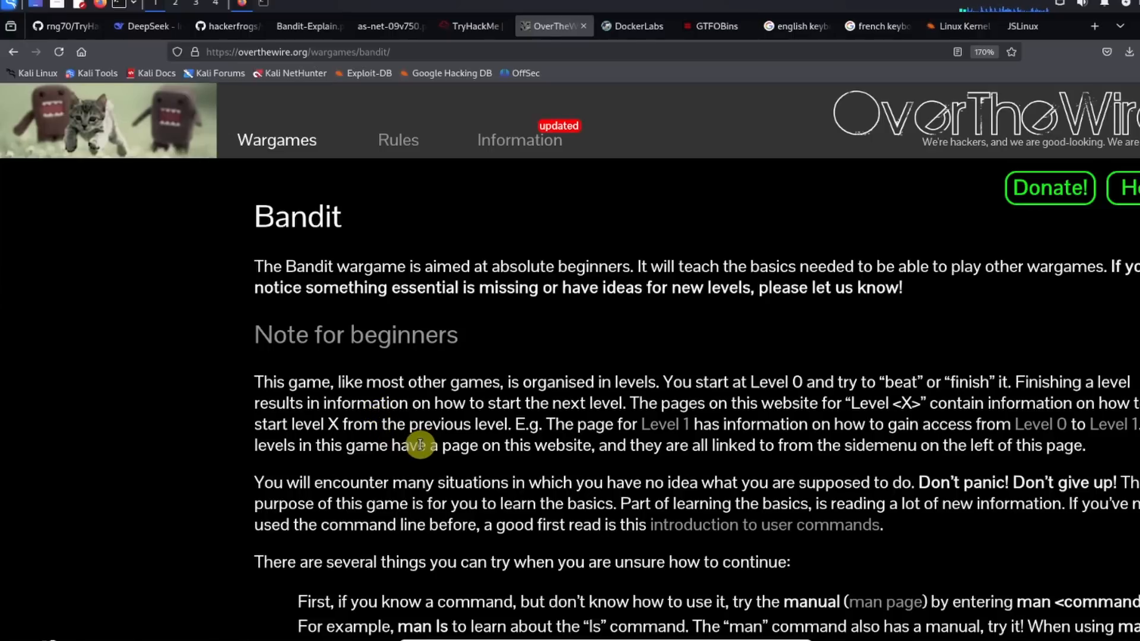
Show the Bandit-Explain.pdf slide 'Bandit 0 – Accessing the Server'
scroll("down", 3)
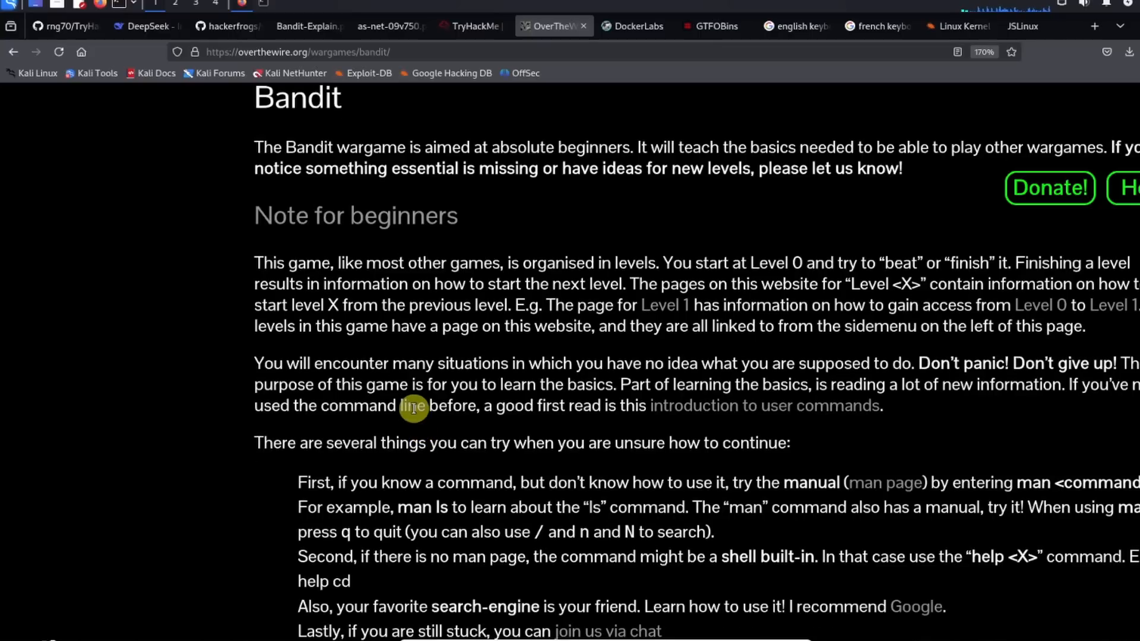
scroll("up", 3)
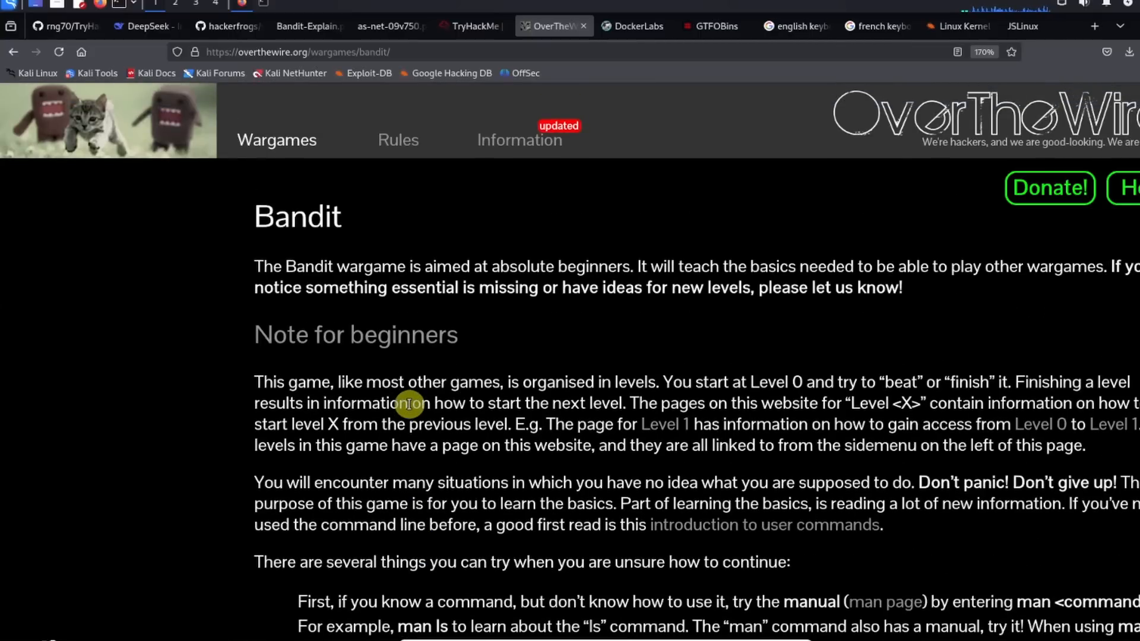
scroll("down", 3)
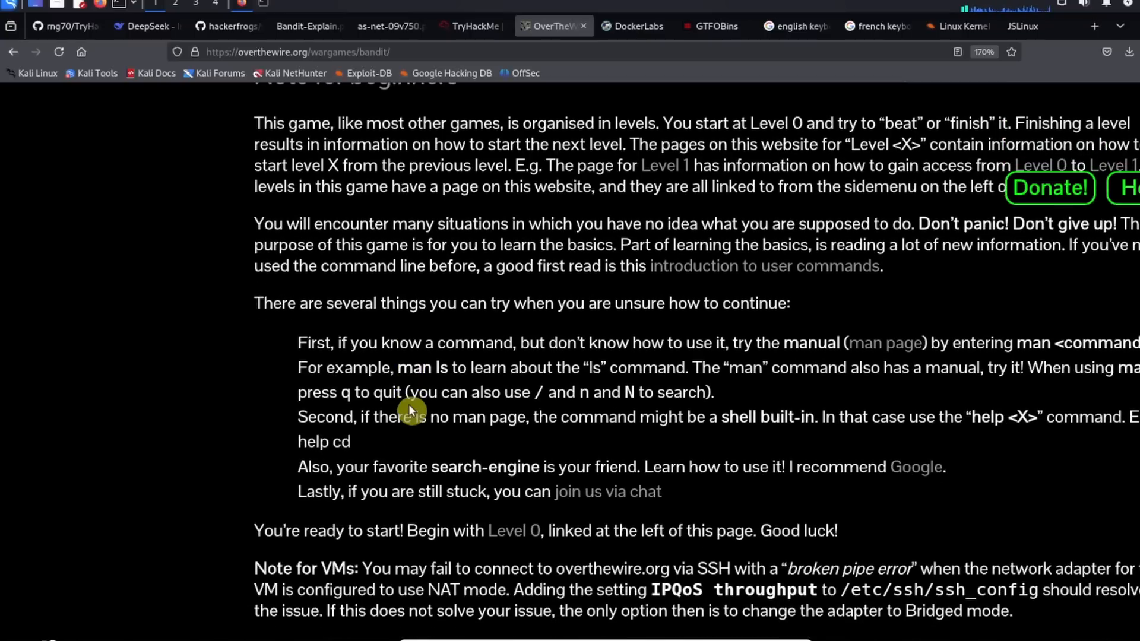
scroll("up", 3)
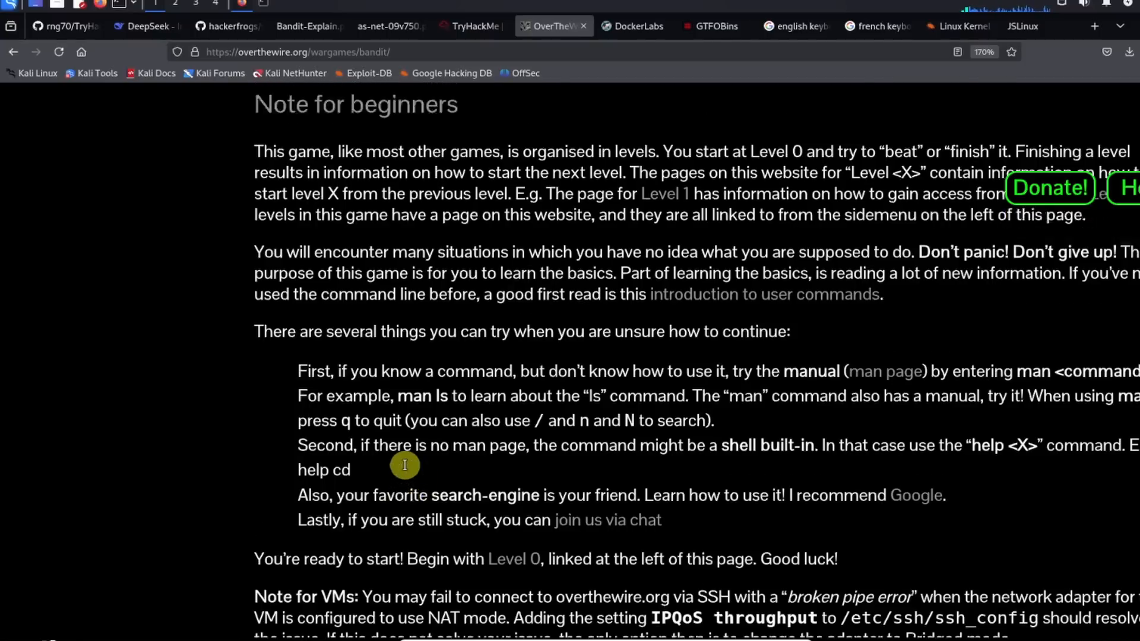
scroll("up", 3)
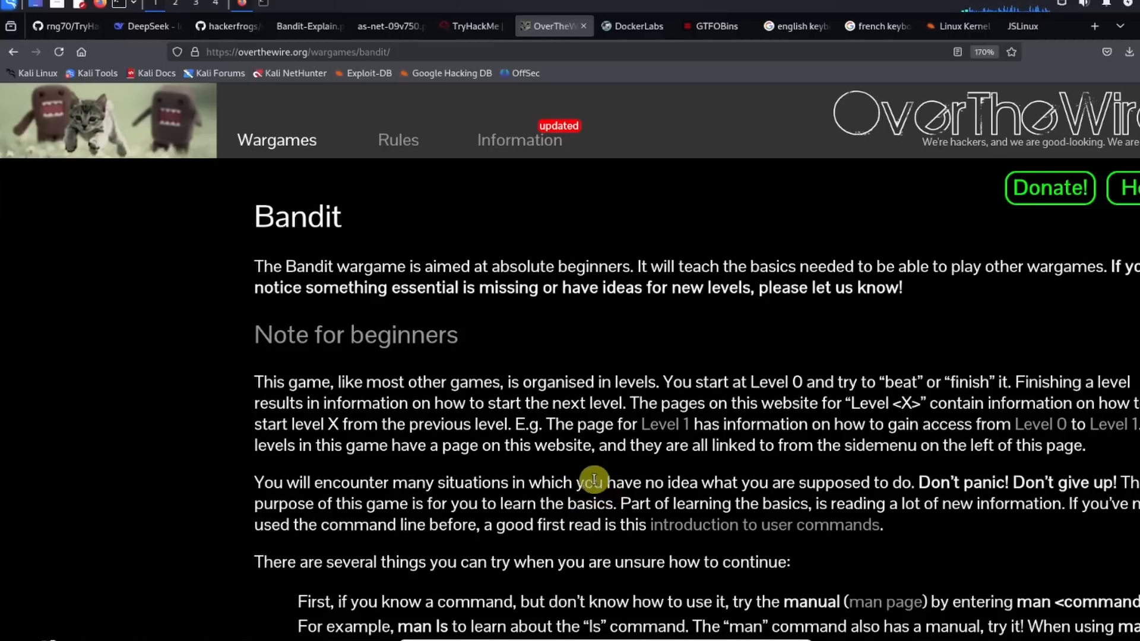
mouse_move(777, 445)
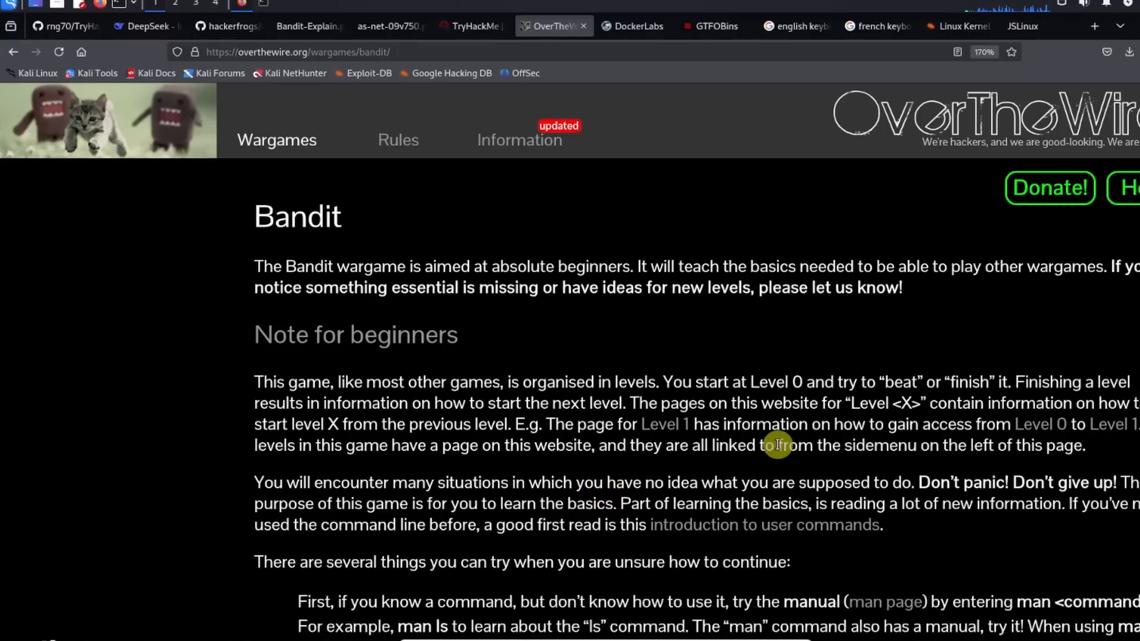
mouse_move(773, 451)
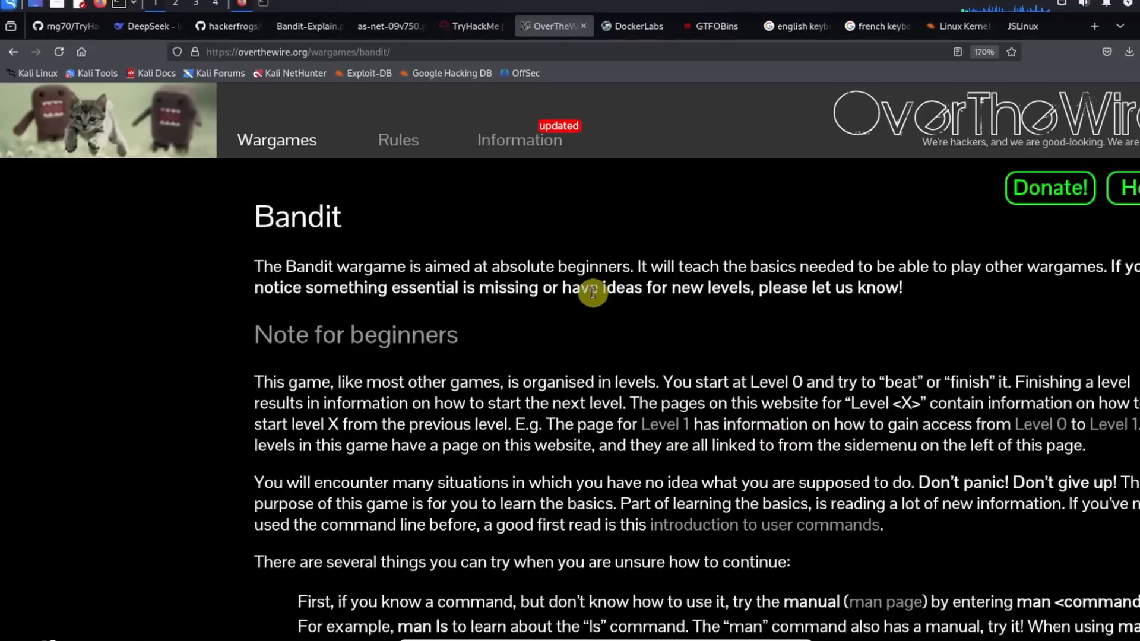
mouse_move(297, 93)
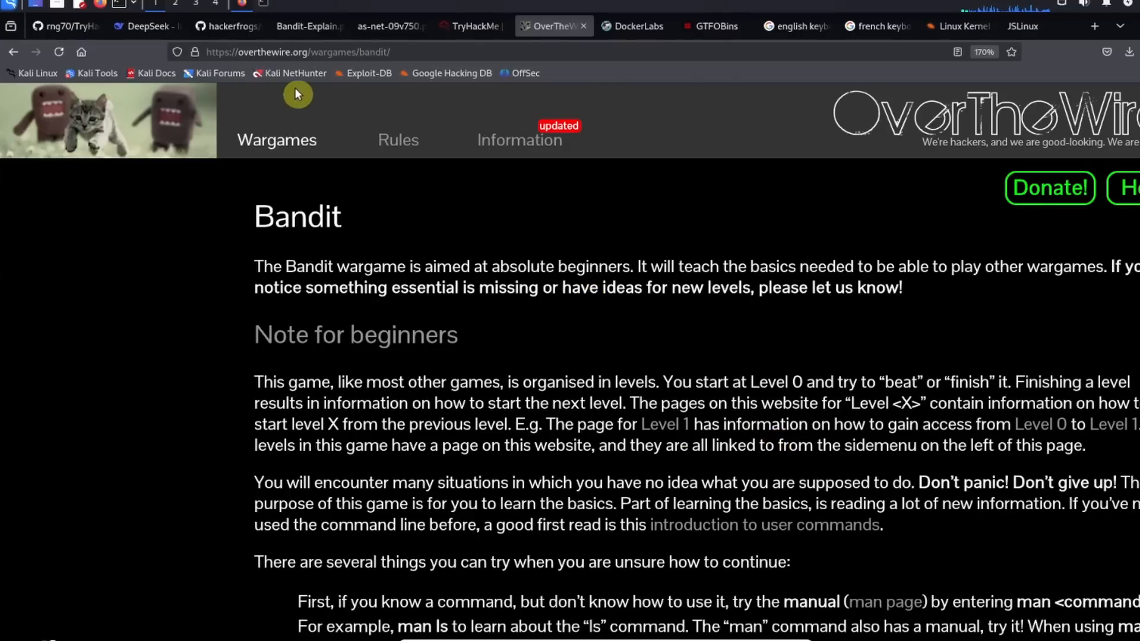
left_click(304, 26)
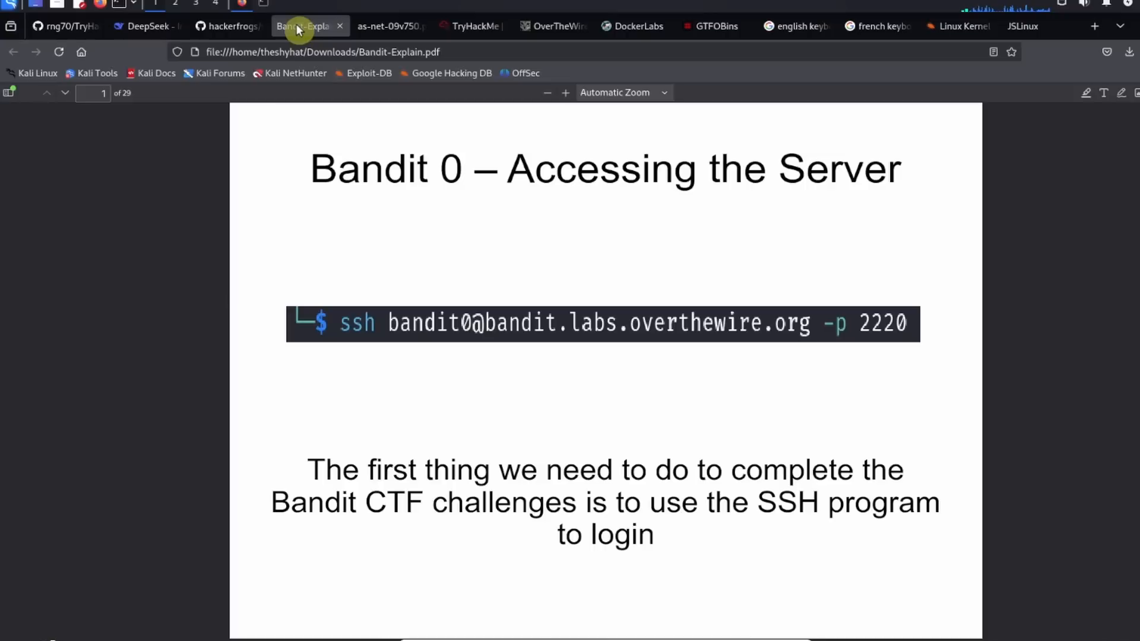
mouse_move(202, 360)
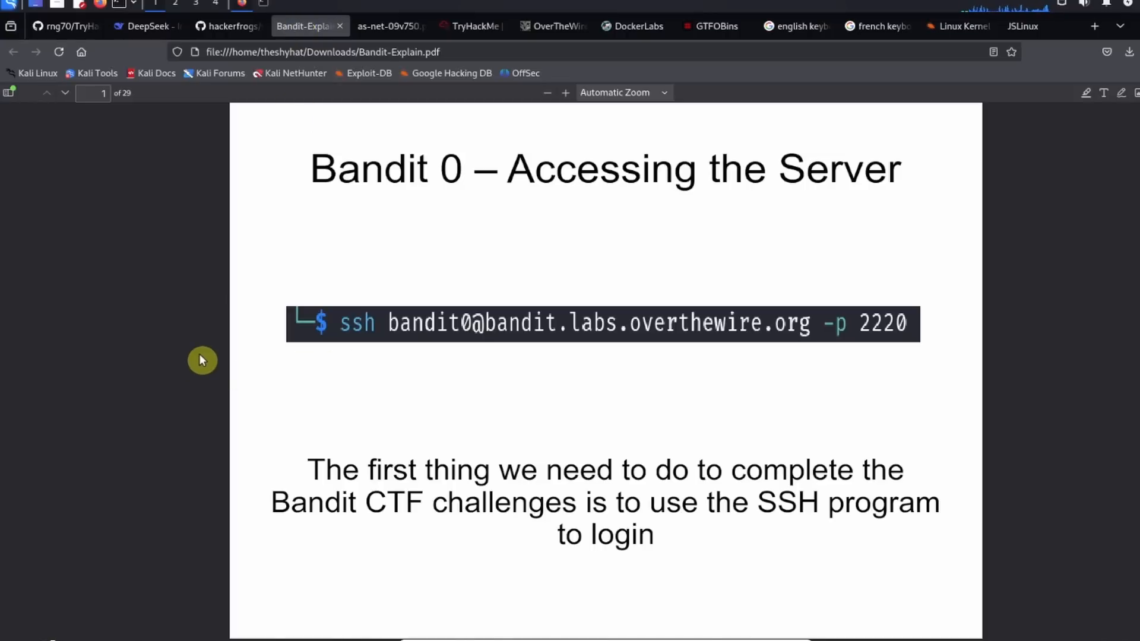
mouse_move(352, 214)
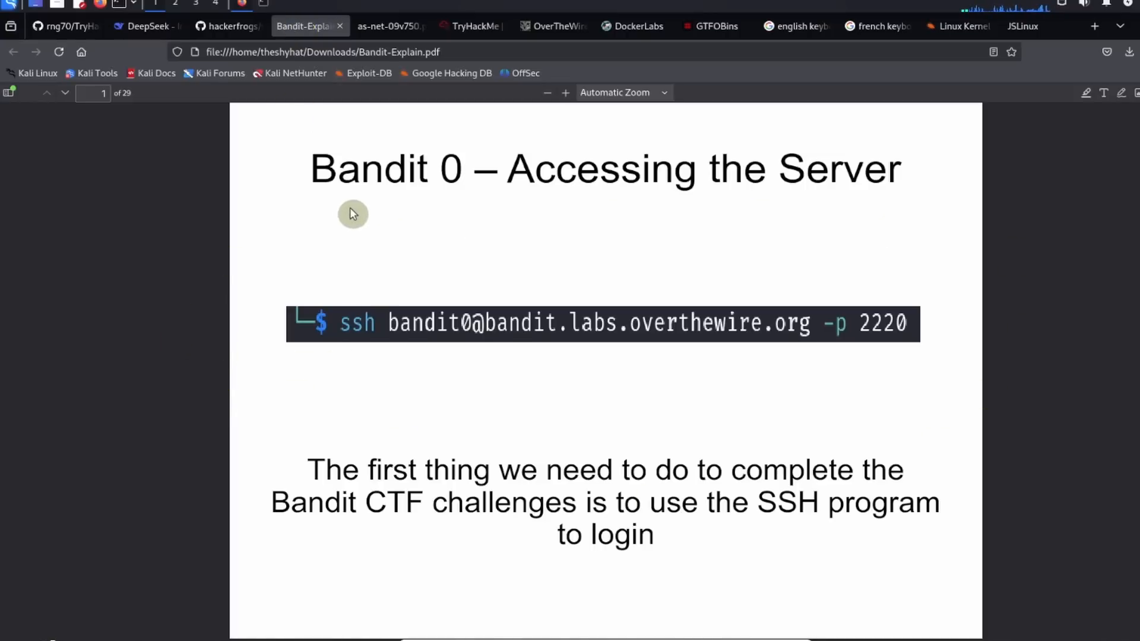
mouse_move(605, 204)
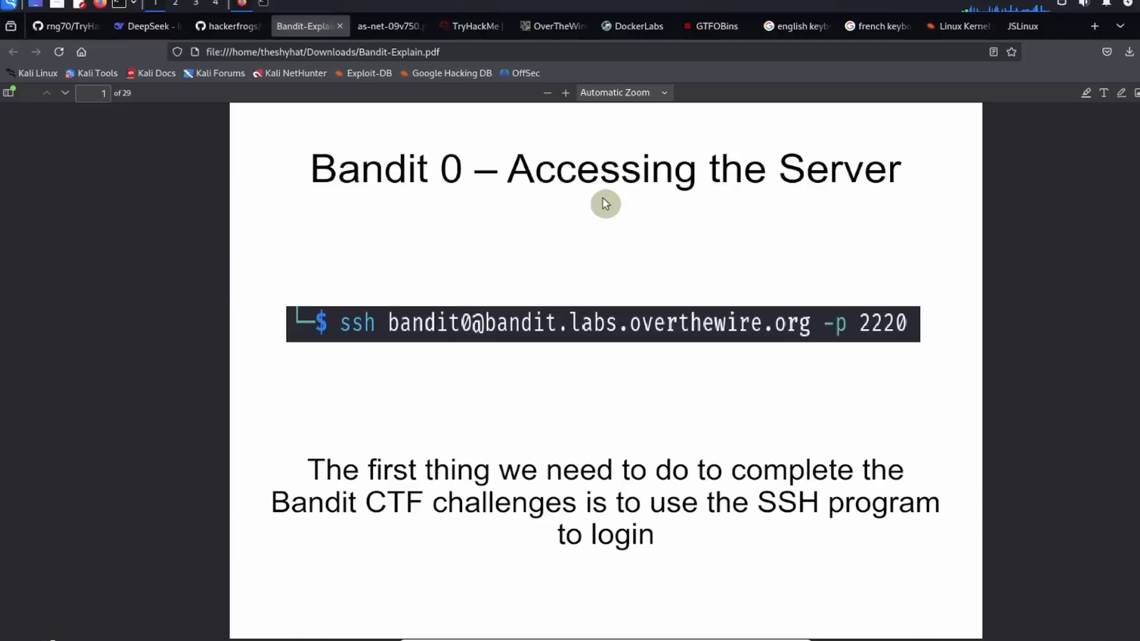
mouse_move(485, 227)
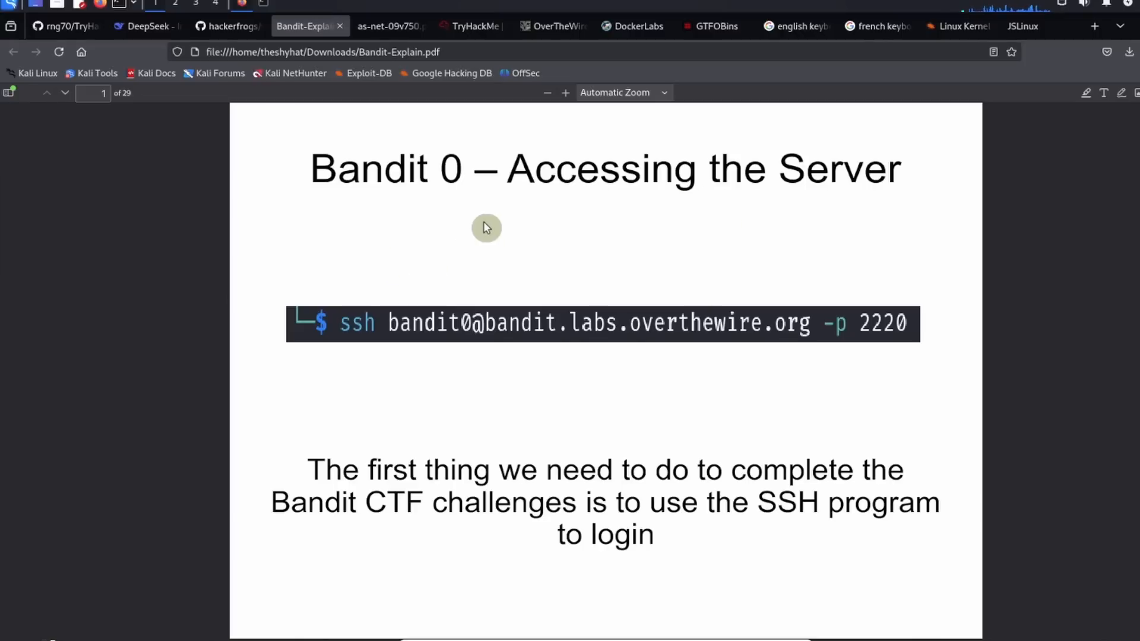
mouse_move(367, 378)
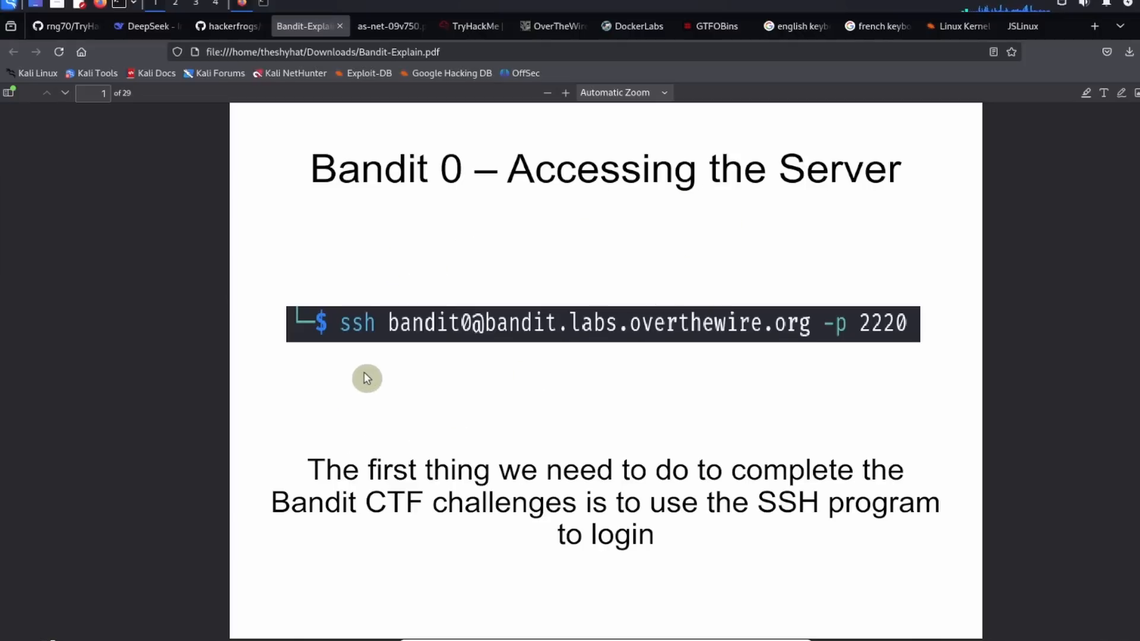
mouse_move(294, 497)
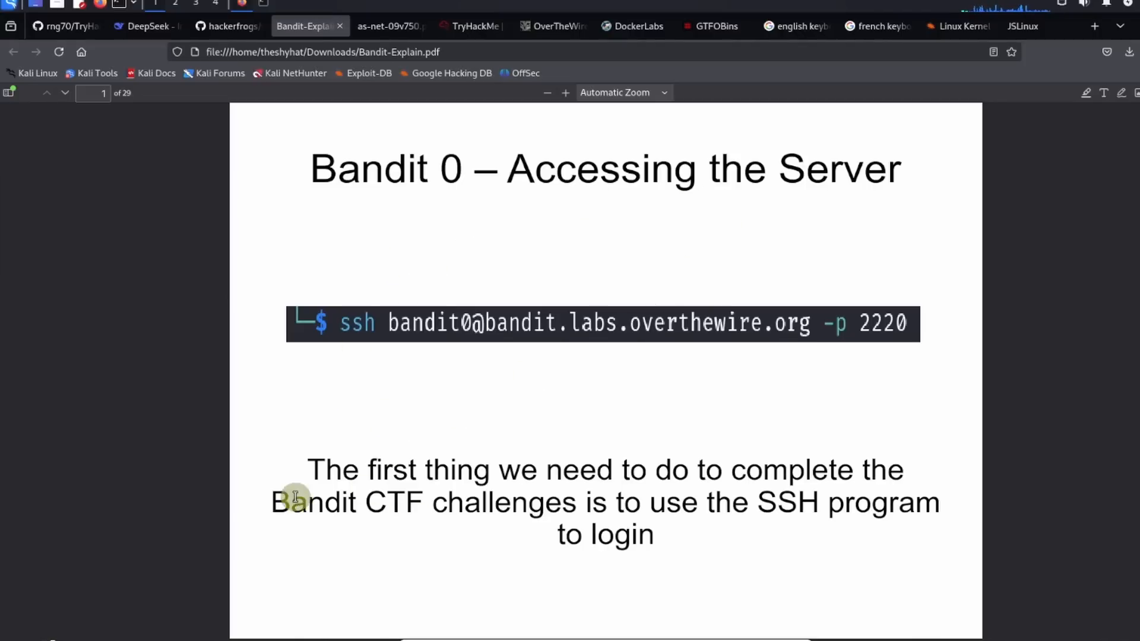
mouse_move(753, 487)
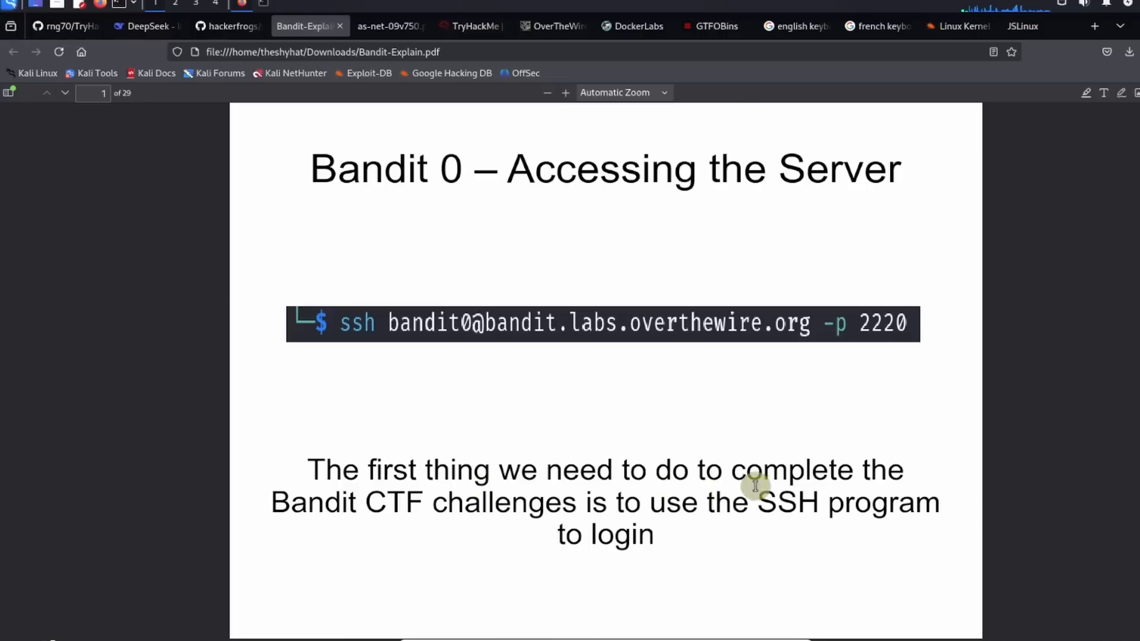
mouse_move(698, 530)
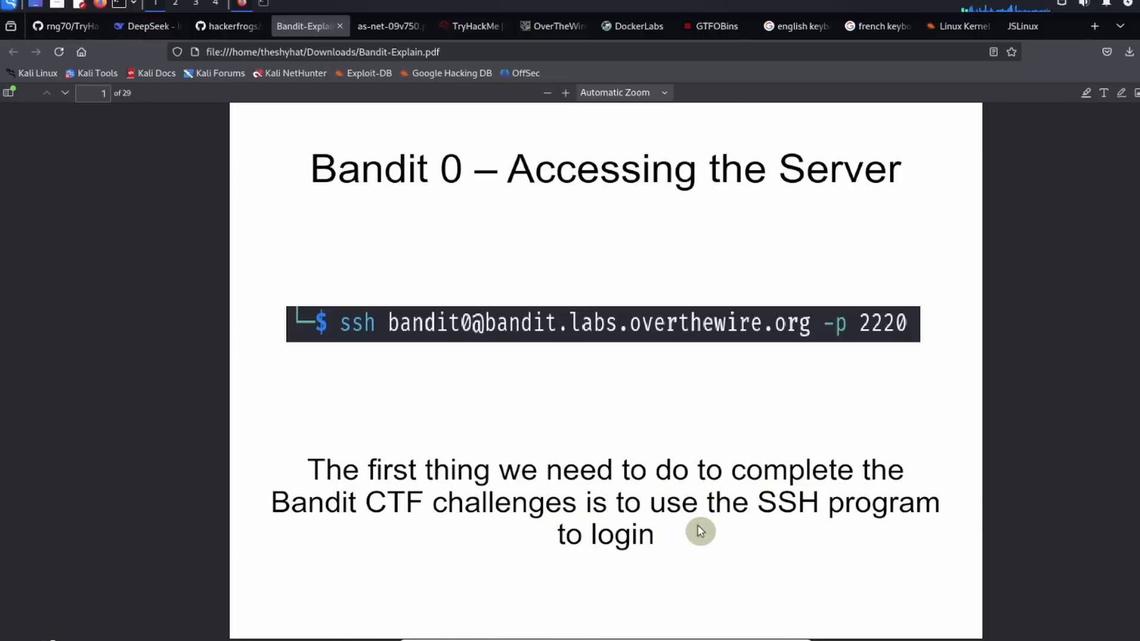
mouse_move(368, 457)
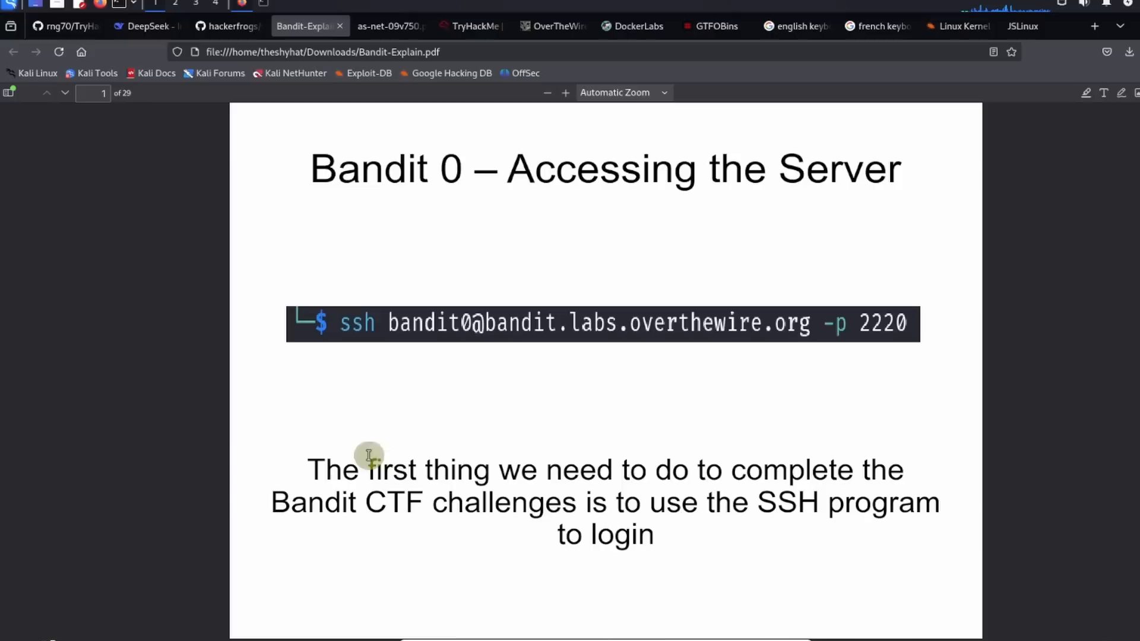
mouse_move(649, 457)
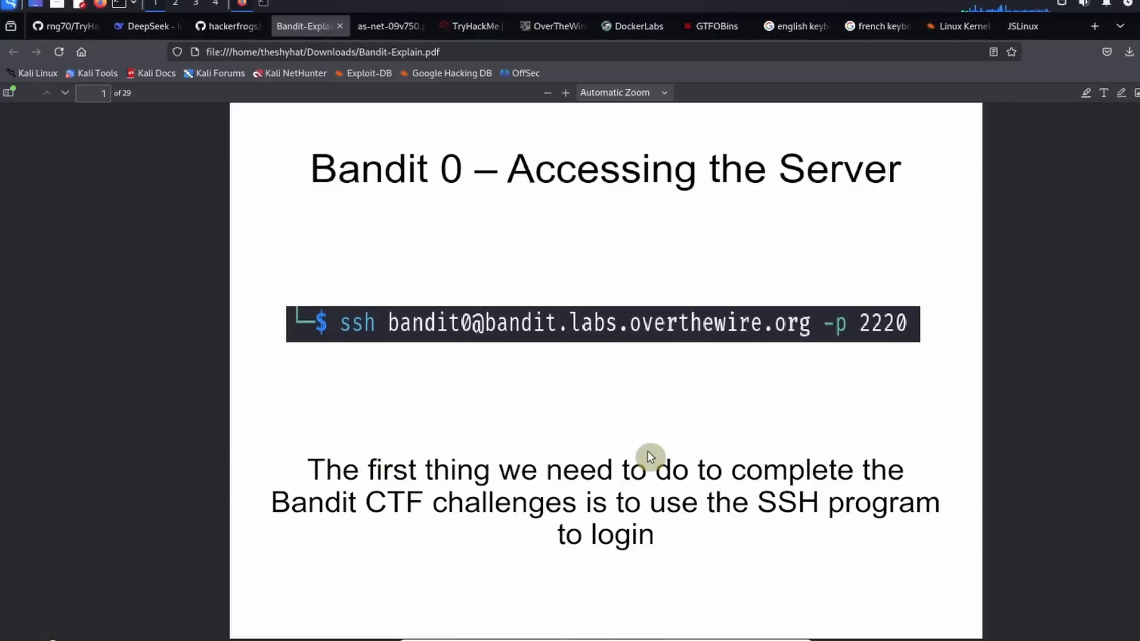
mouse_move(314, 364)
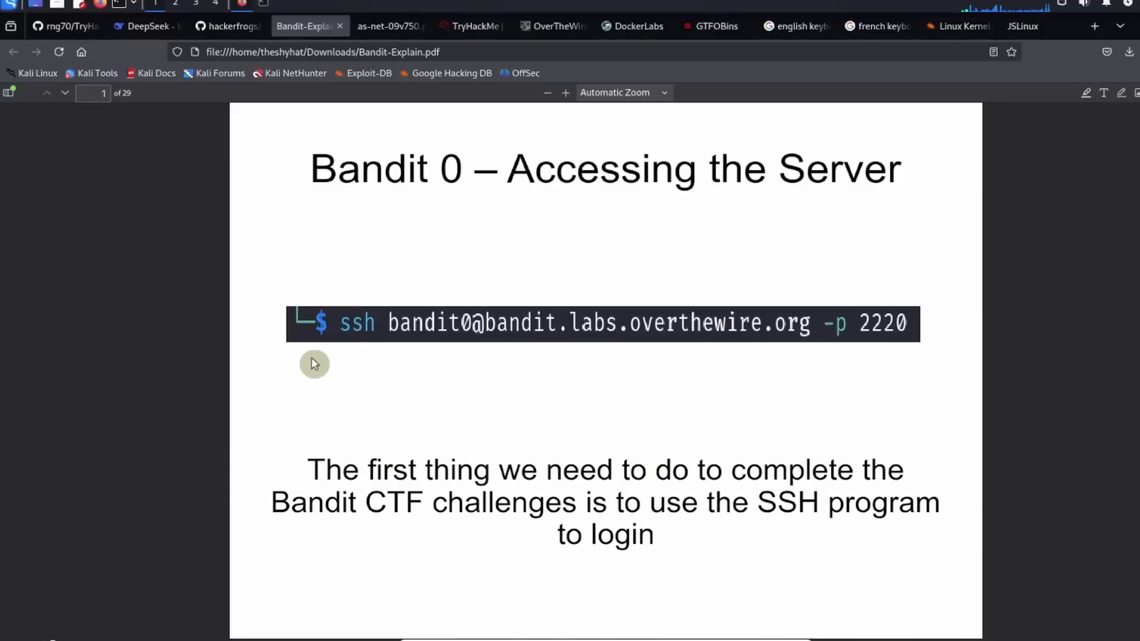
mouse_move(631, 363)
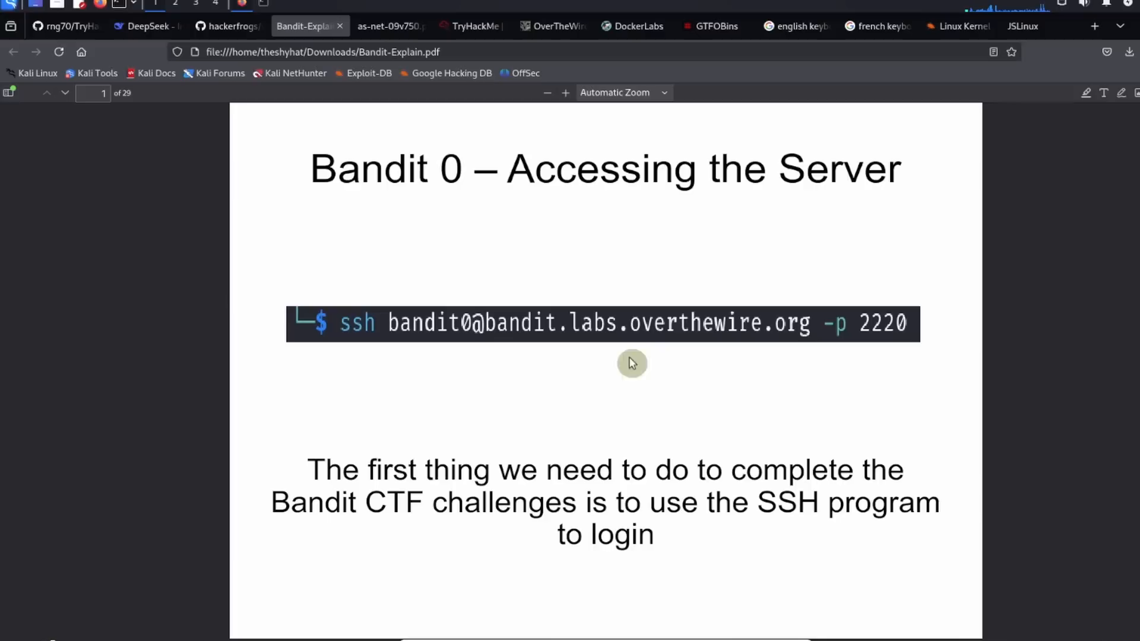
mouse_move(785, 364)
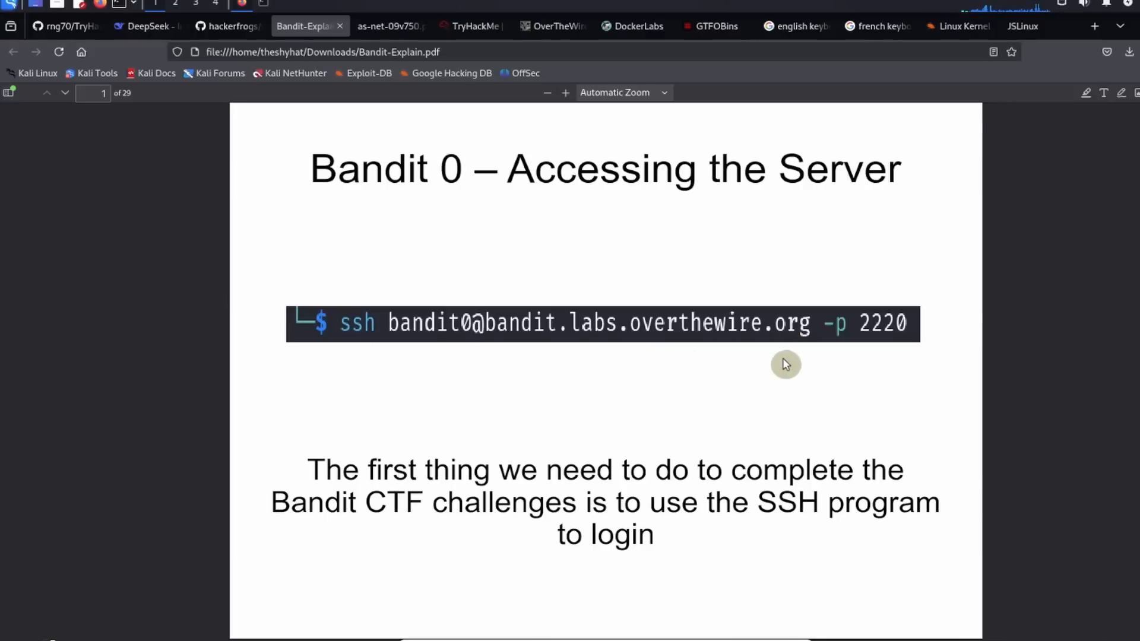
mouse_move(1024, 61)
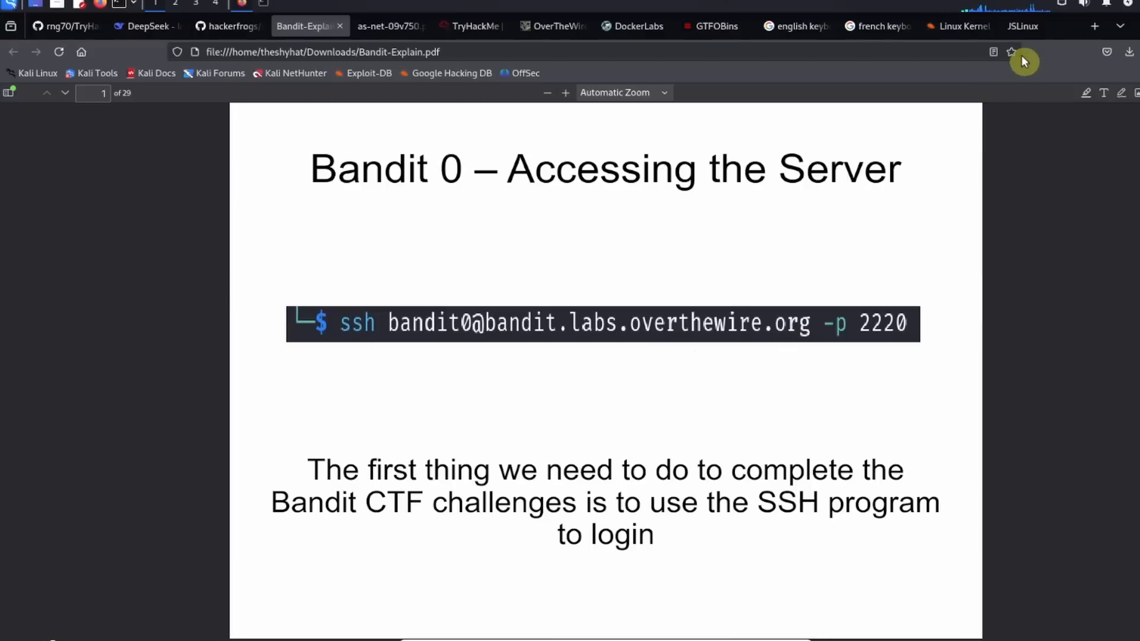
Switch to the JSLinux tab showing the Fedora 33 terminal with ping results
left_click(1025, 26)
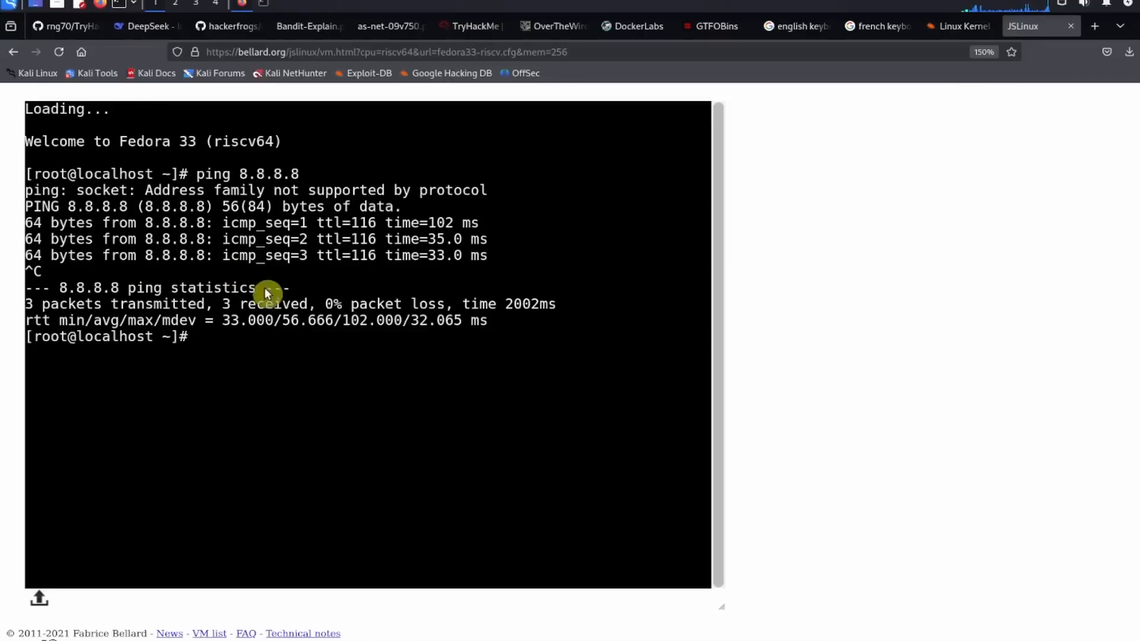
mouse_move(312, 283)
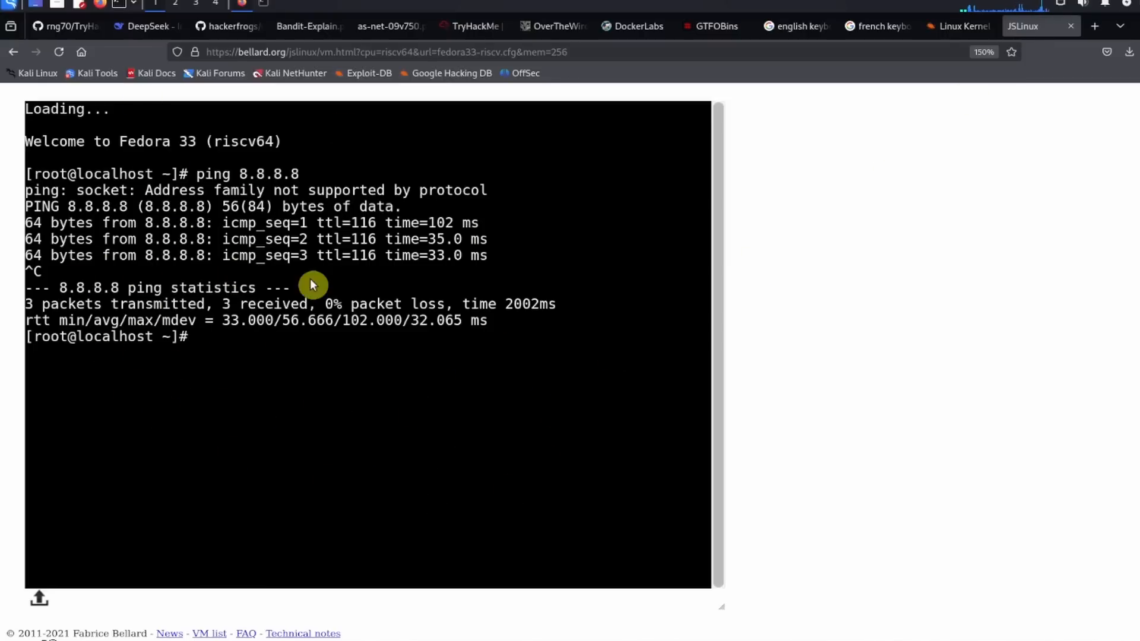
mouse_move(245, 196)
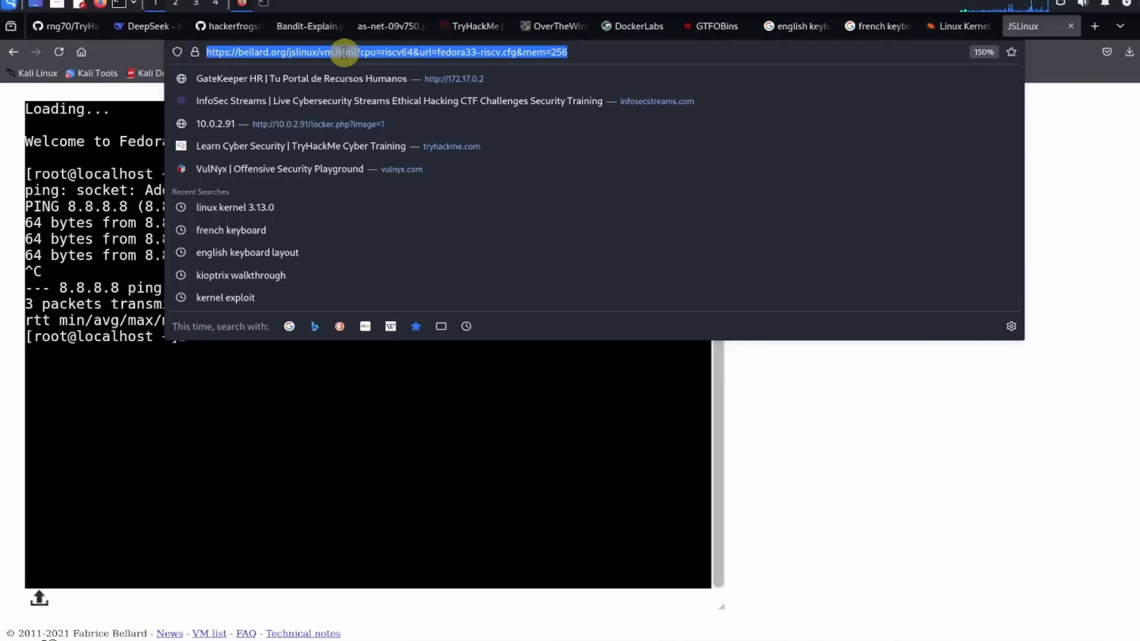
mouse_move(344, 52)
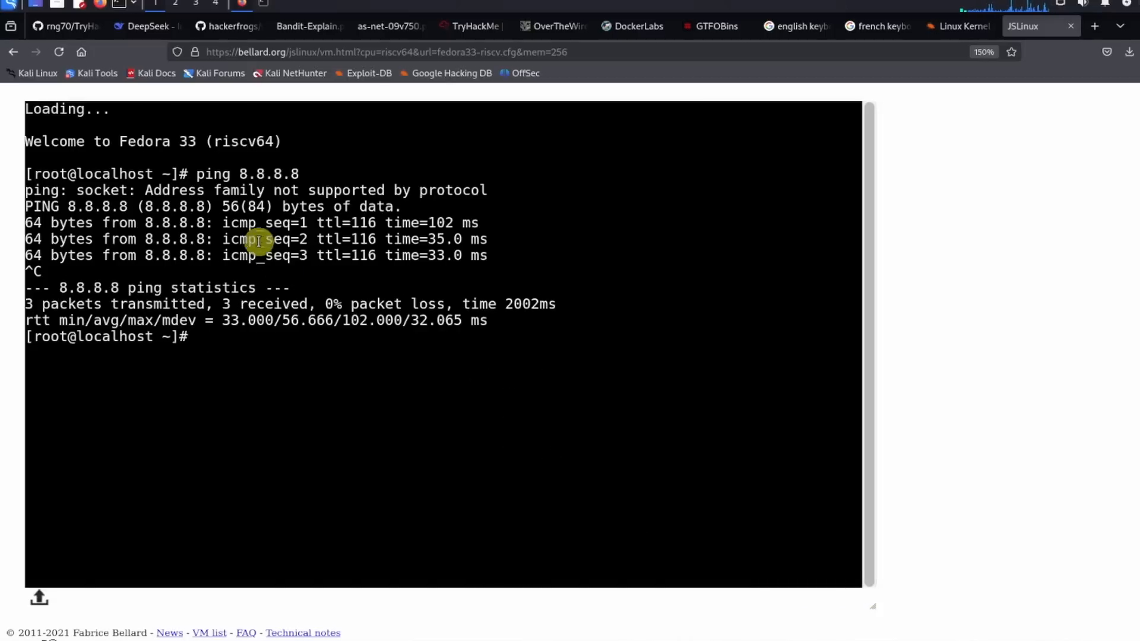
mouse_move(240, 326)
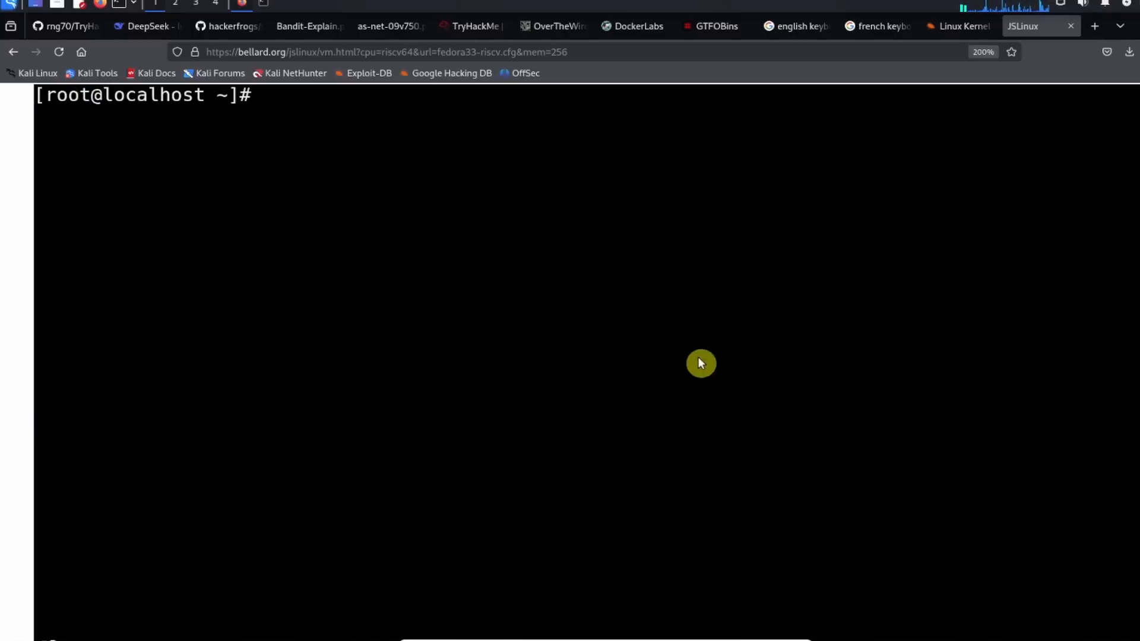
mouse_move(244, 350)
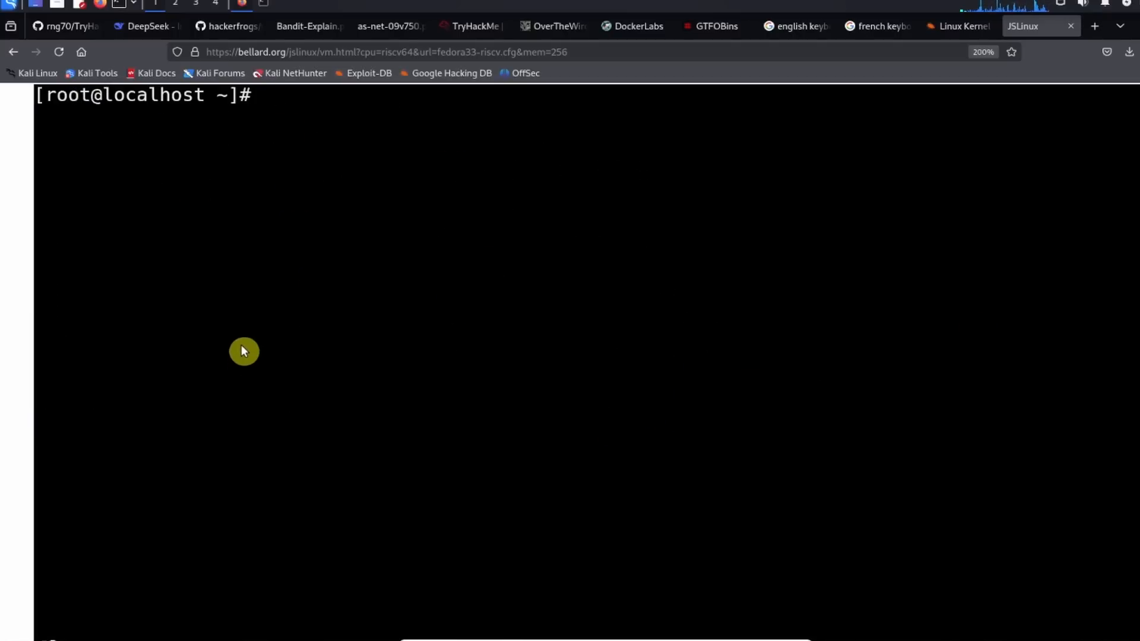
Begin typing a new command at the cleared root prompt
type("s")
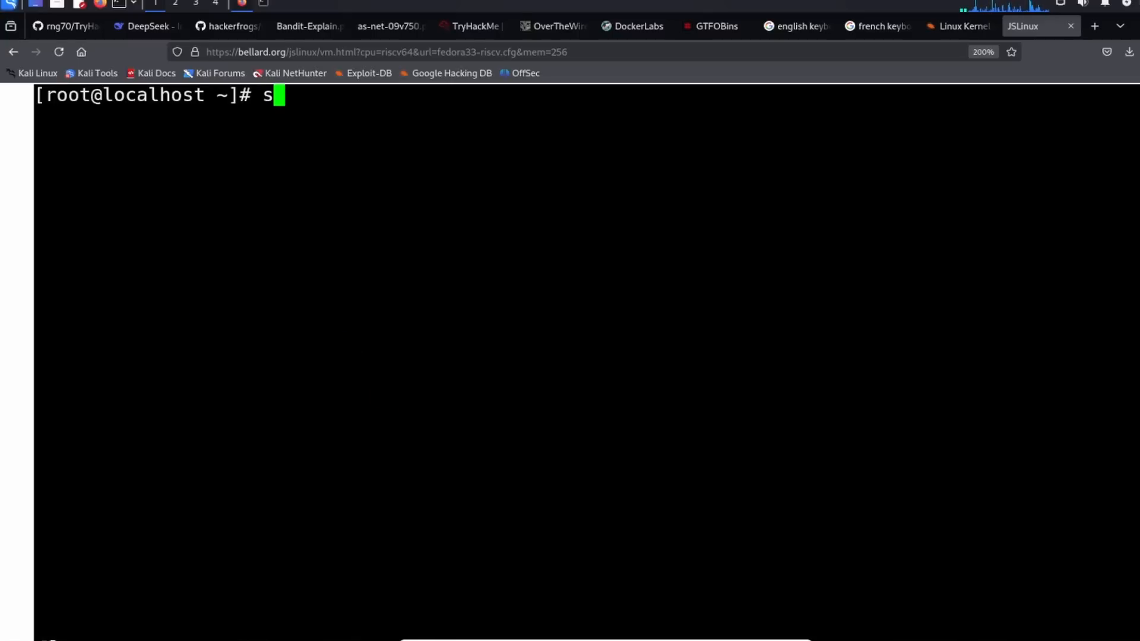
type("sh")
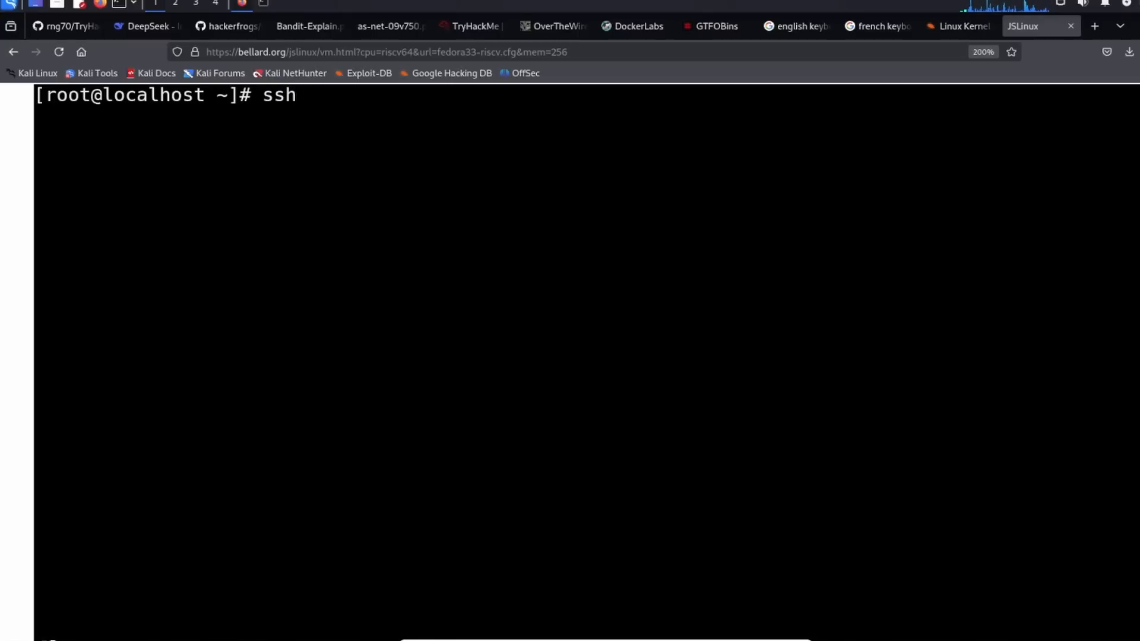
type("bandit")
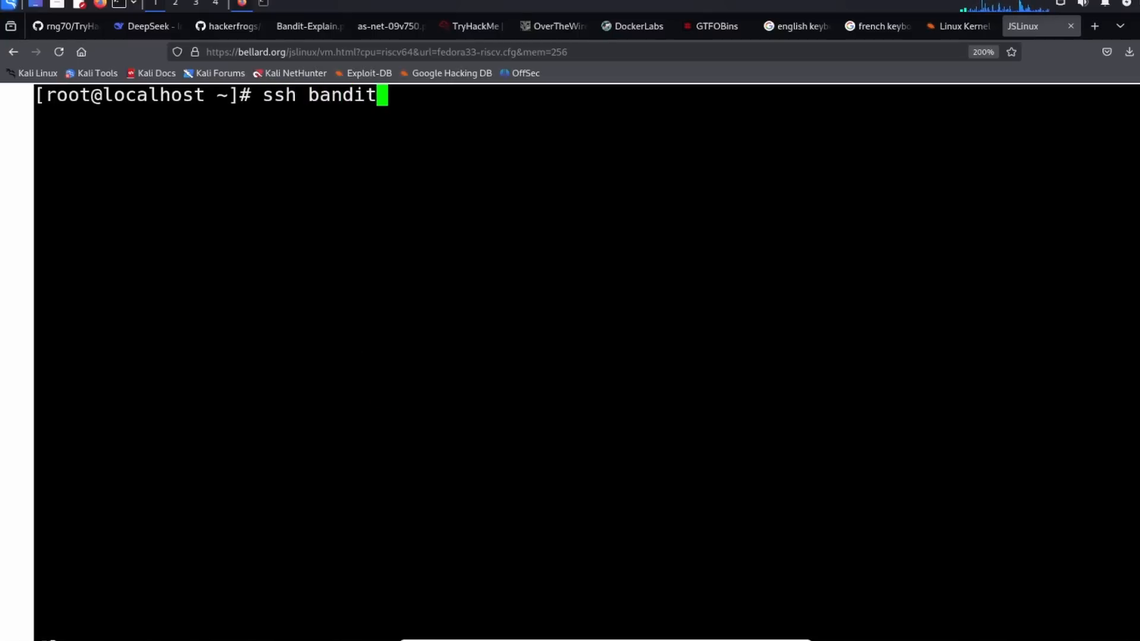
type("0")
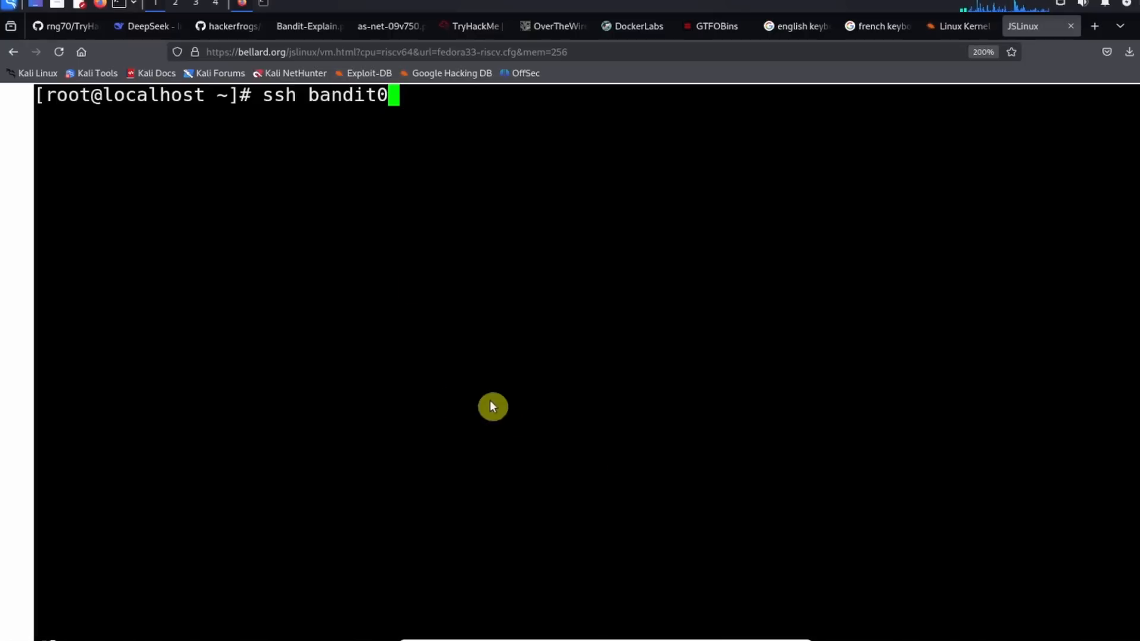
mouse_move(401, 123)
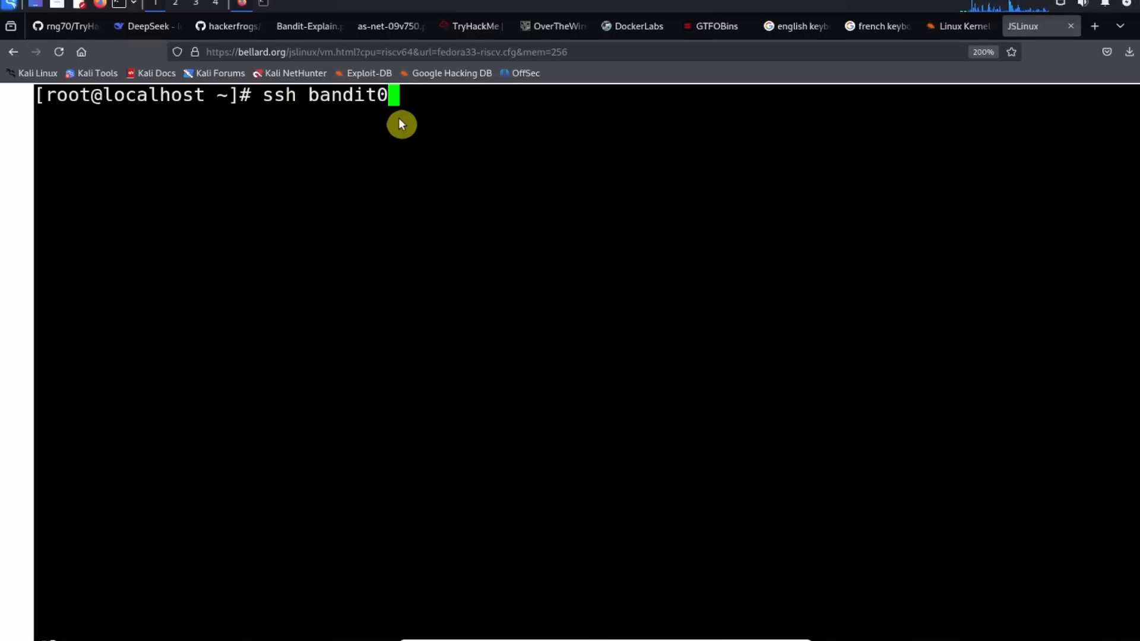
type("@")
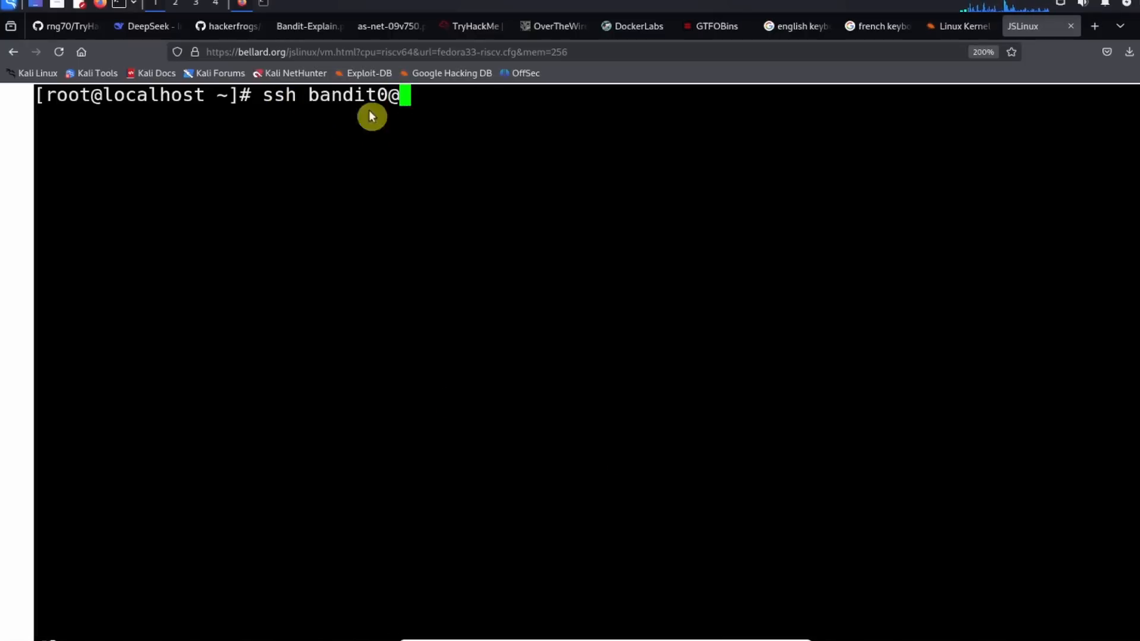
mouse_move(398, 134)
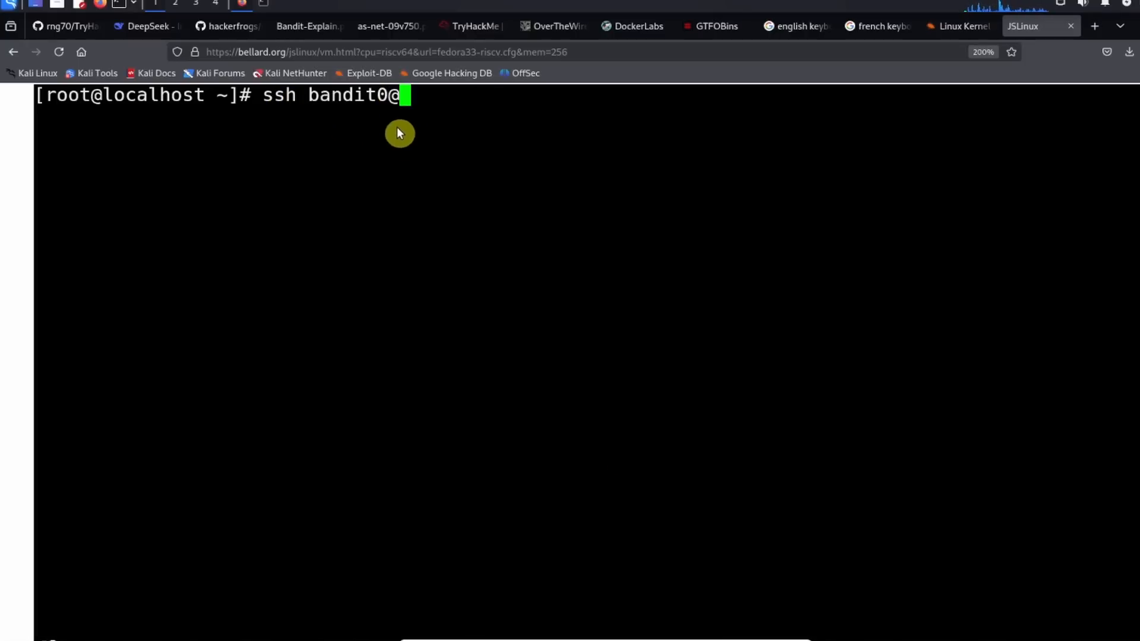
mouse_move(517, 221)
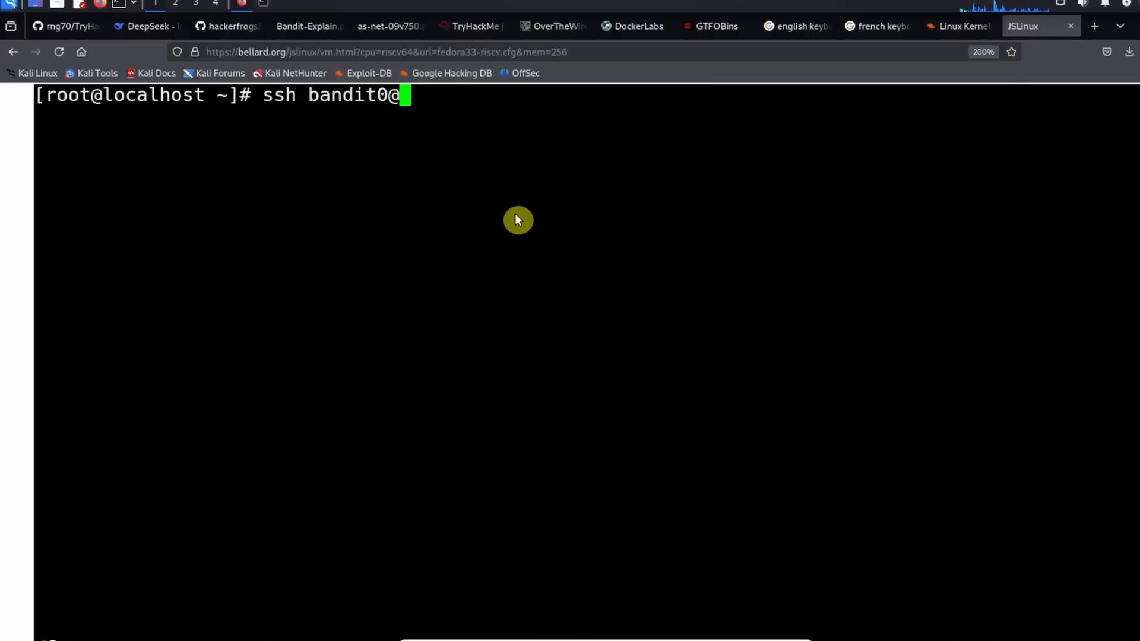
type("bandit")
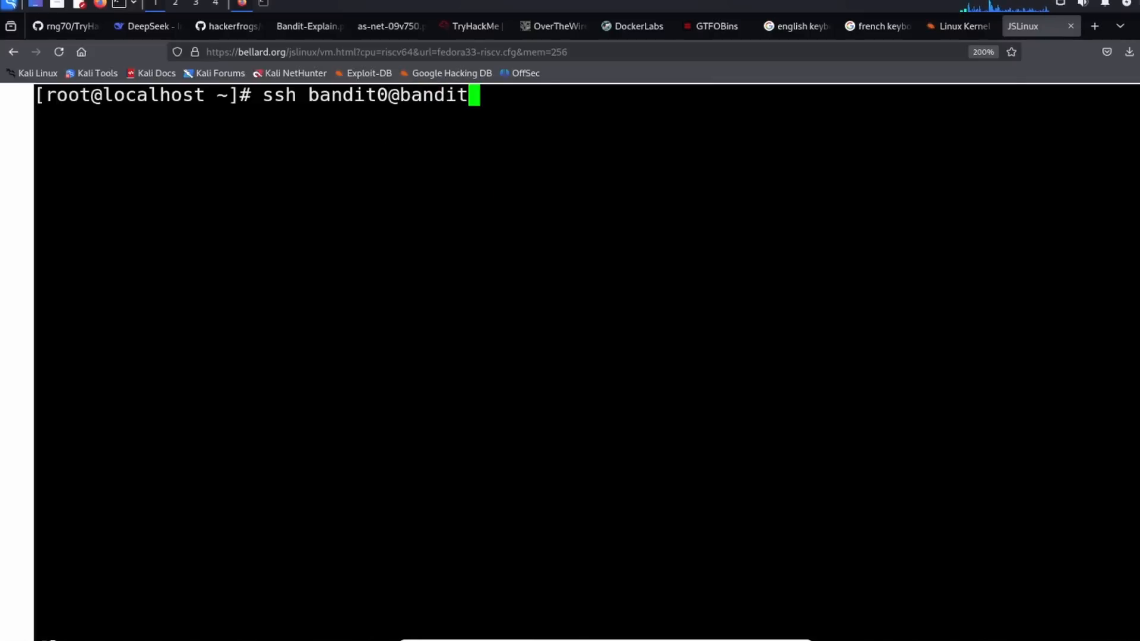
type(".labs.")
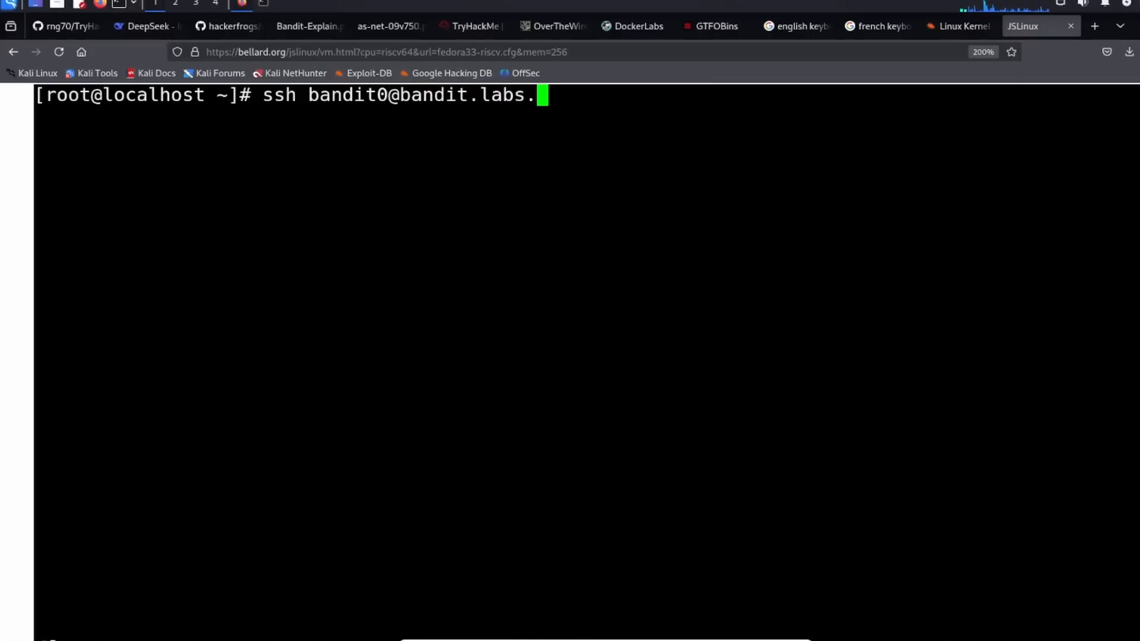
type("overthewir")
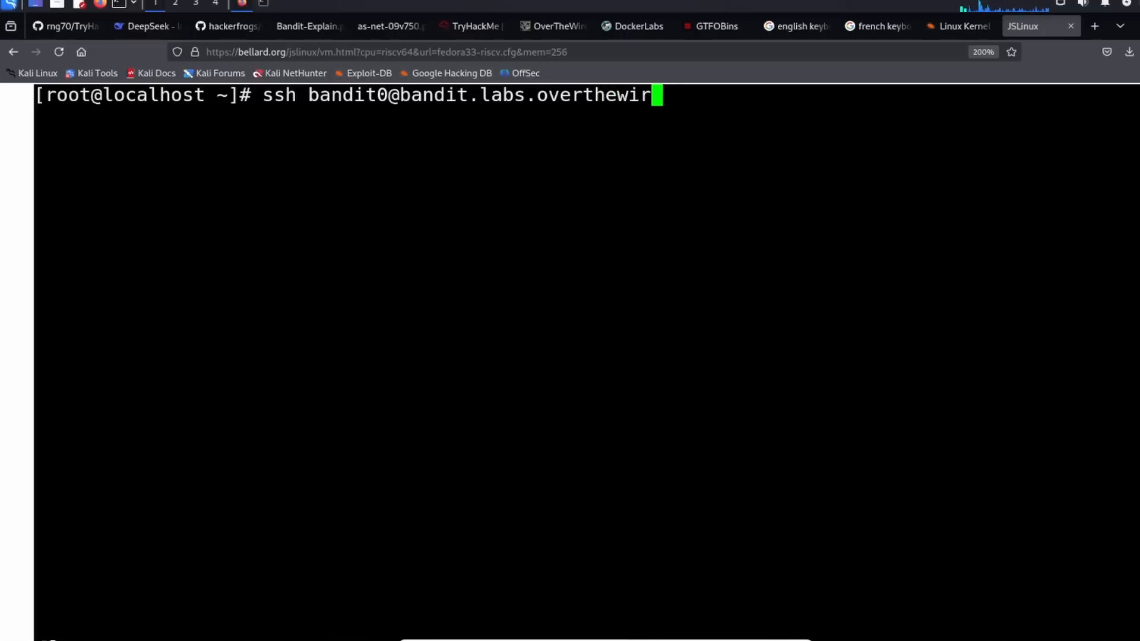
type("e.org")
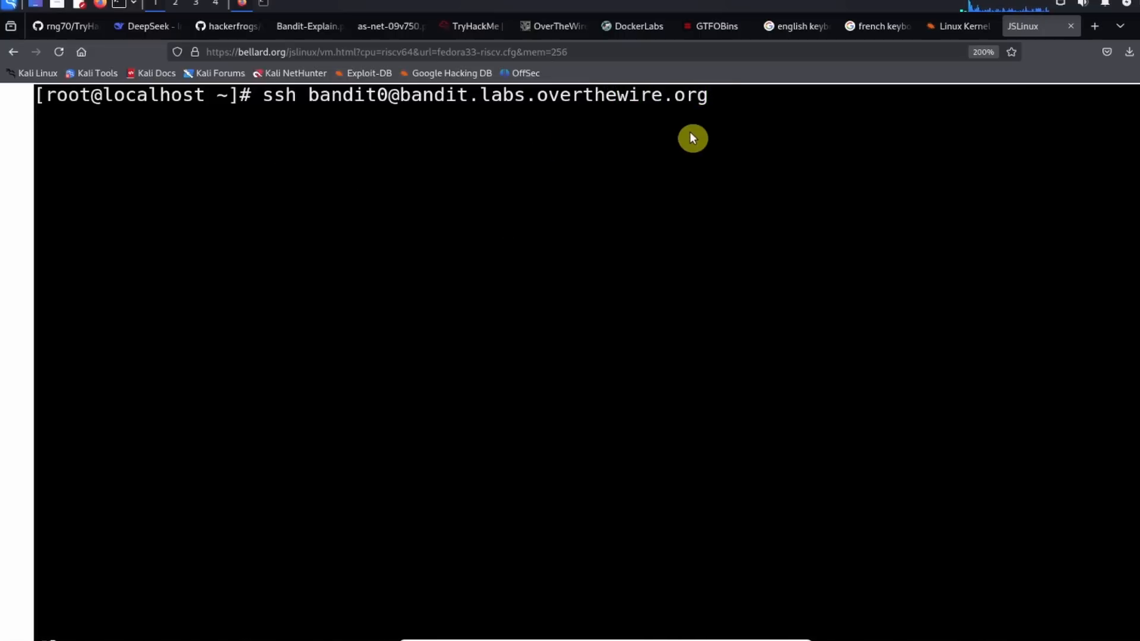
mouse_move(753, 177)
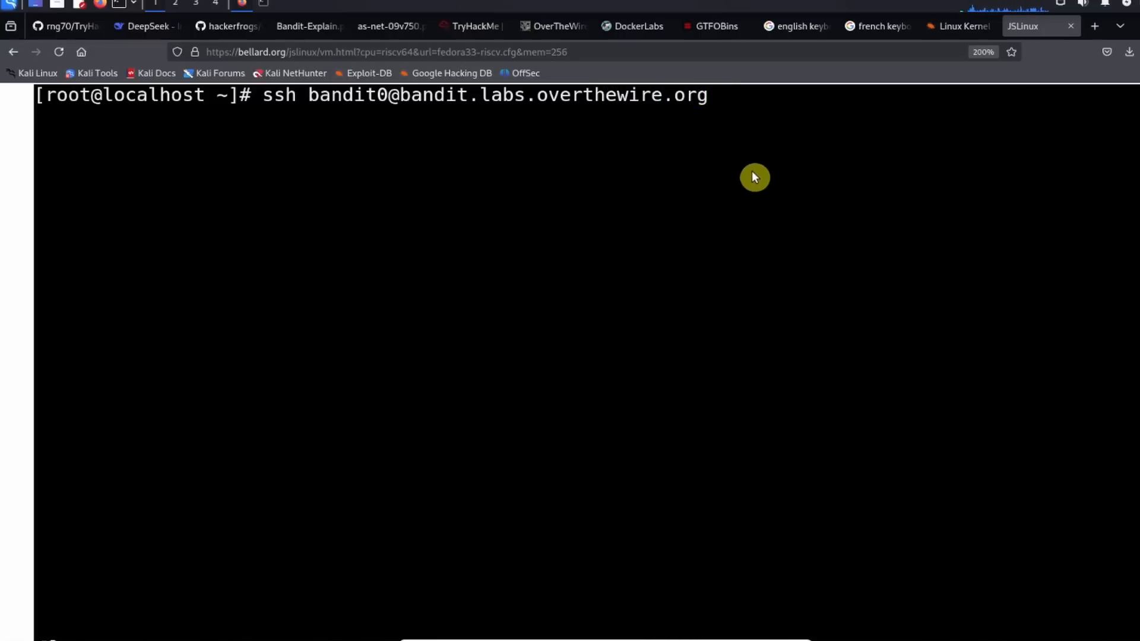
mouse_move(761, 230)
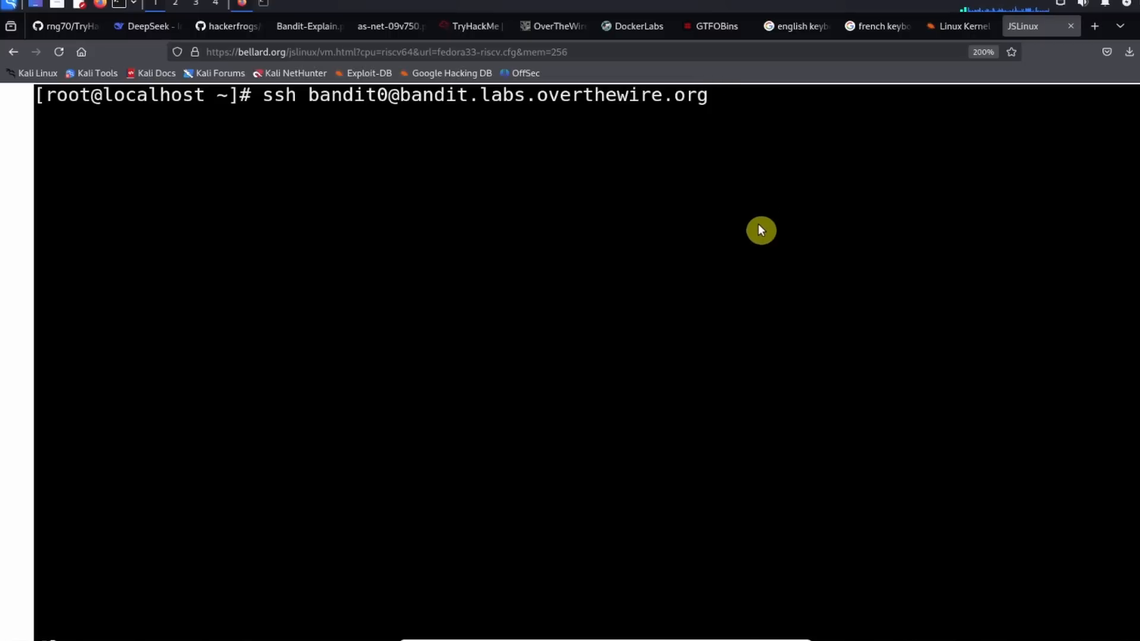
type("-p")
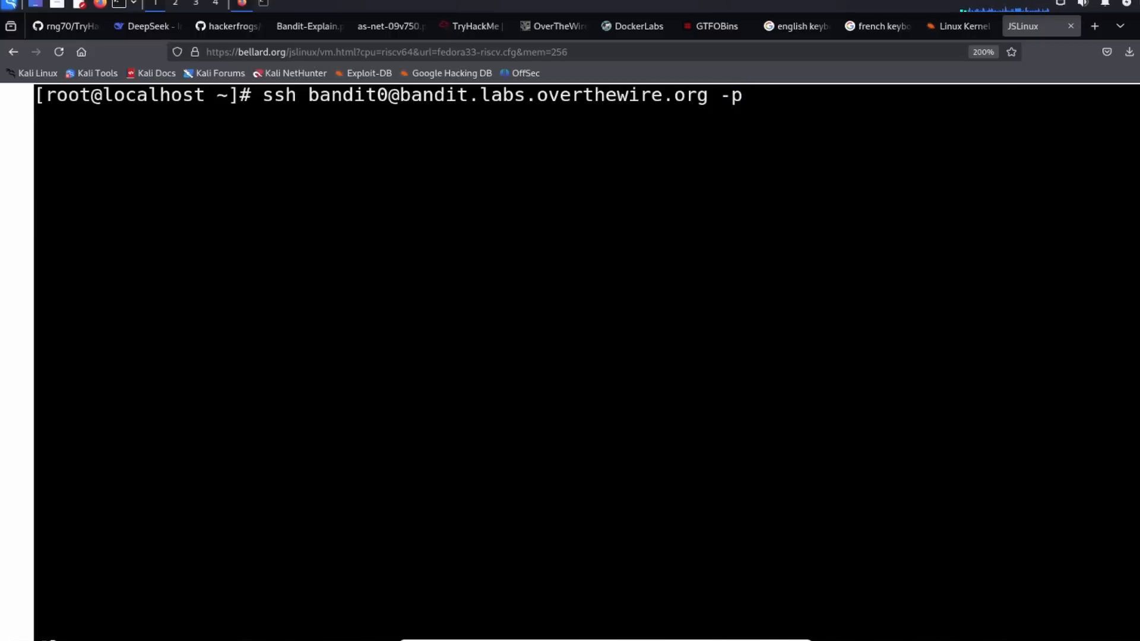
type("2220")
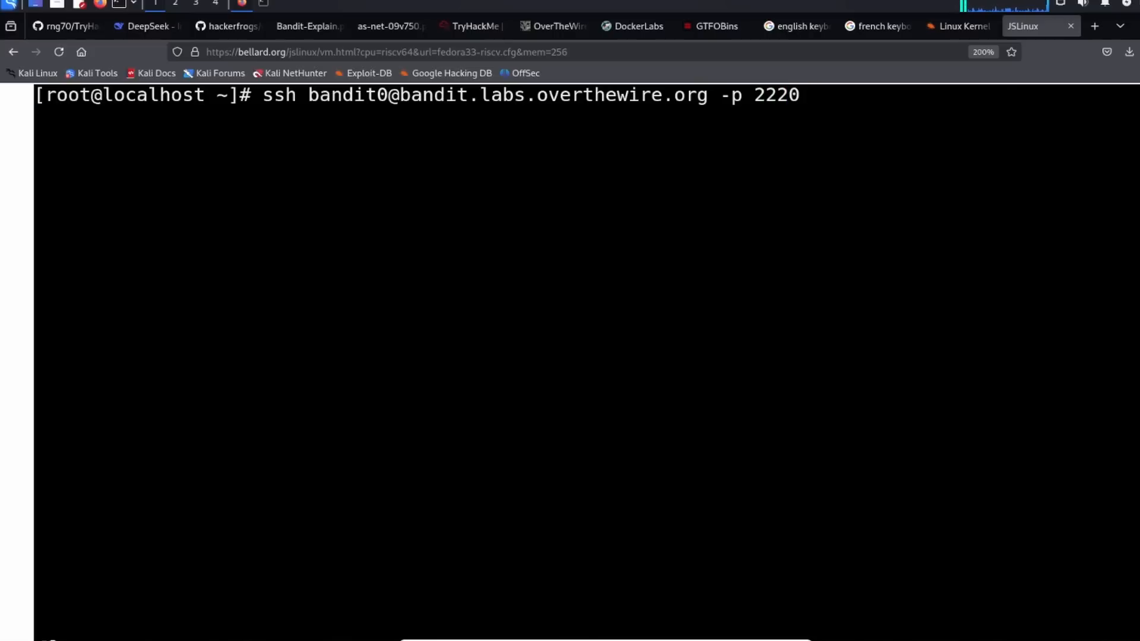
key("Return")
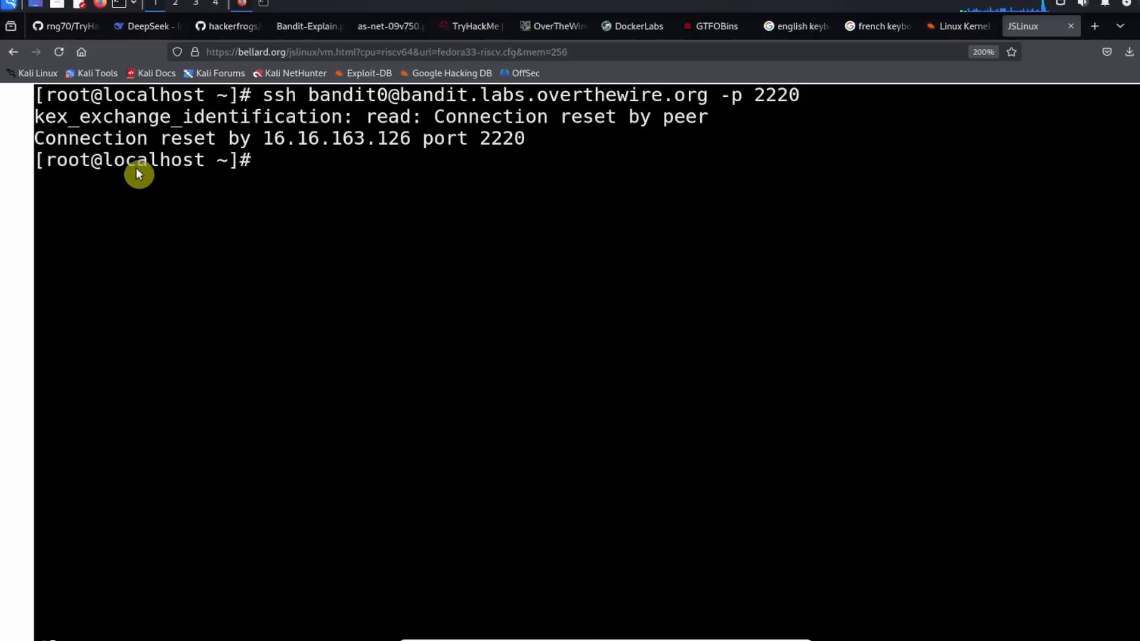
mouse_move(864, 410)
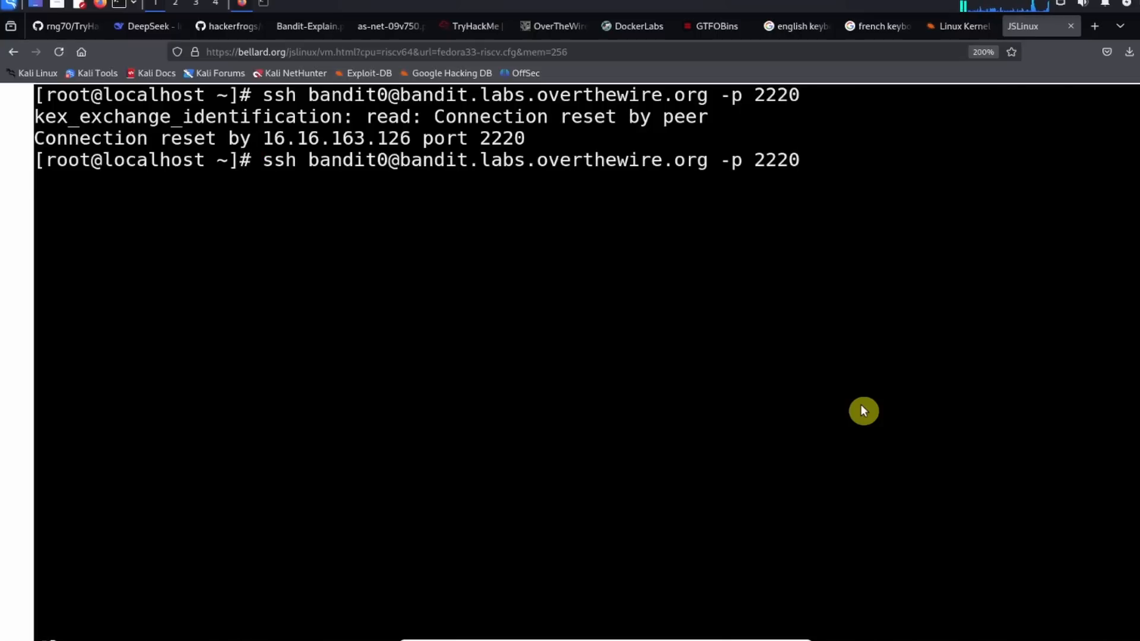
Rerun the bandit0 ssh command and answer 'yes' to trust the host key
key("Return")
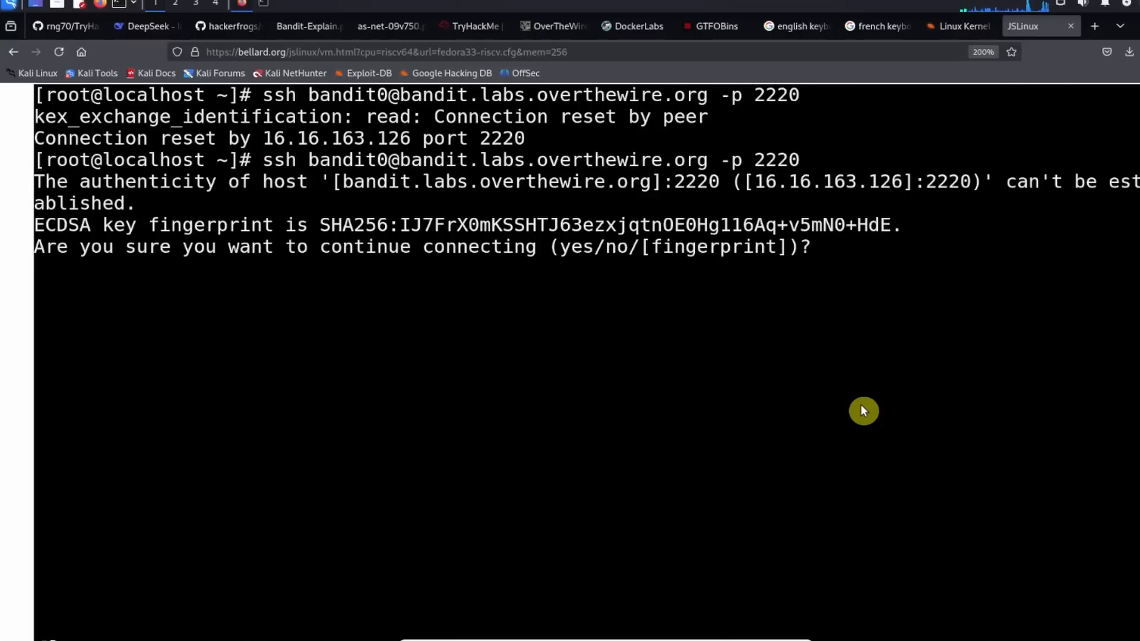
mouse_move(544, 427)
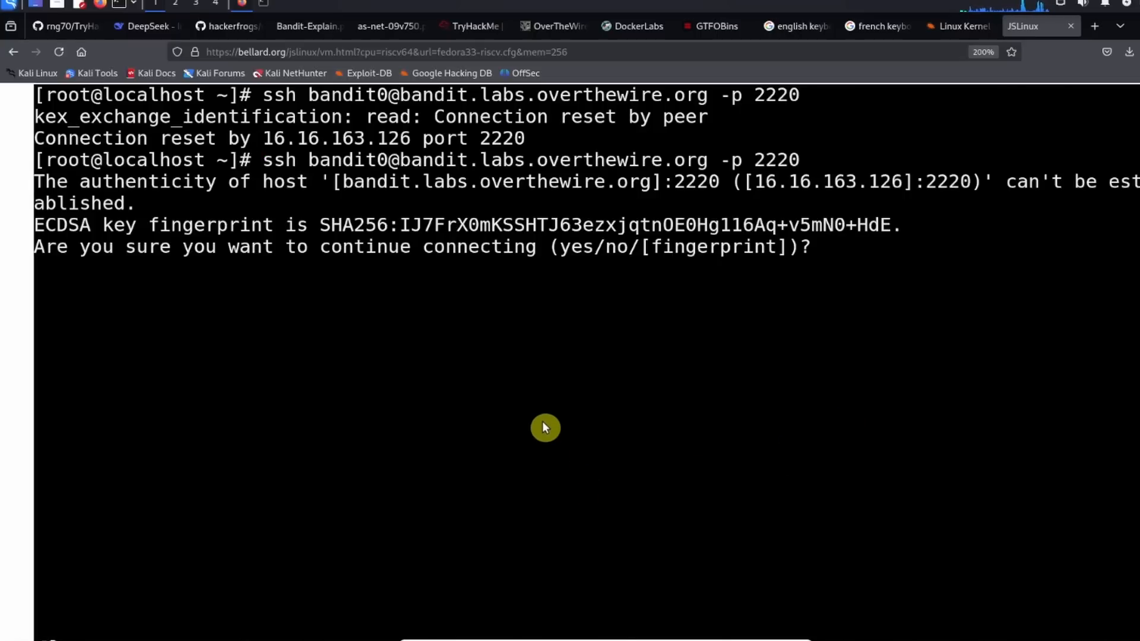
mouse_move(245, 182)
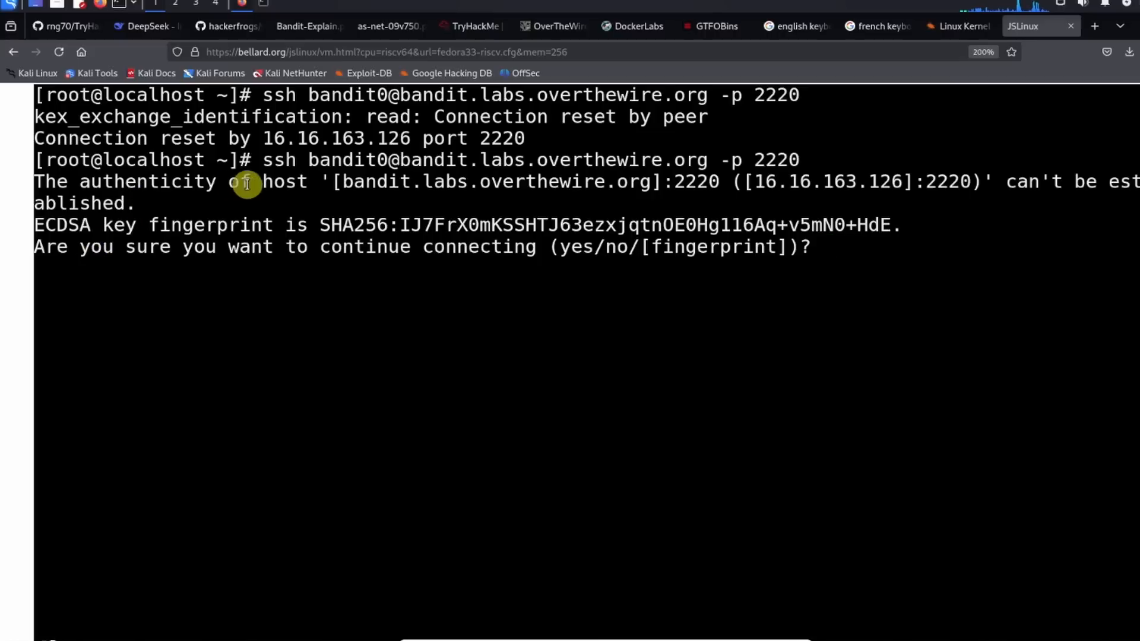
mouse_move(691, 214)
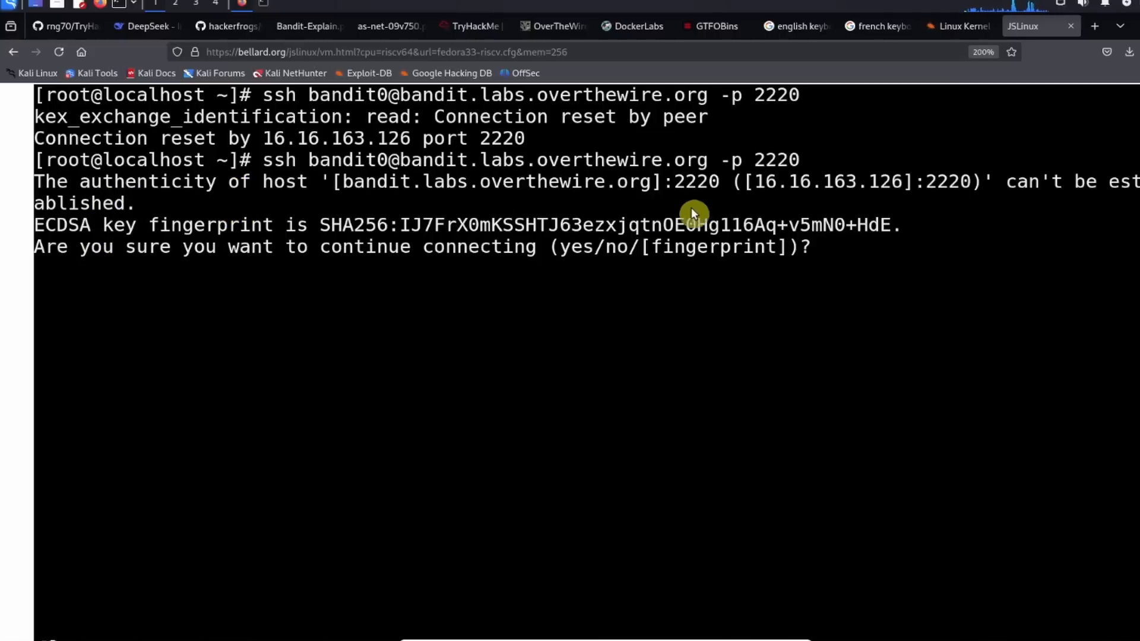
mouse_move(187, 231)
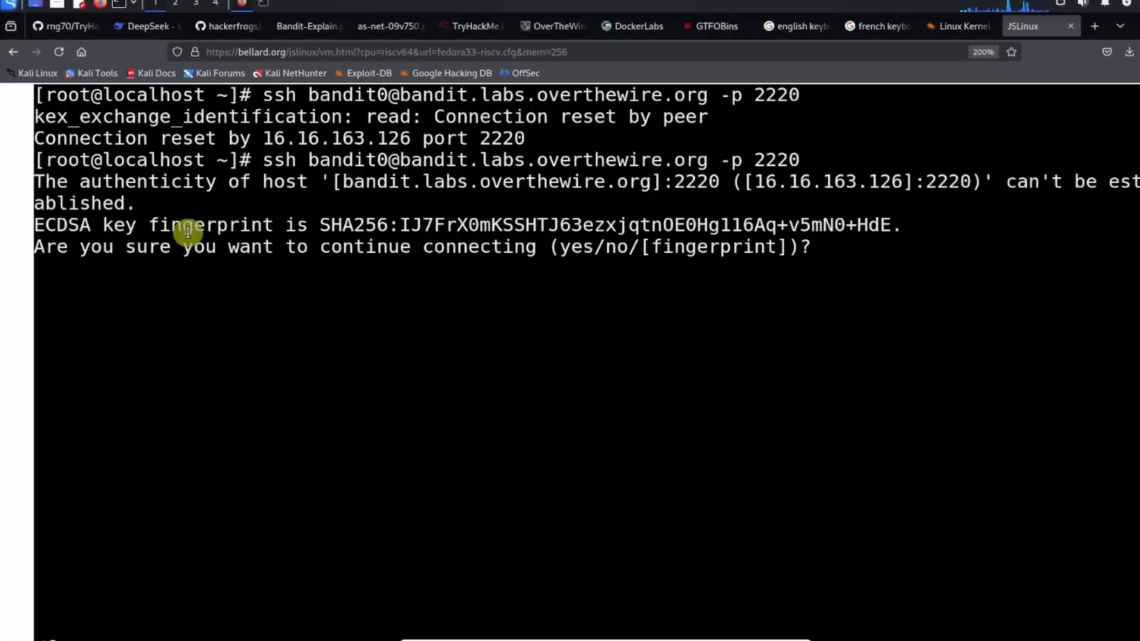
mouse_move(568, 241)
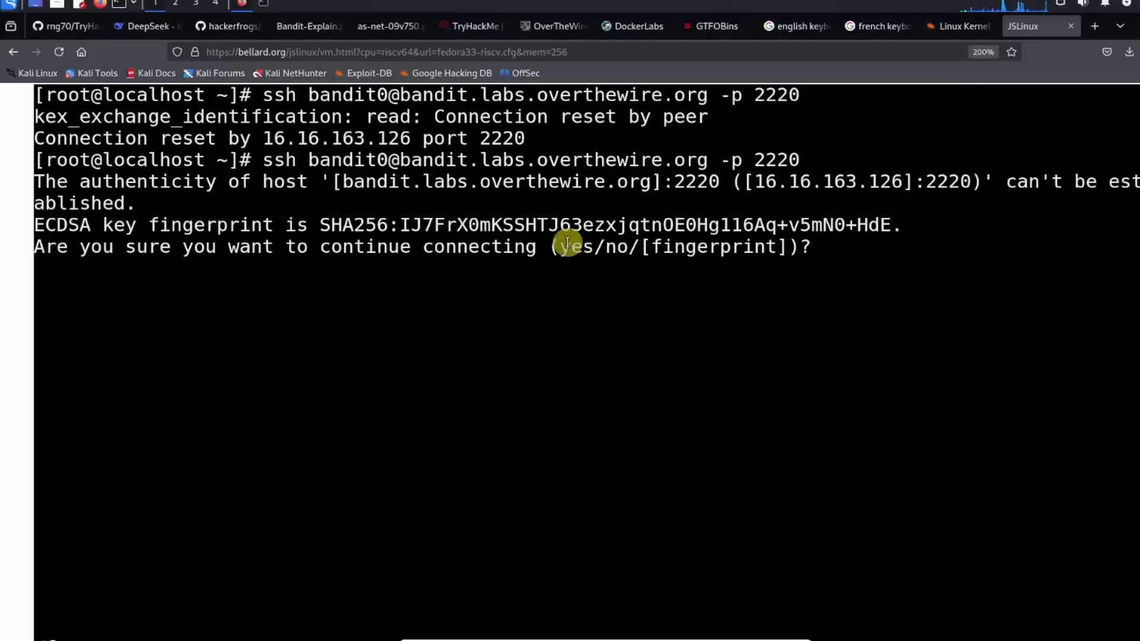
mouse_move(182, 268)
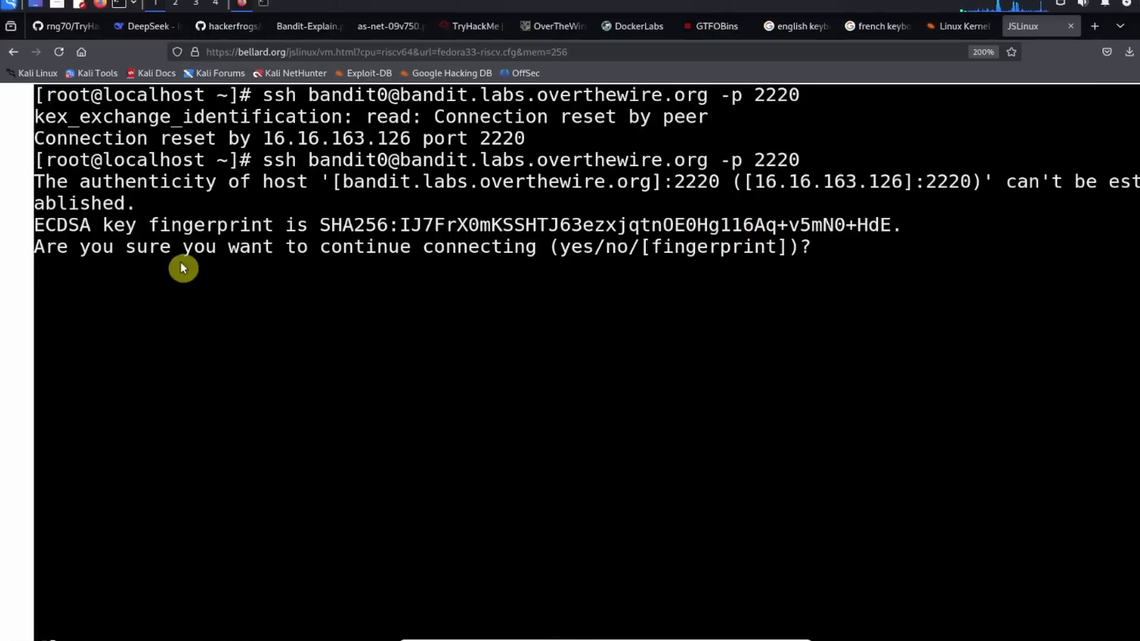
mouse_move(593, 276)
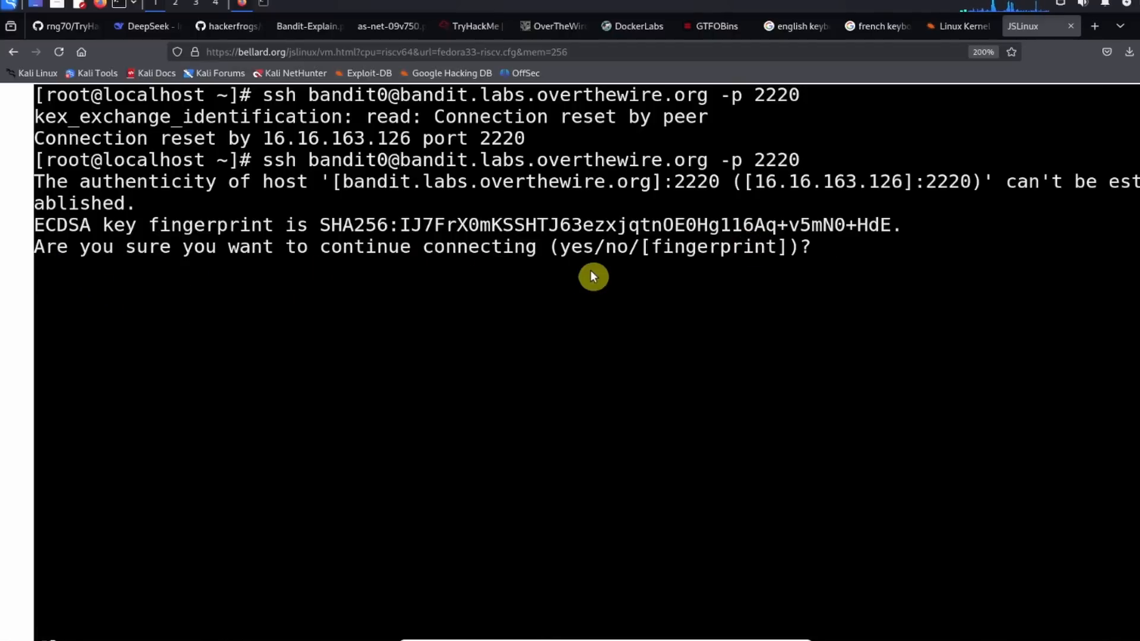
mouse_move(906, 357)
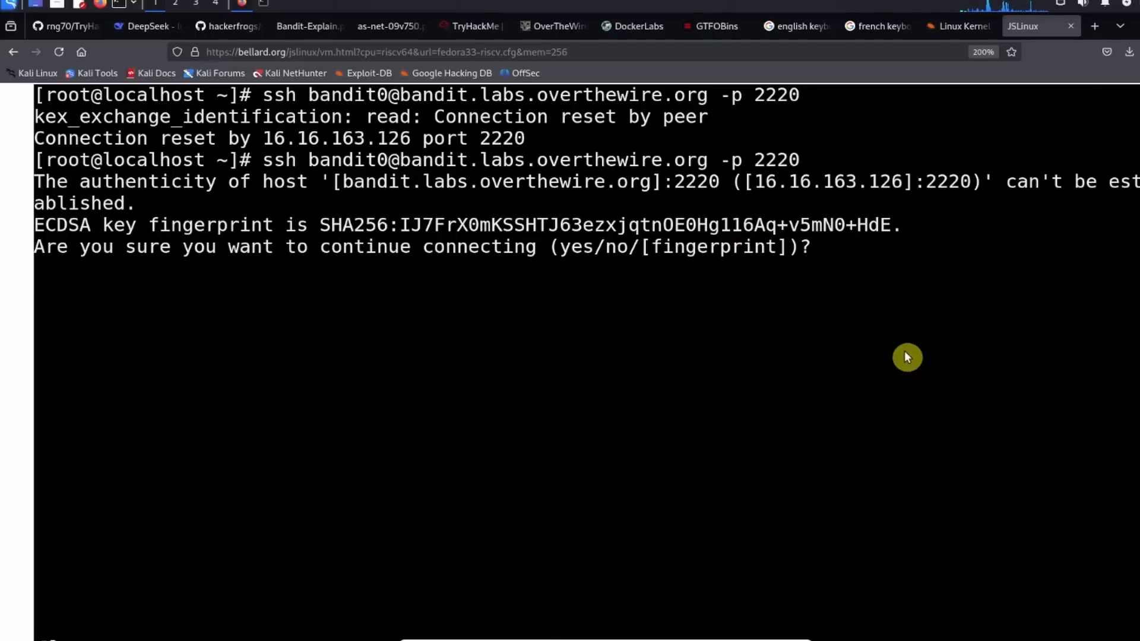
type("yes")
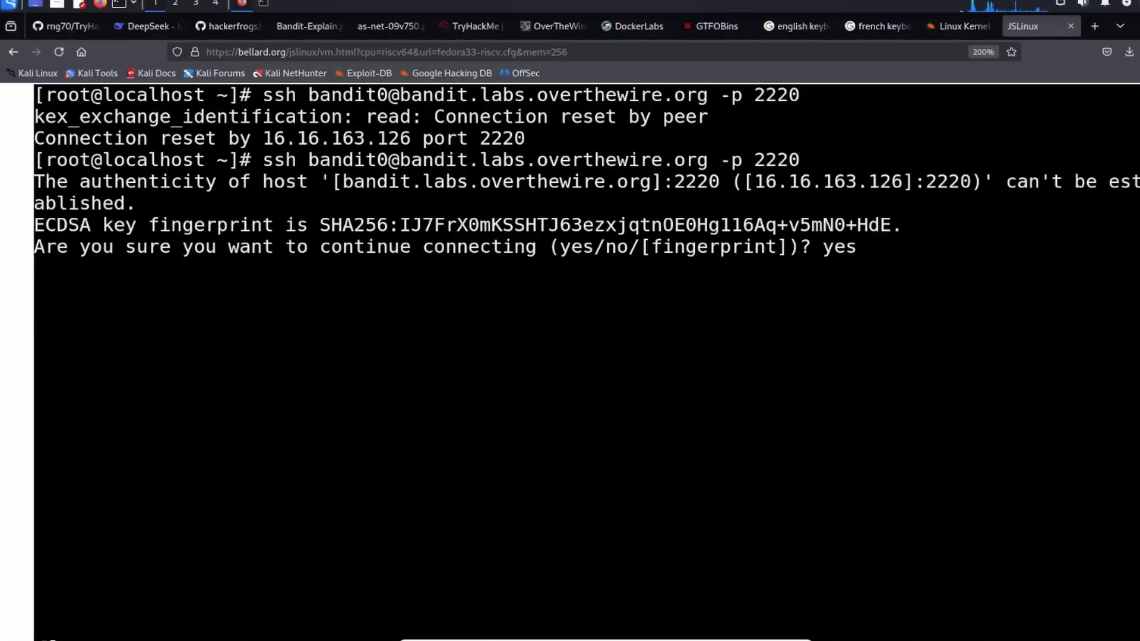
key("Return")
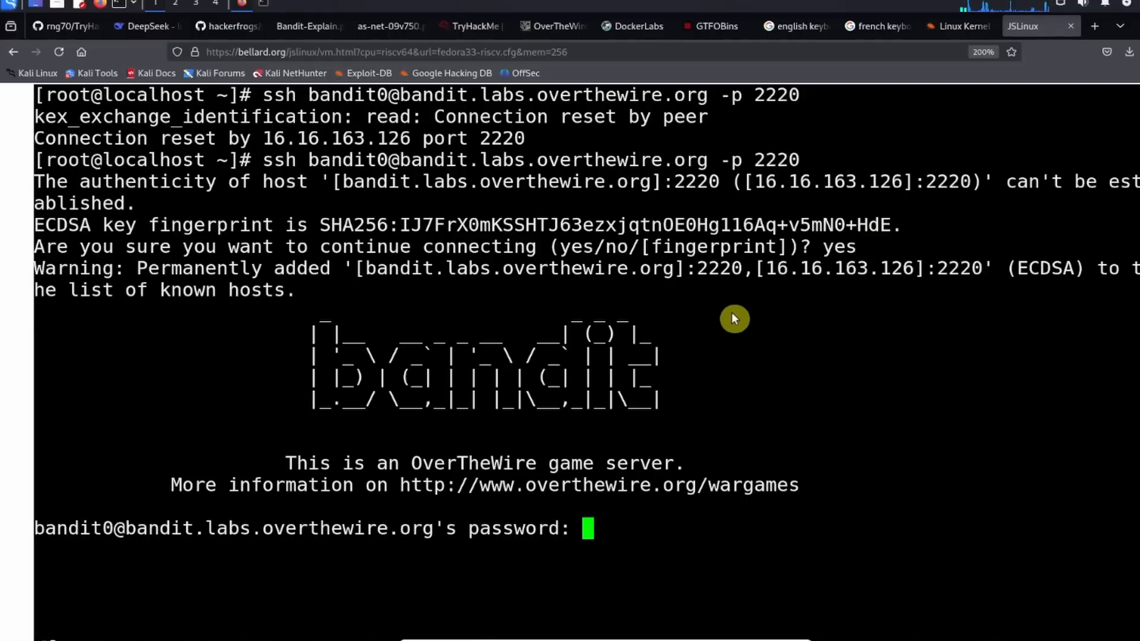
mouse_move(221, 540)
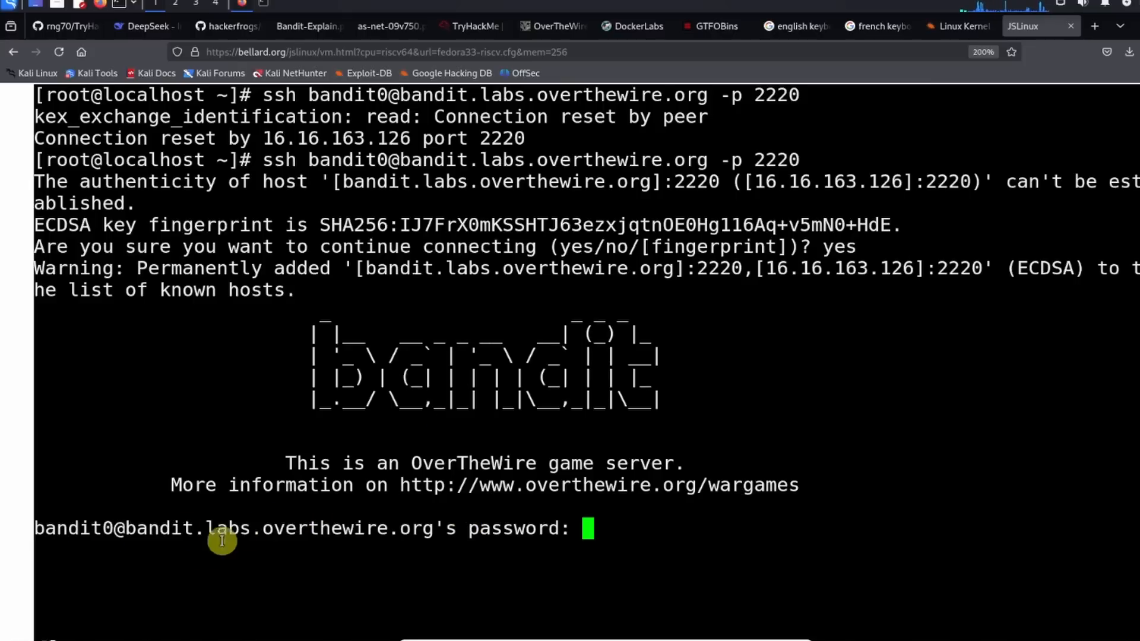
mouse_move(598, 561)
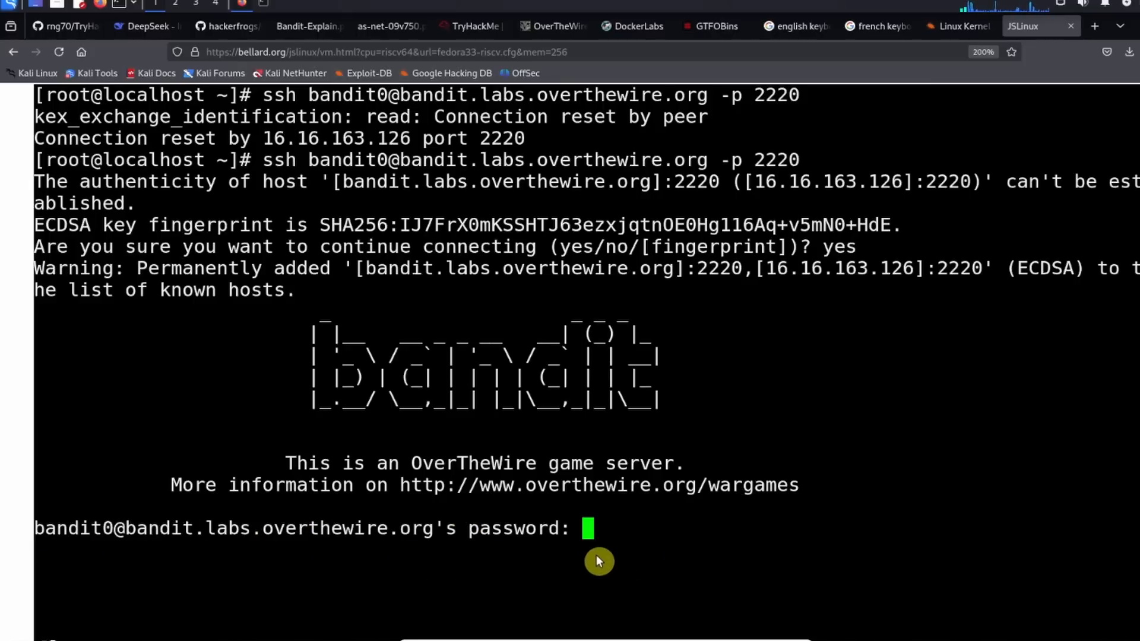
mouse_move(319, 97)
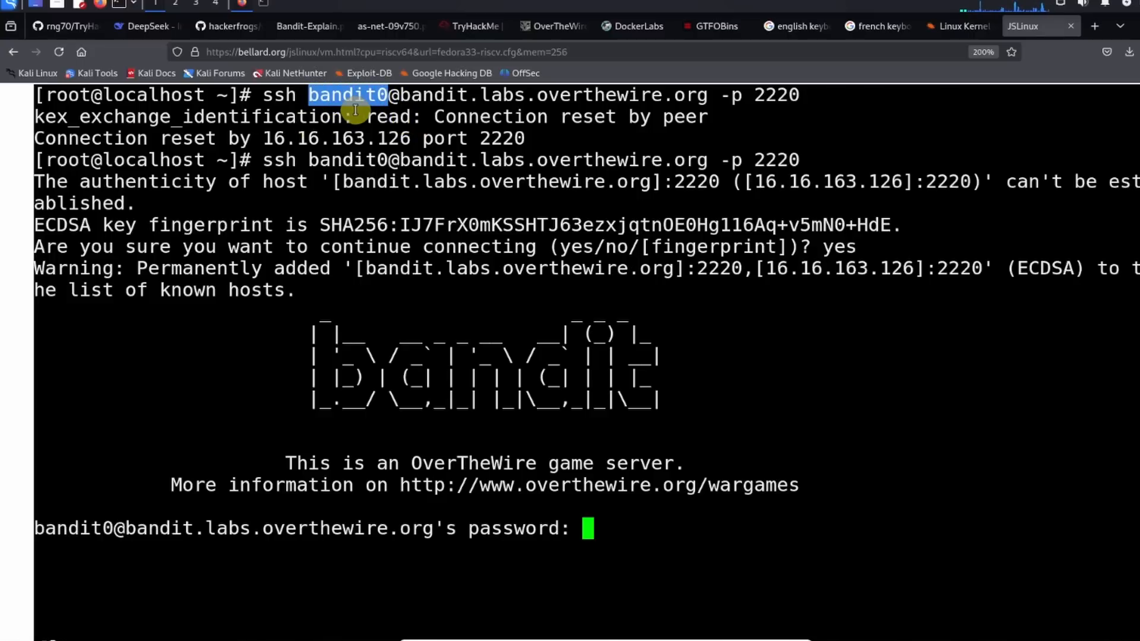
mouse_move(616, 528)
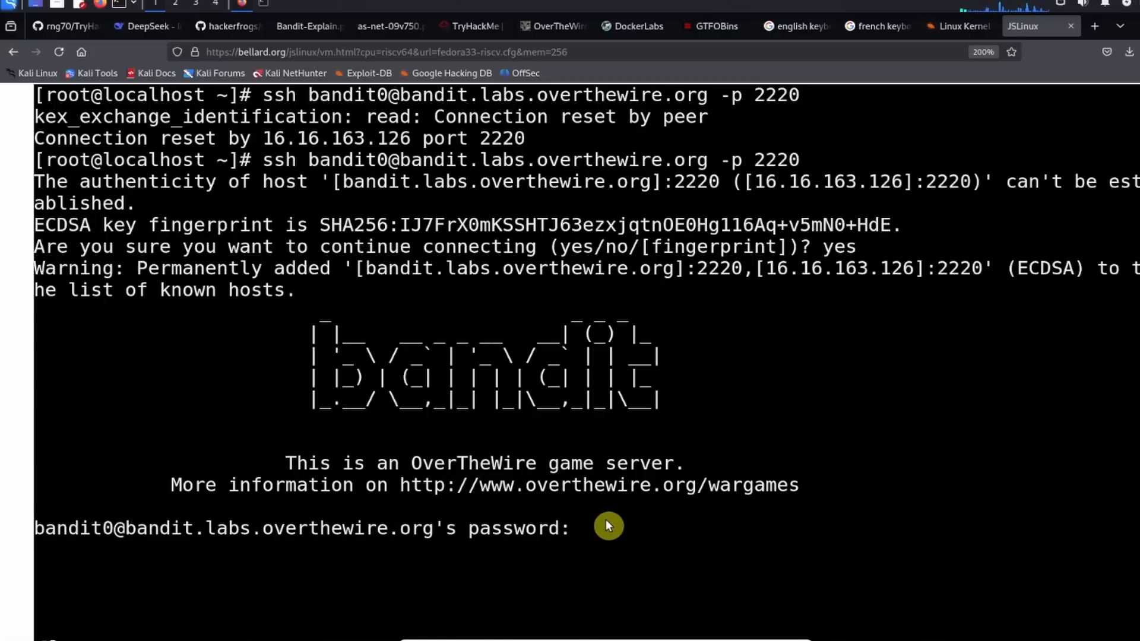
mouse_move(606, 556)
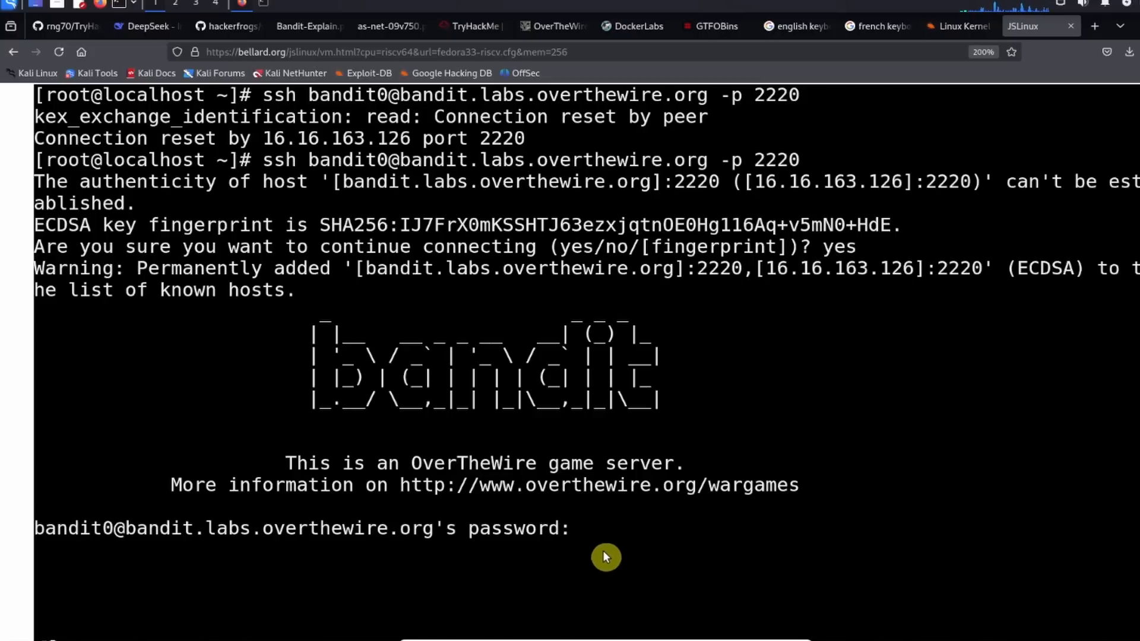
mouse_move(591, 557)
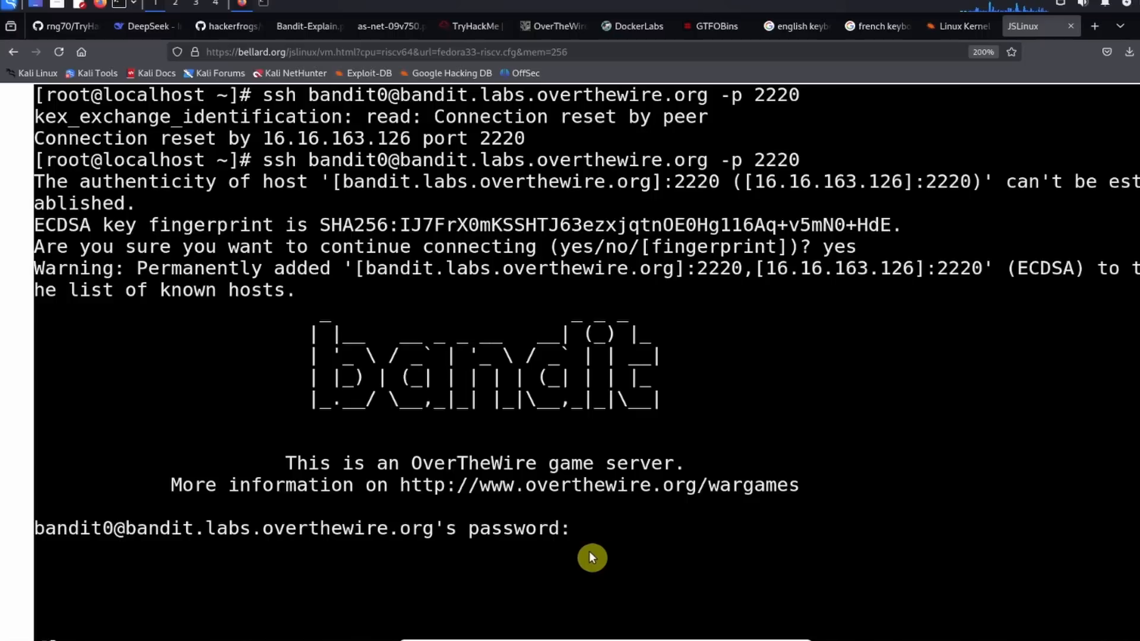
mouse_move(597, 556)
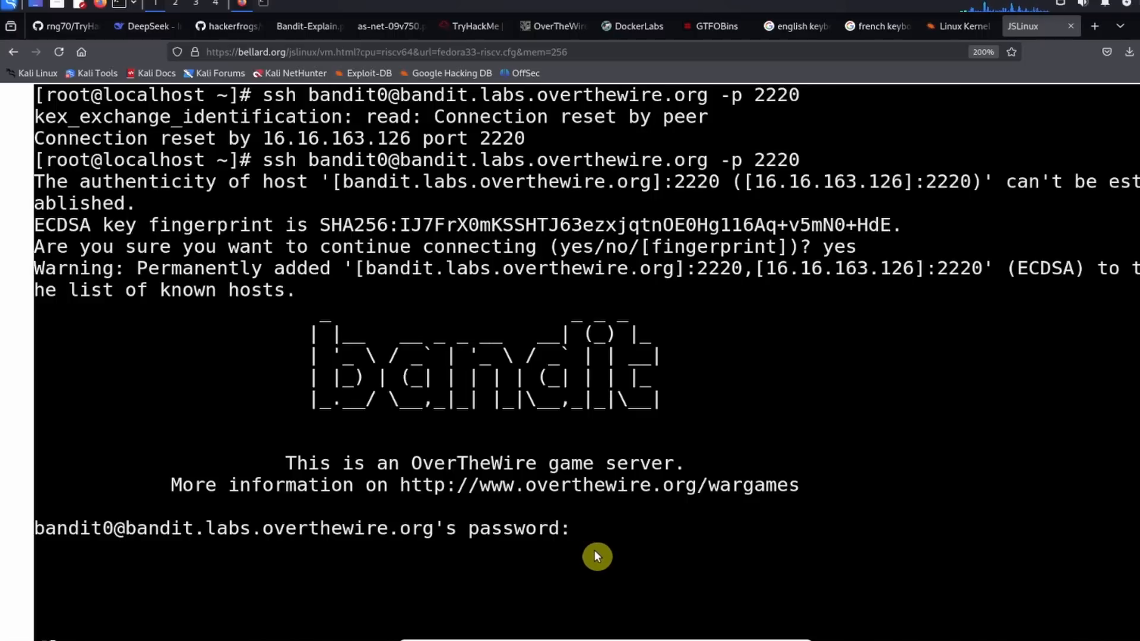
mouse_move(665, 529)
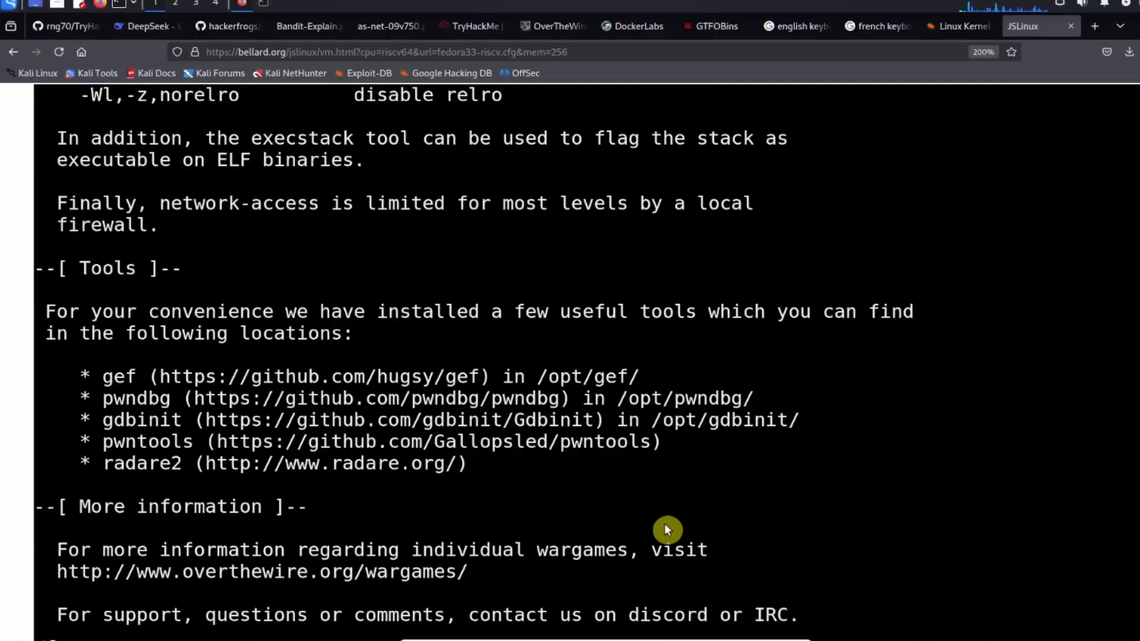
mouse_move(664, 529)
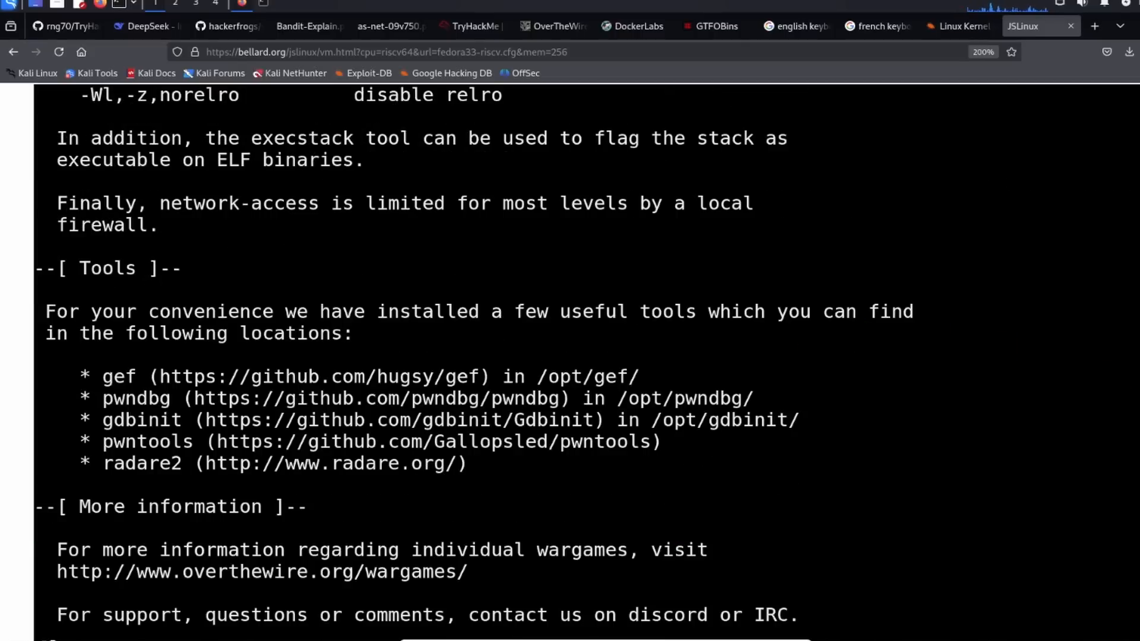
Zoom out and run 'clear' at the bandit0 shell prompt
scroll("down", 3)
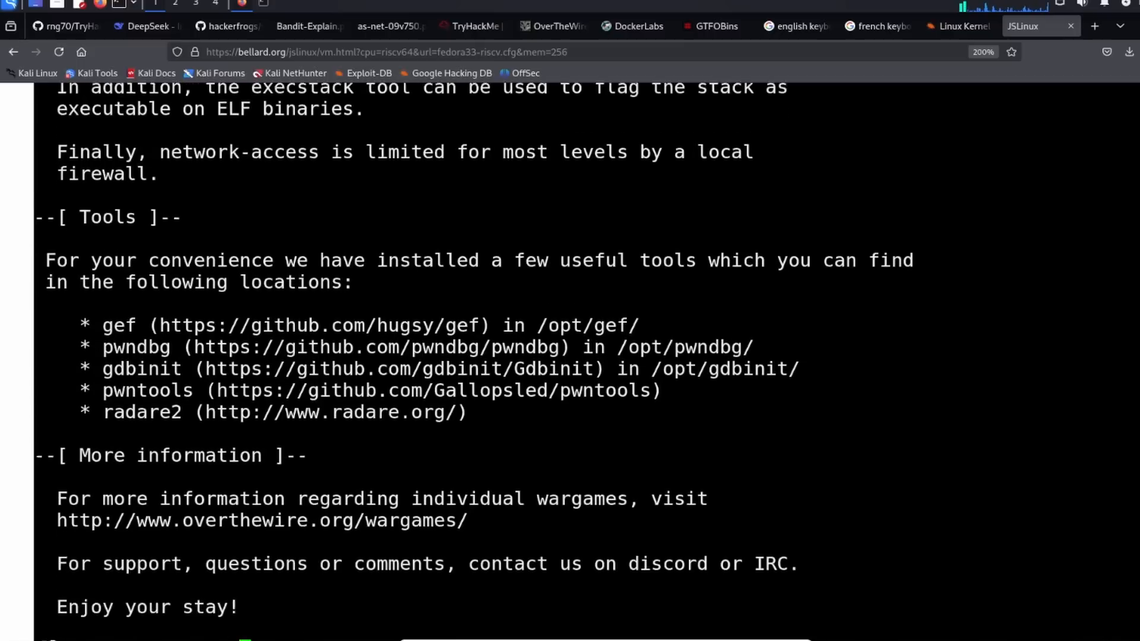
scroll("down", 3)
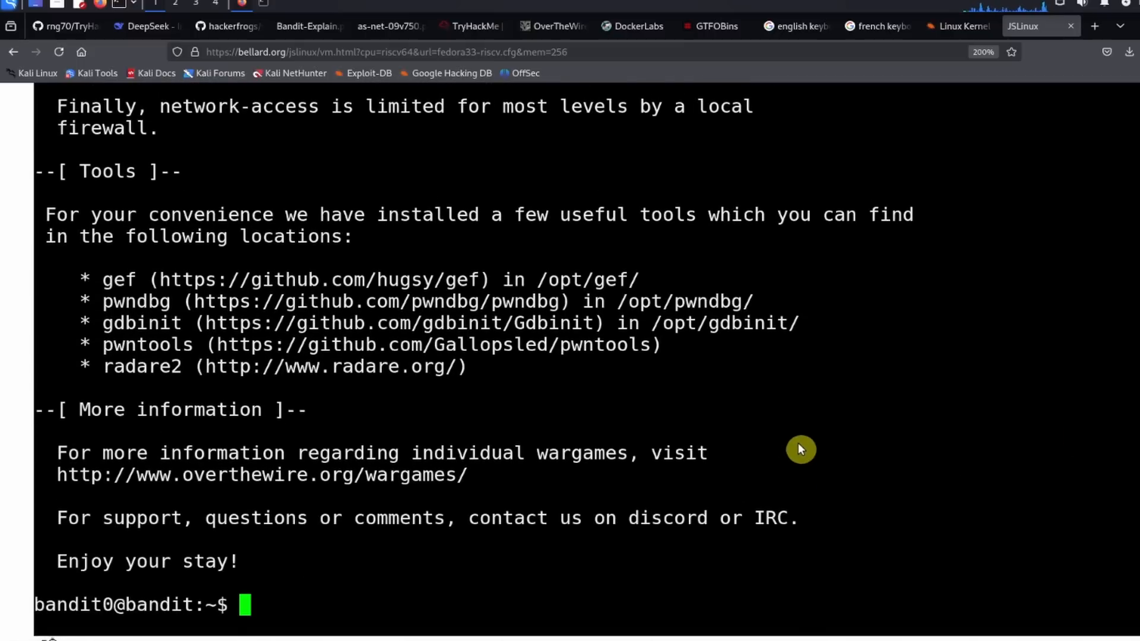
key("ctrl+minus")
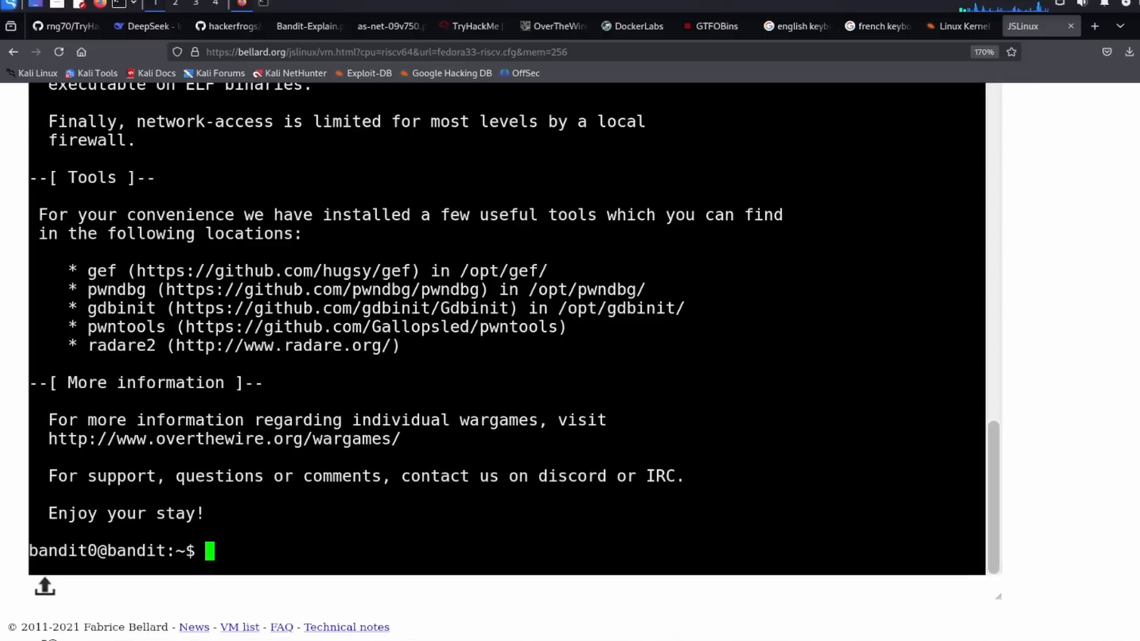
mouse_move(1123, 450)
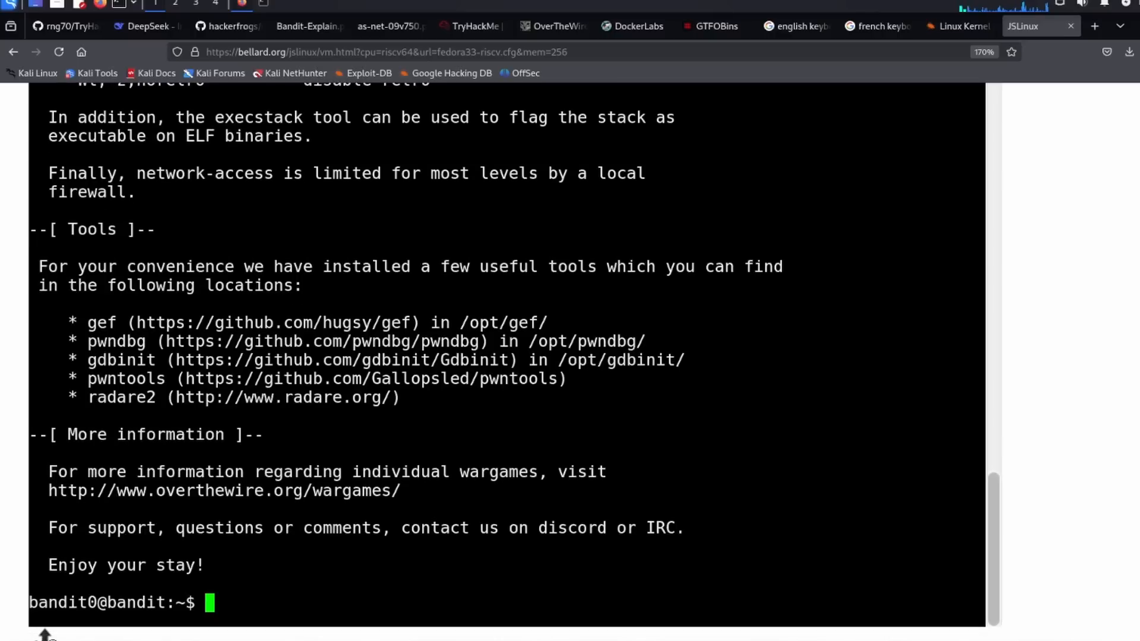
scroll("up", 3)
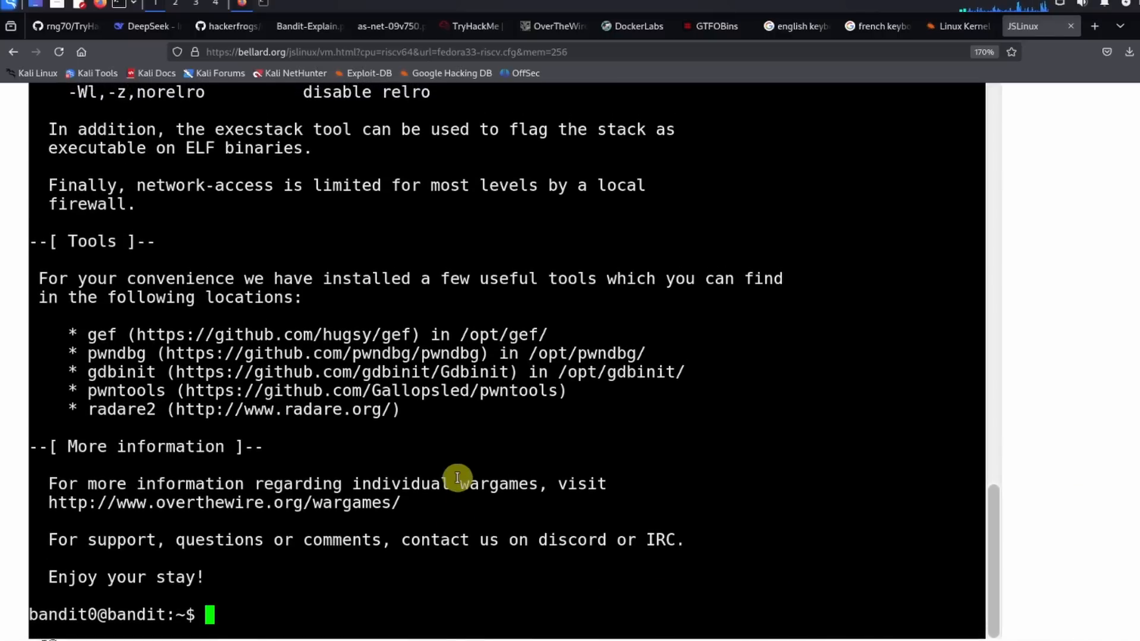
mouse_move(346, 283)
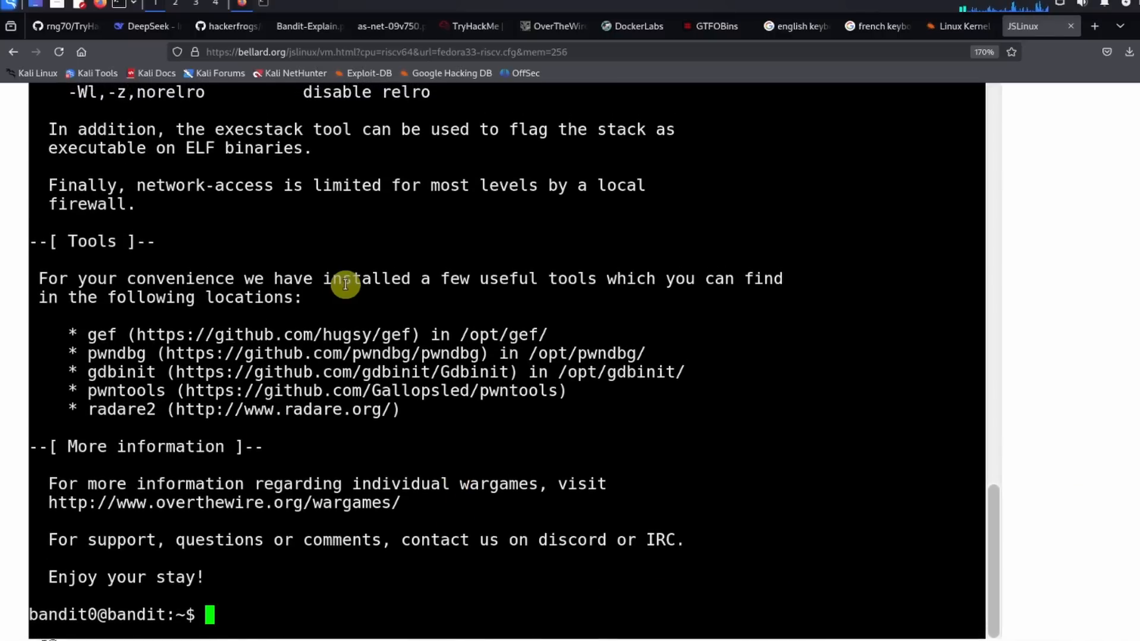
mouse_move(210, 362)
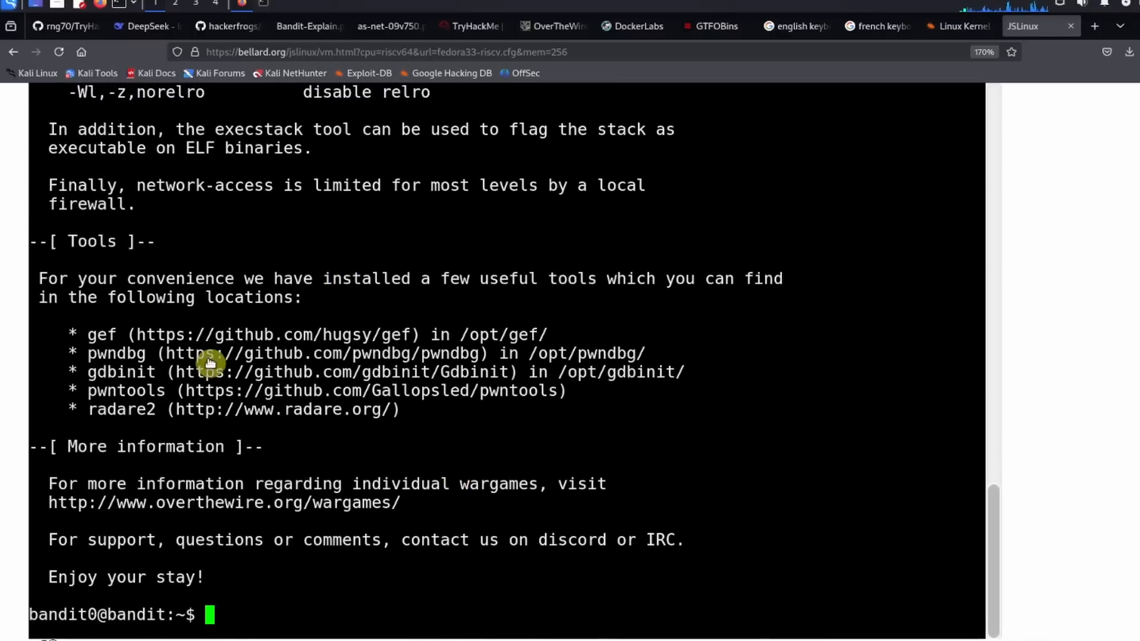
mouse_move(164, 436)
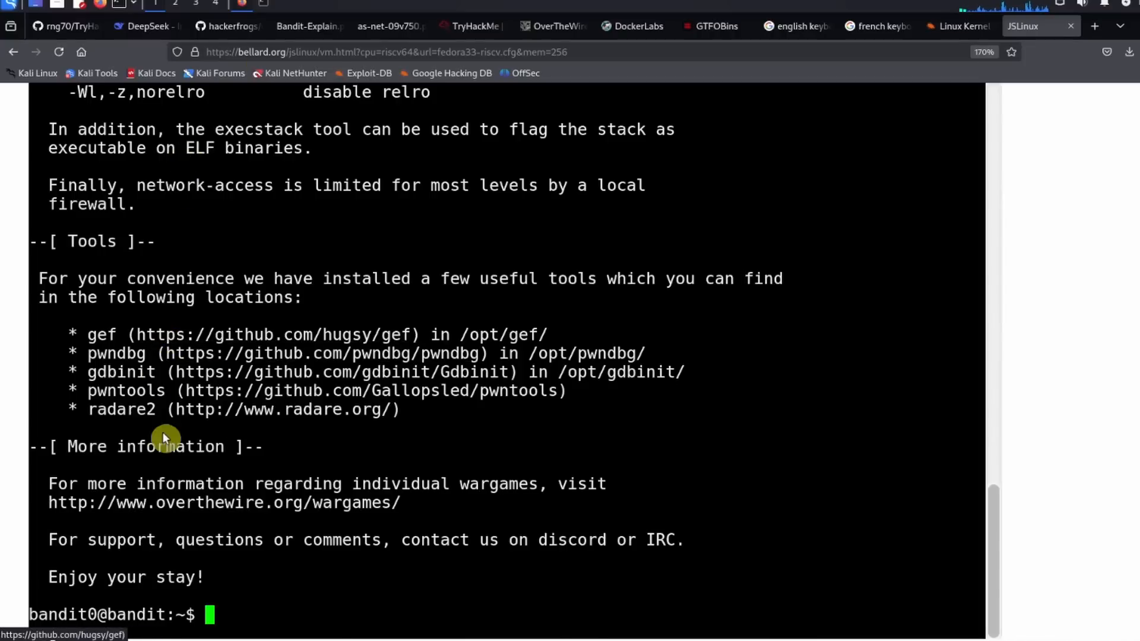
mouse_move(683, 438)
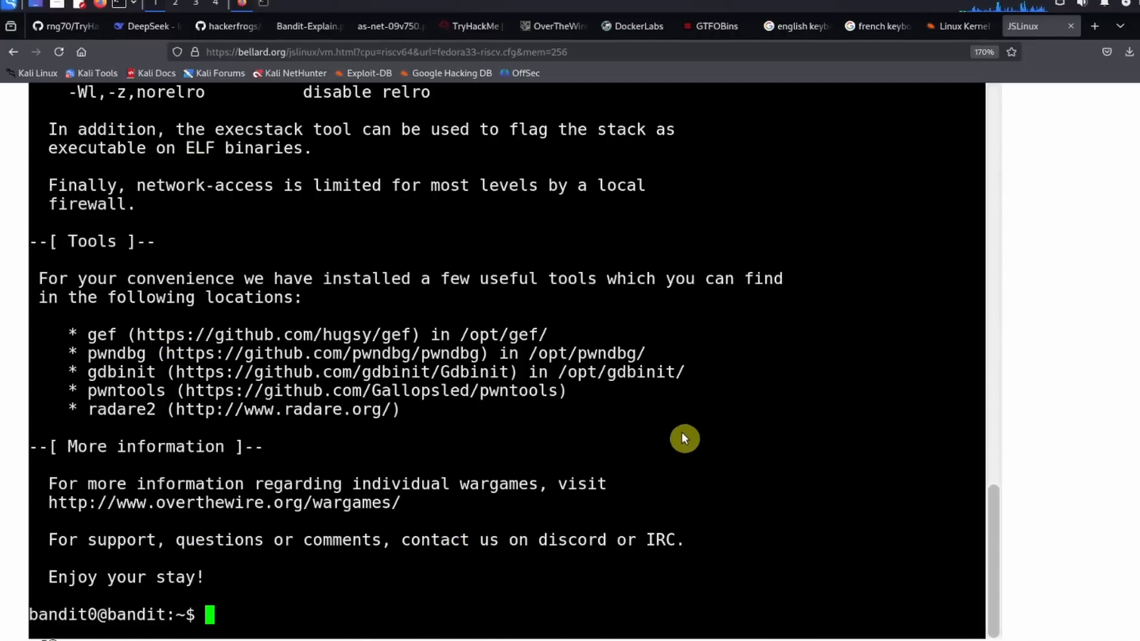
mouse_move(713, 419)
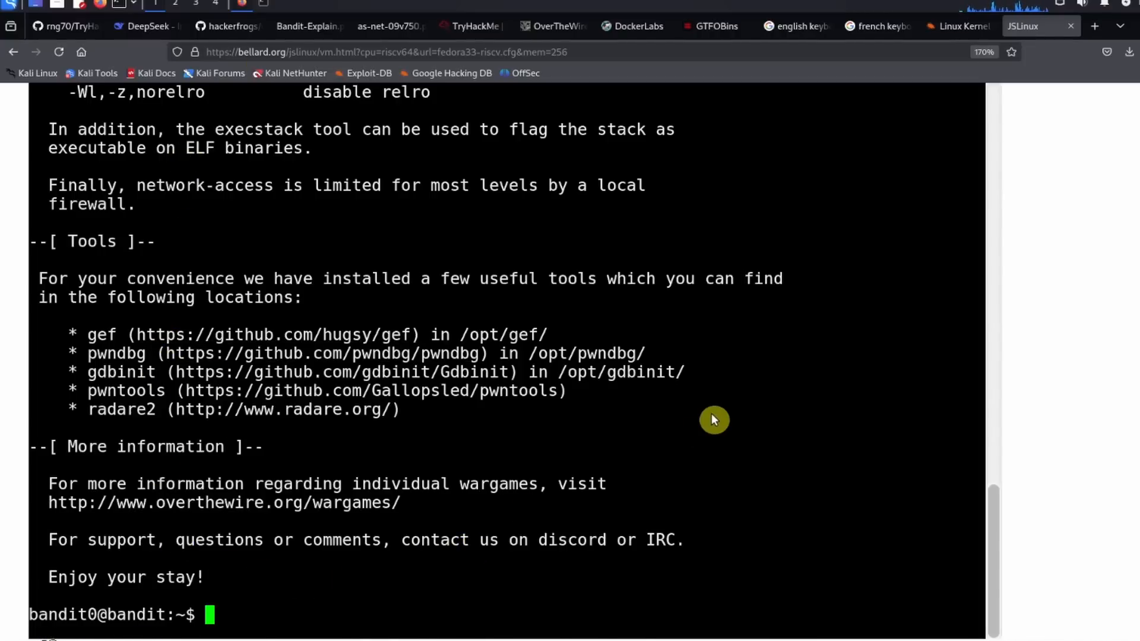
type("clear")
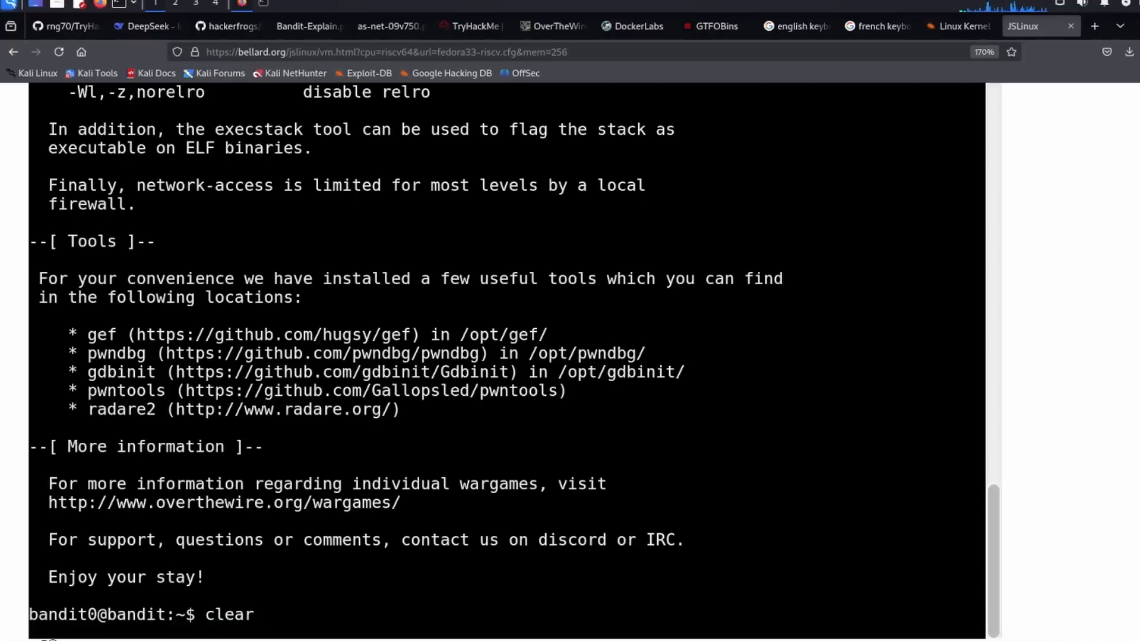
key("Return")
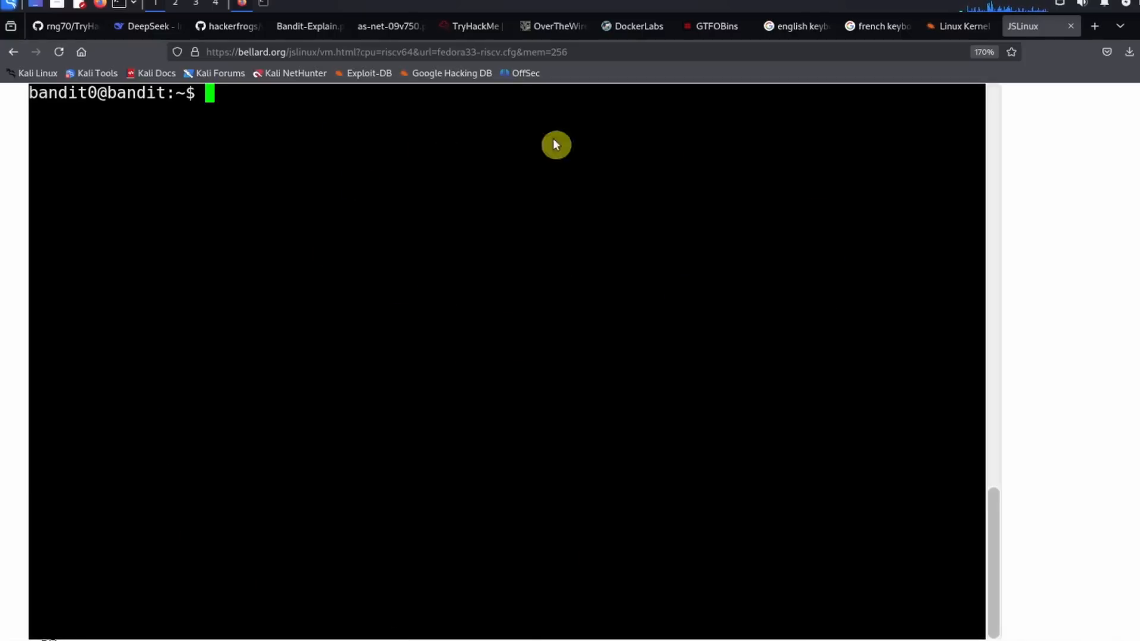
Show the Bandit-Explain slides and advance to page 4 on entering the password
left_click(308, 26)
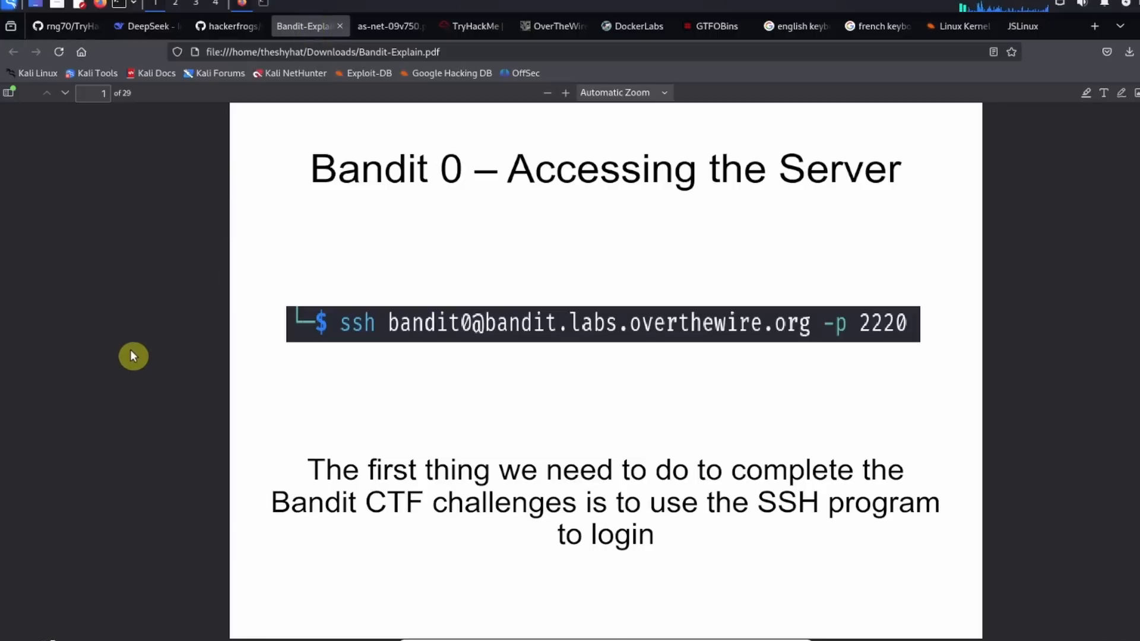
mouse_move(249, 420)
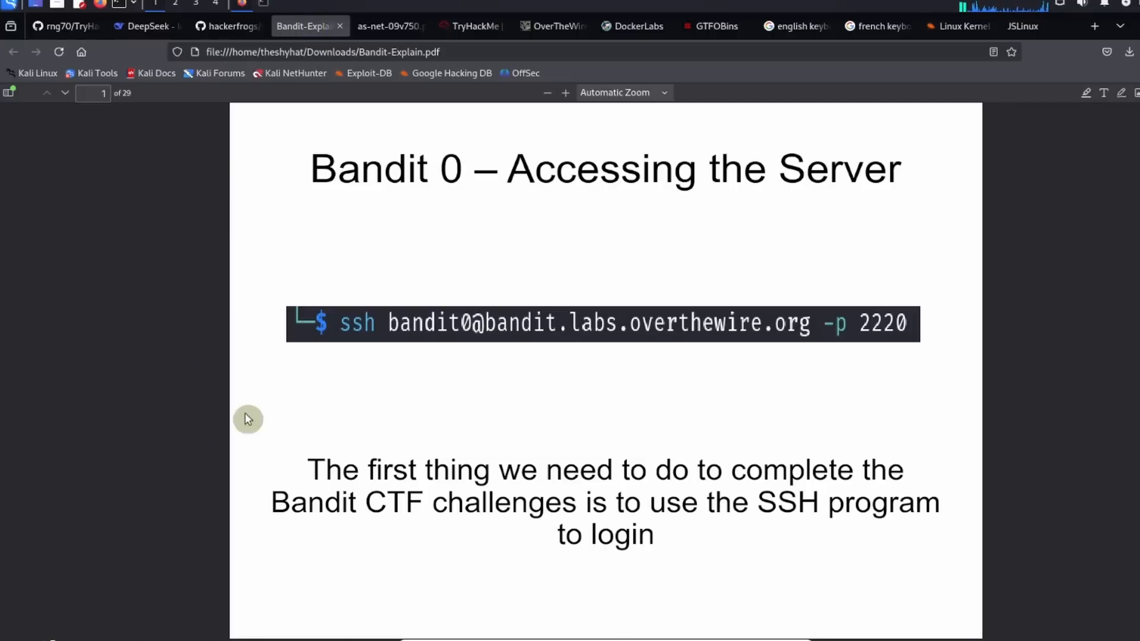
mouse_move(367, 352)
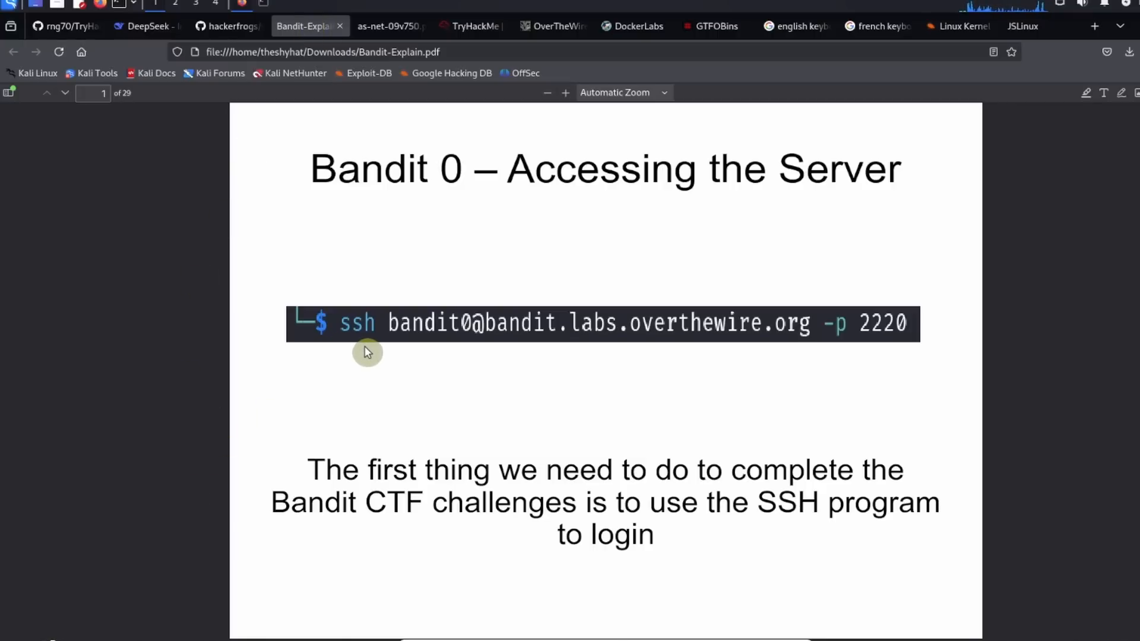
mouse_move(436, 348)
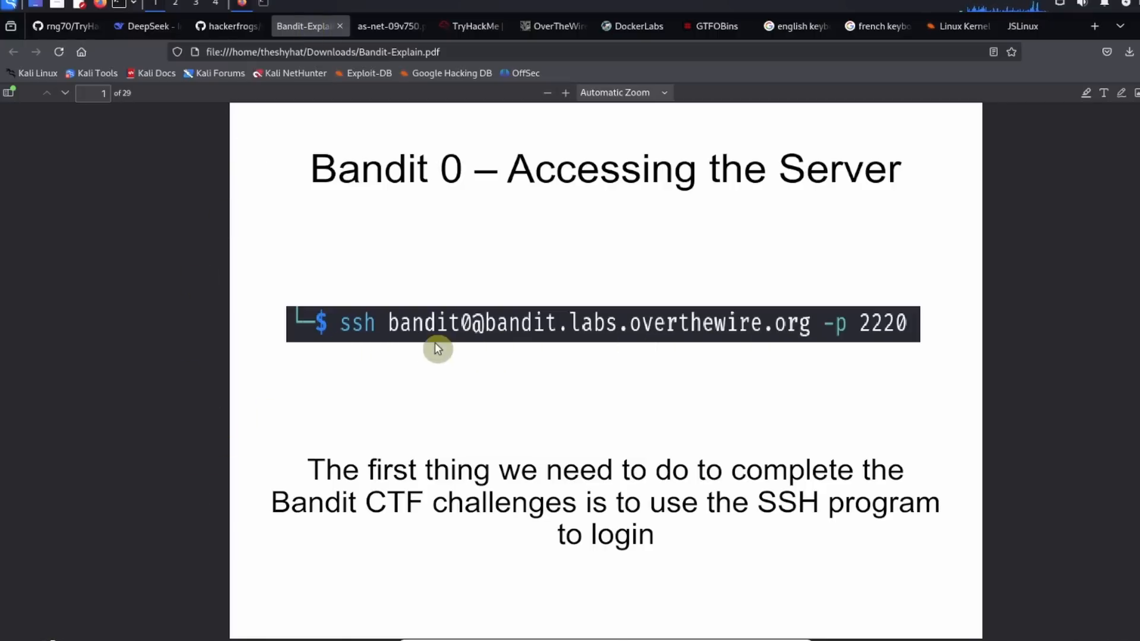
mouse_move(94, 418)
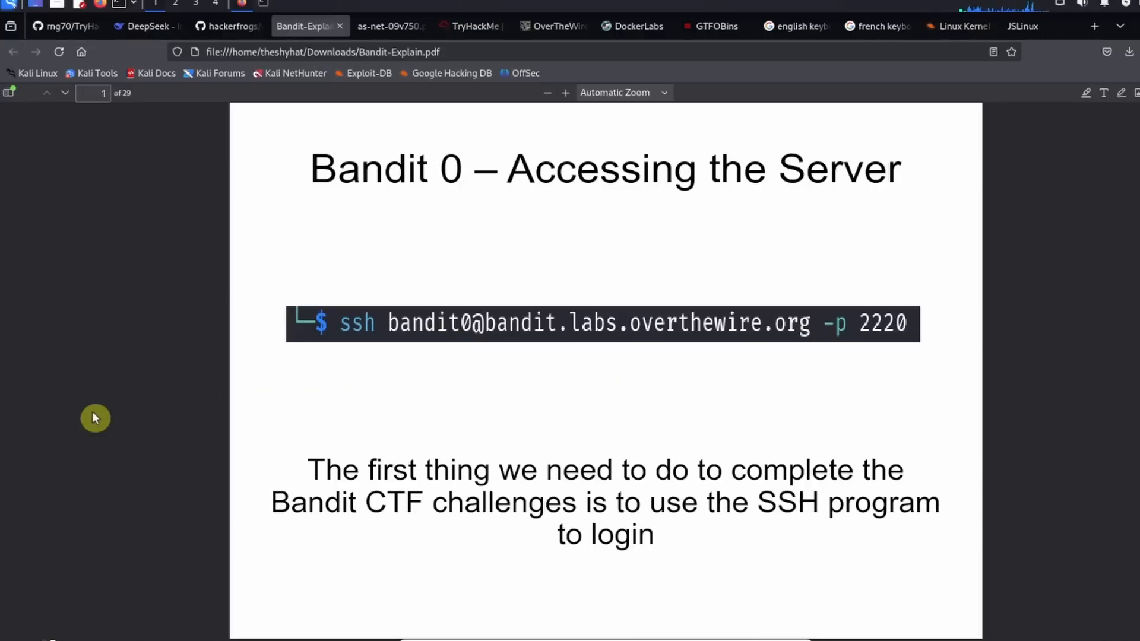
left_click(64, 93)
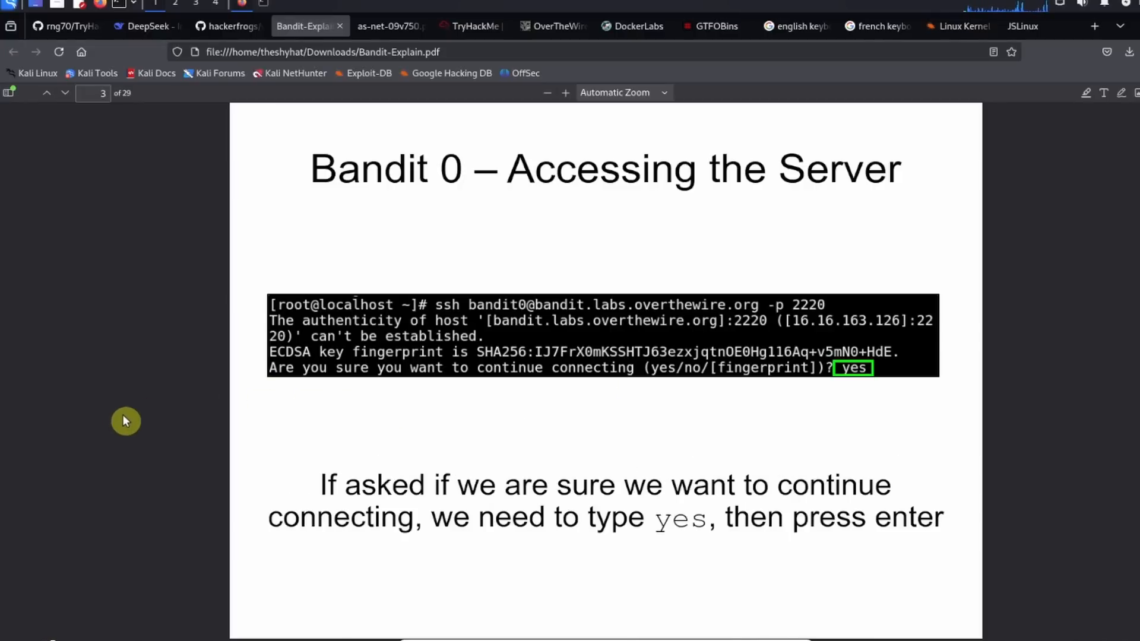
mouse_move(612, 509)
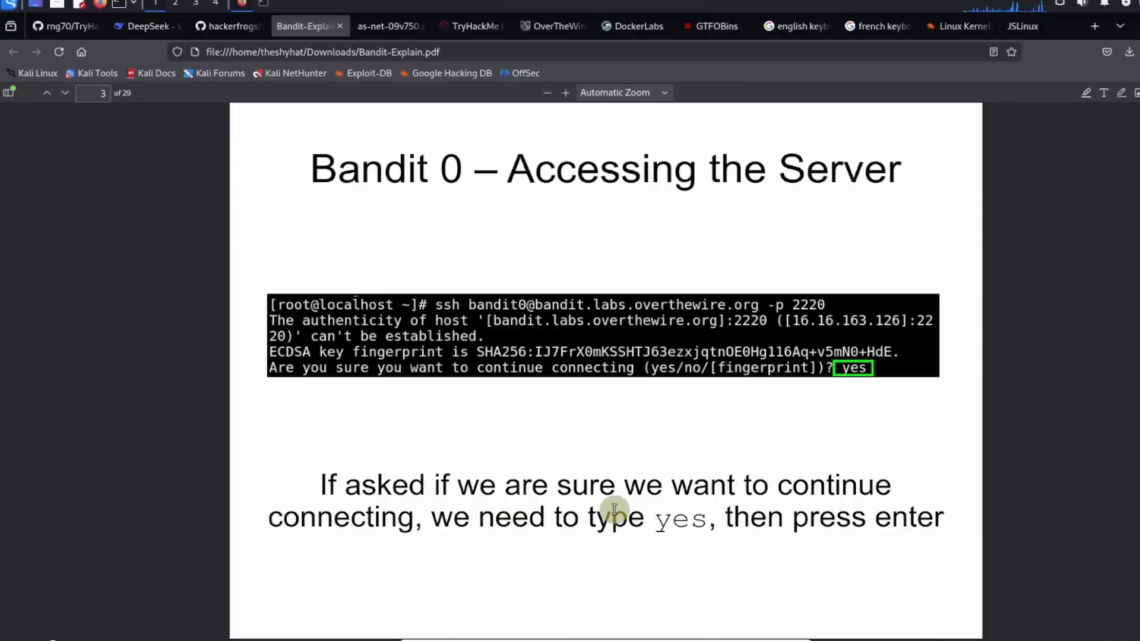
mouse_move(823, 391)
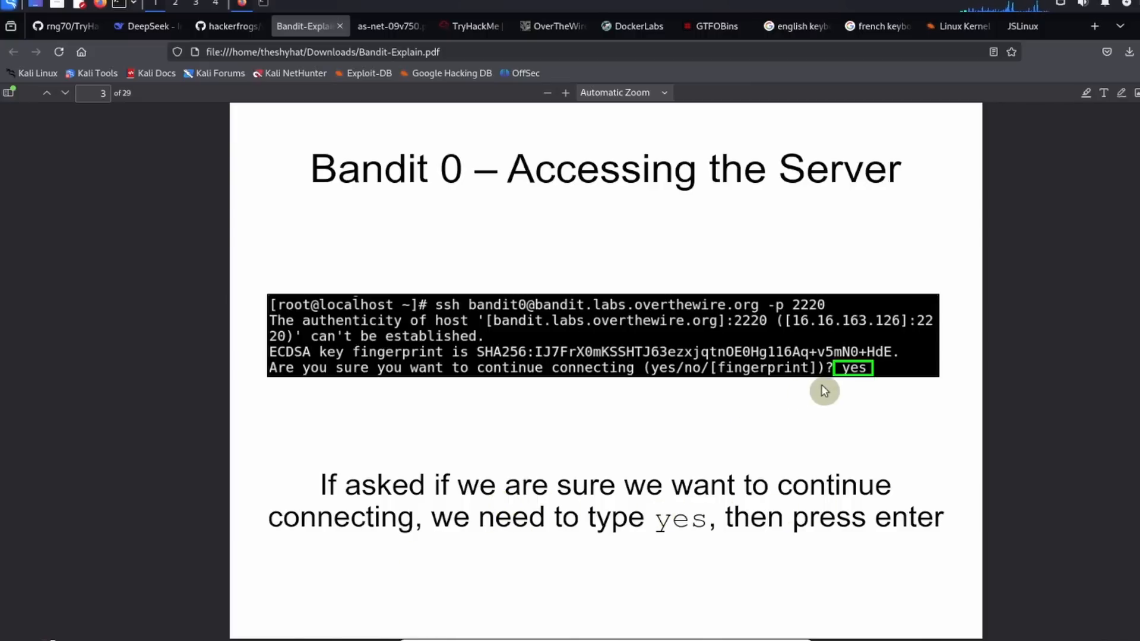
mouse_move(852, 385)
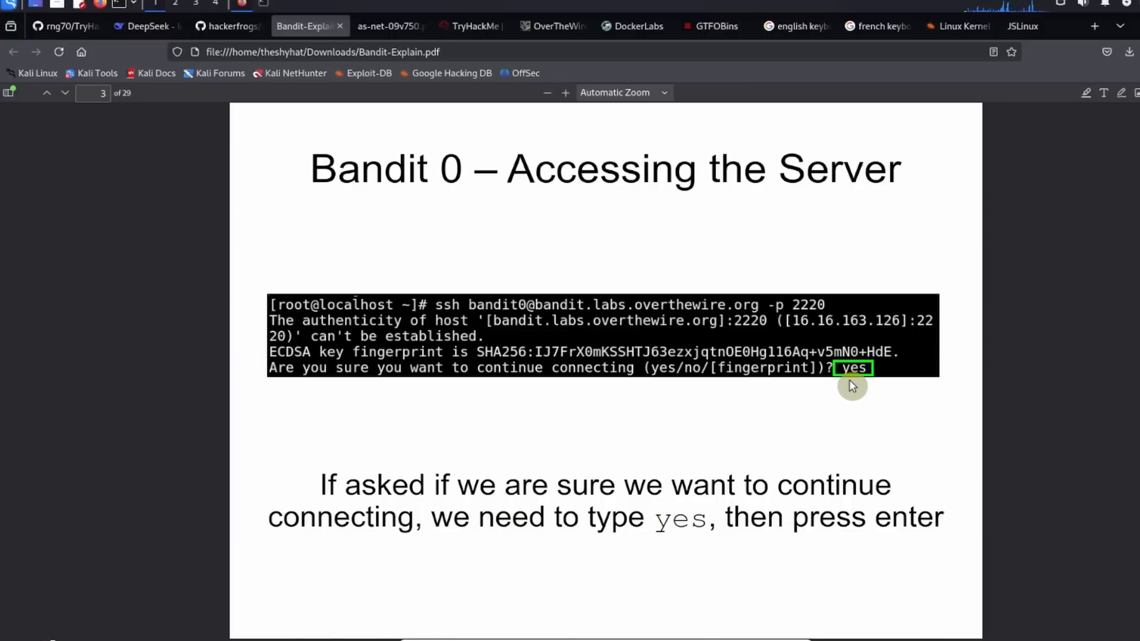
mouse_move(141, 298)
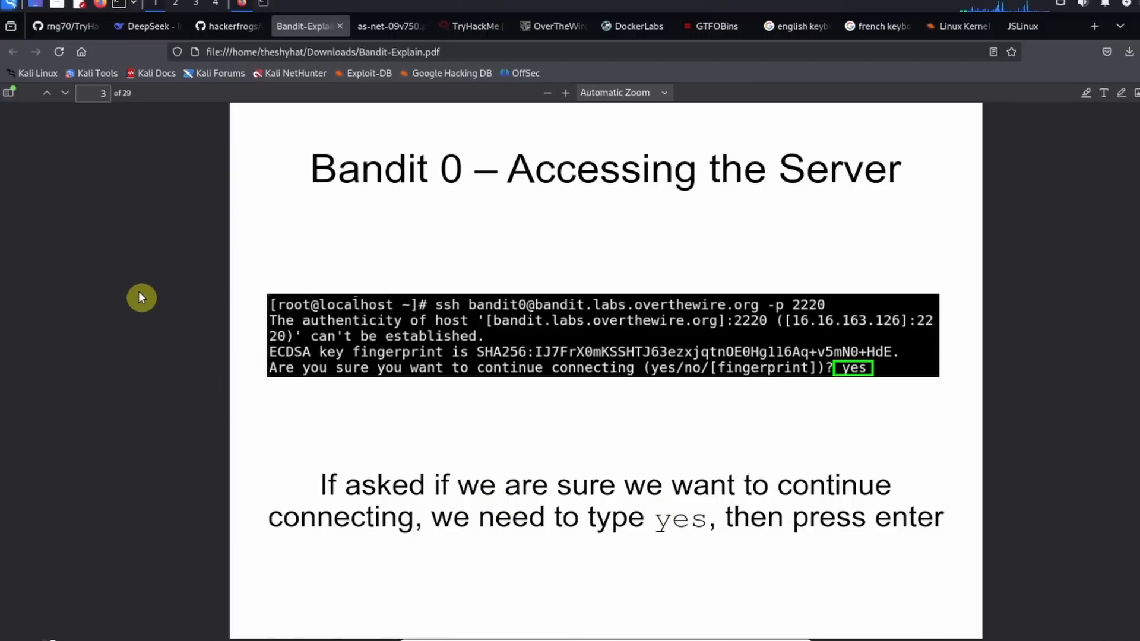
left_click(65, 92)
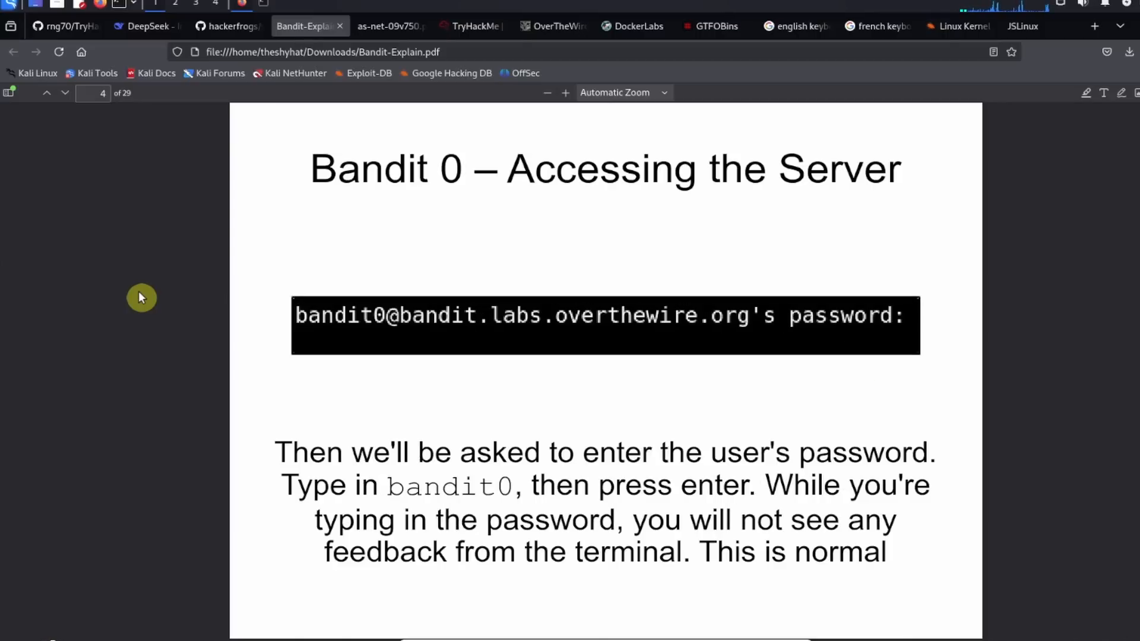
mouse_move(537, 476)
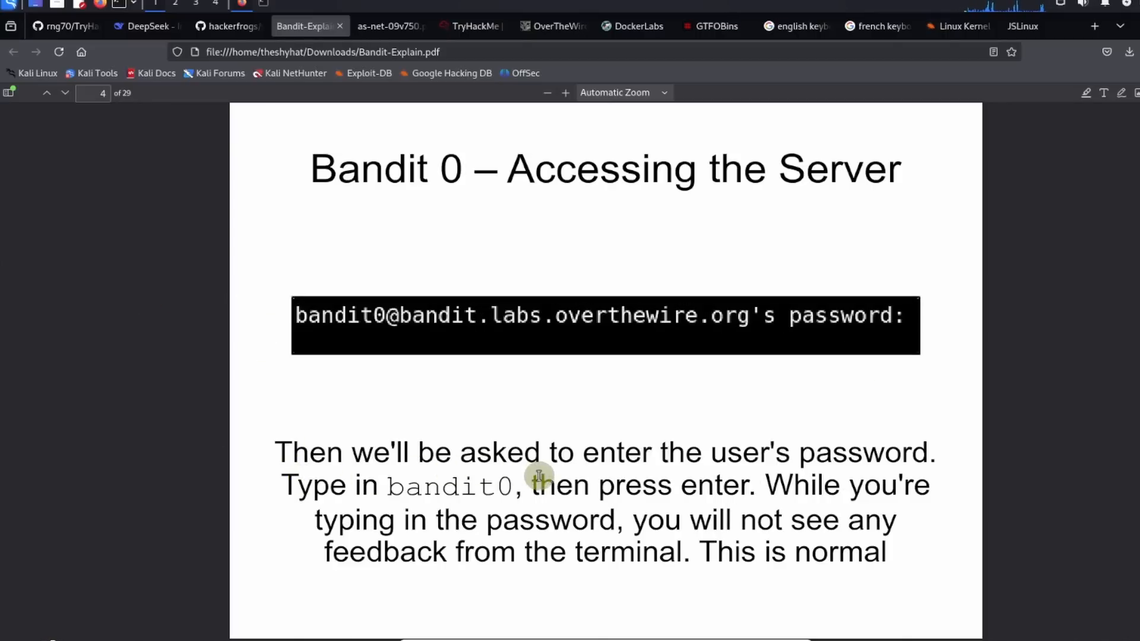
mouse_move(303, 528)
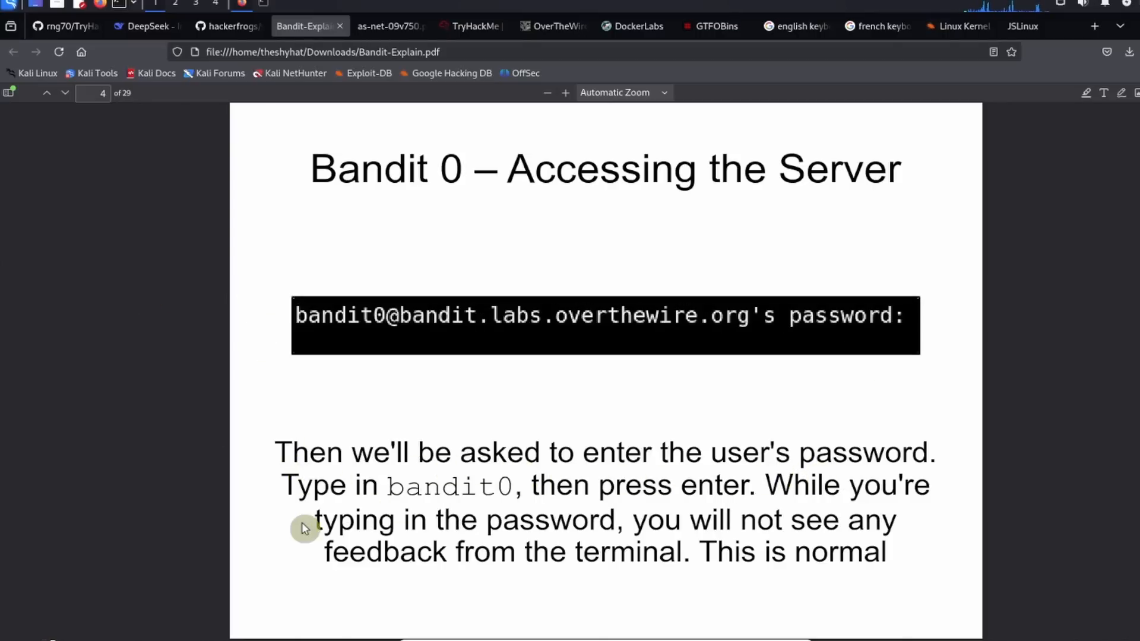
mouse_move(731, 514)
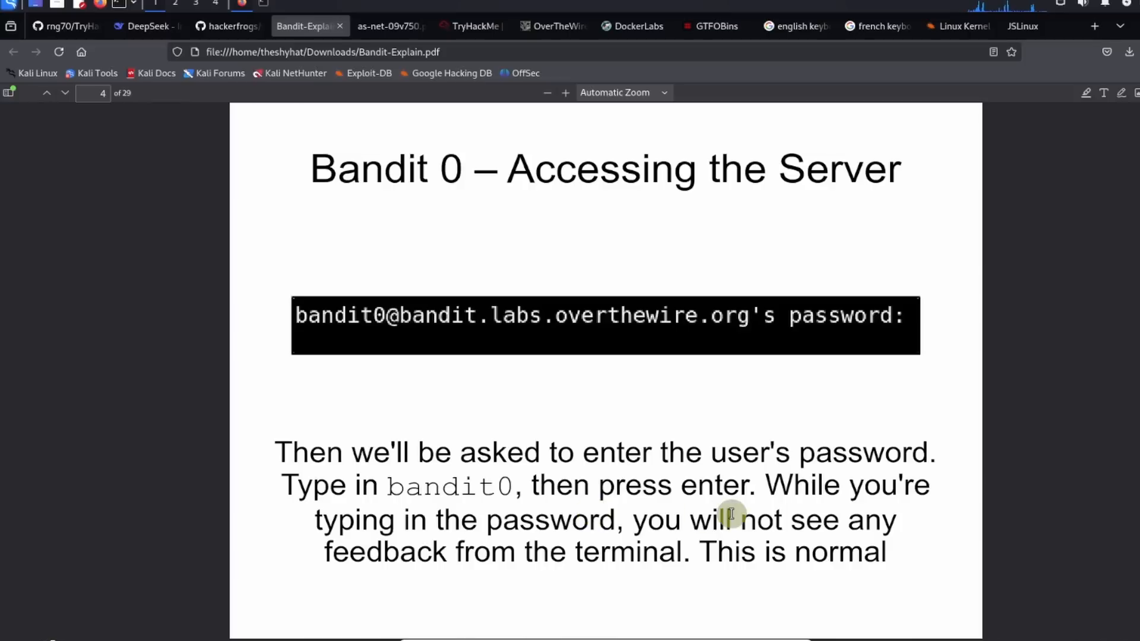
mouse_move(862, 514)
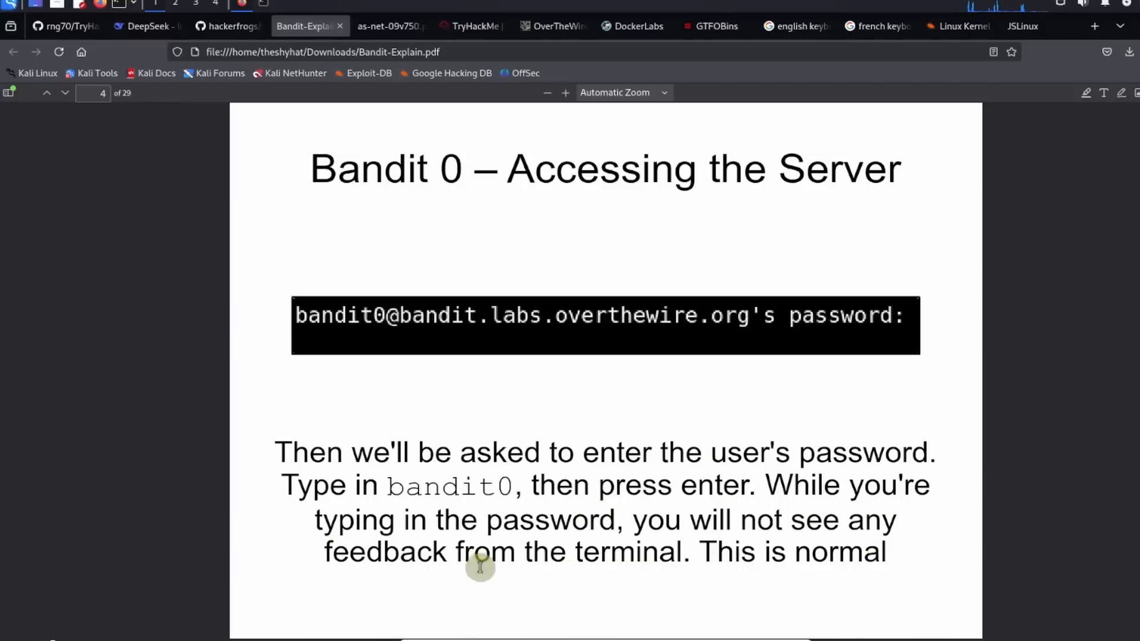
mouse_move(842, 583)
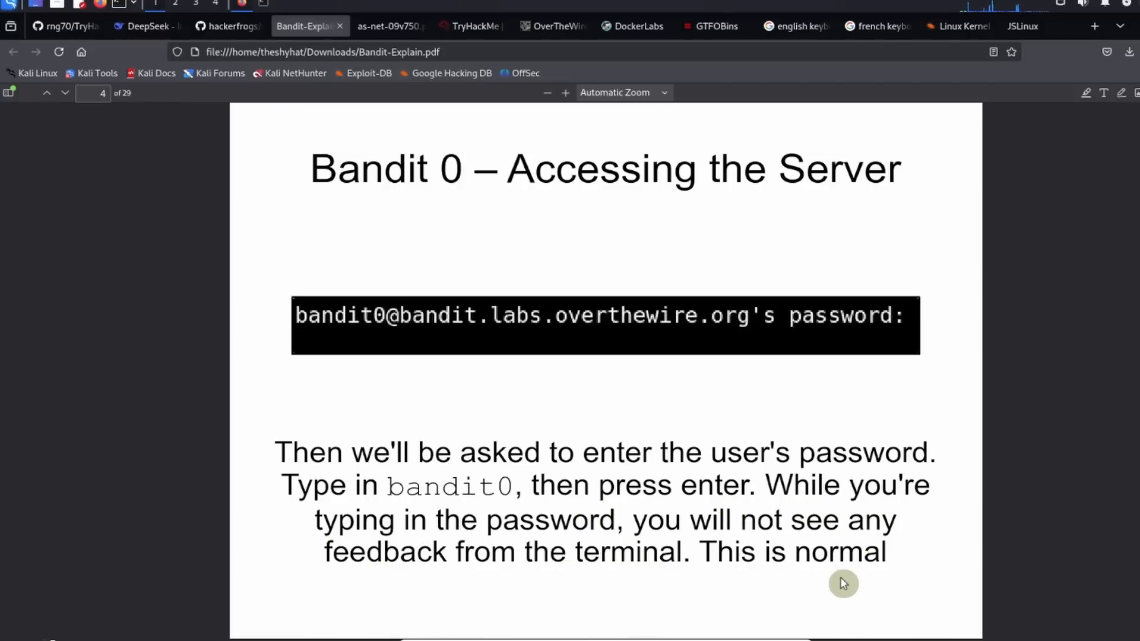
mouse_move(495, 439)
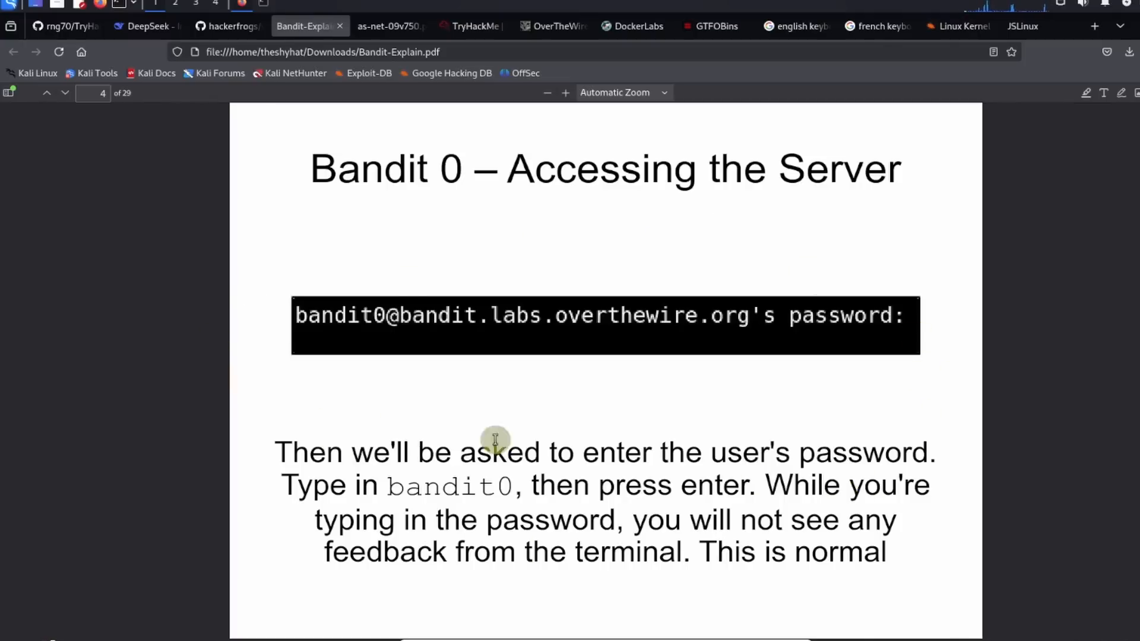
mouse_move(143, 318)
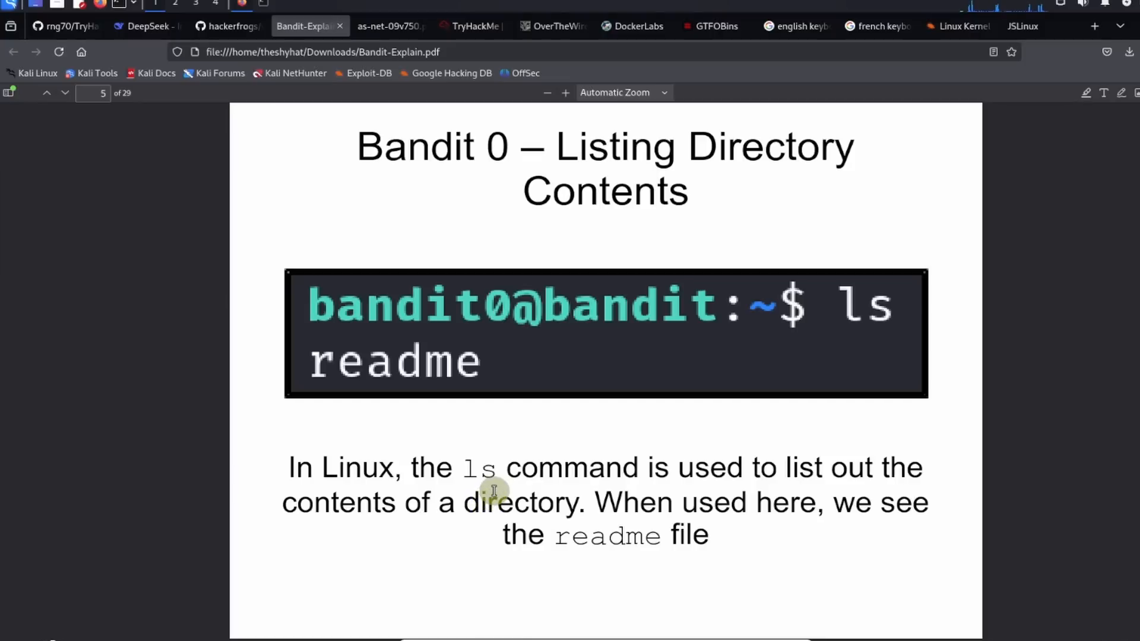
mouse_move(409, 479)
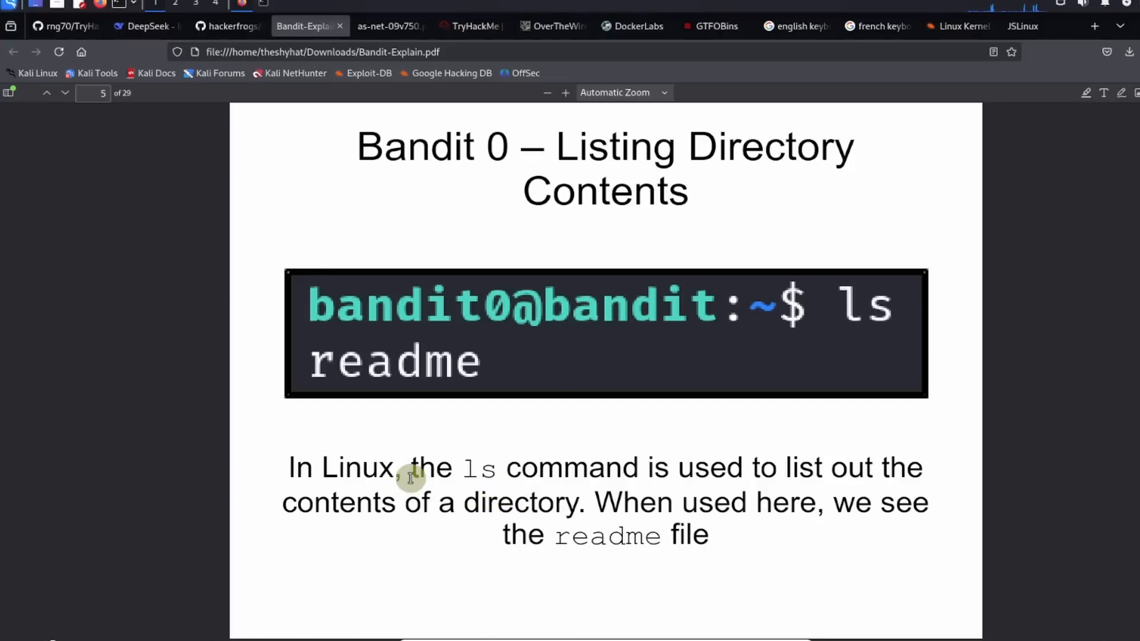
mouse_move(796, 210)
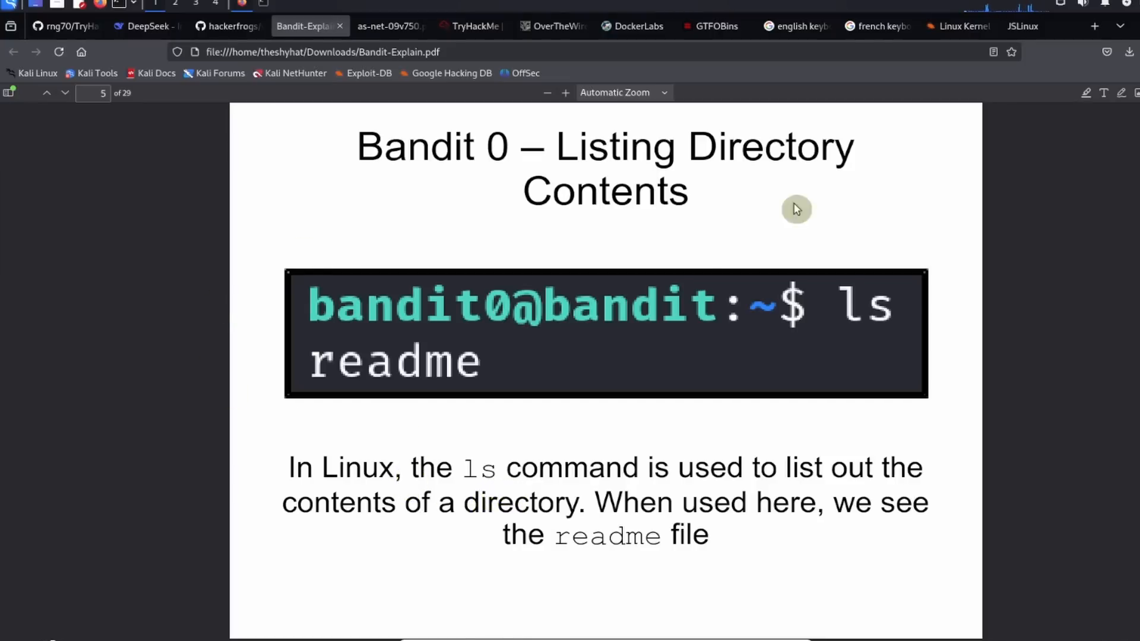
mouse_move(597, 498)
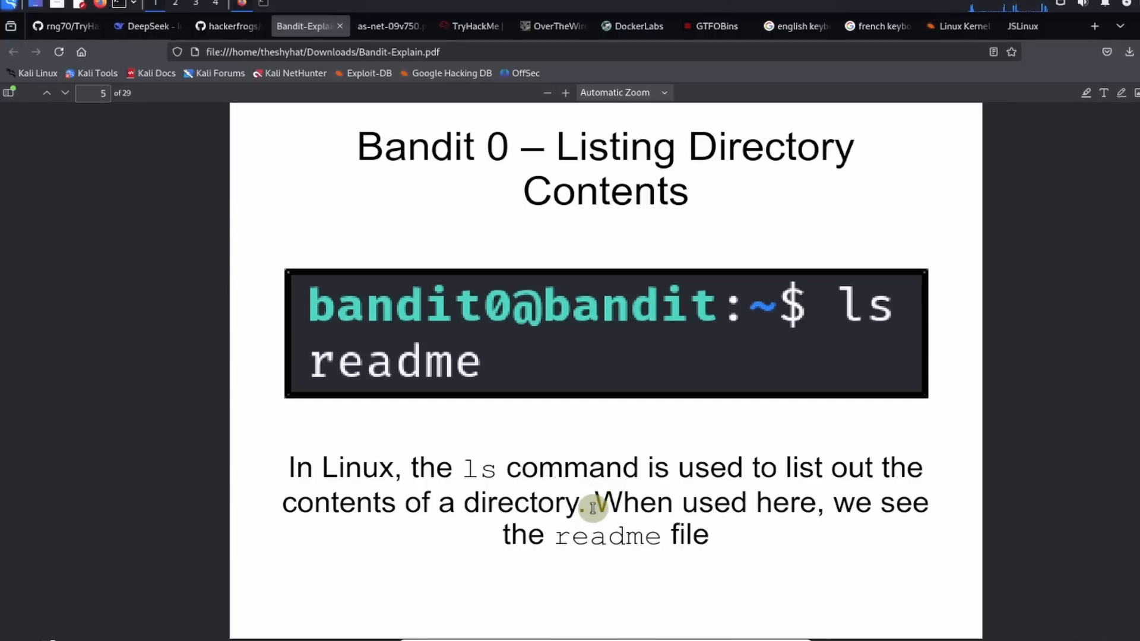
mouse_move(444, 502)
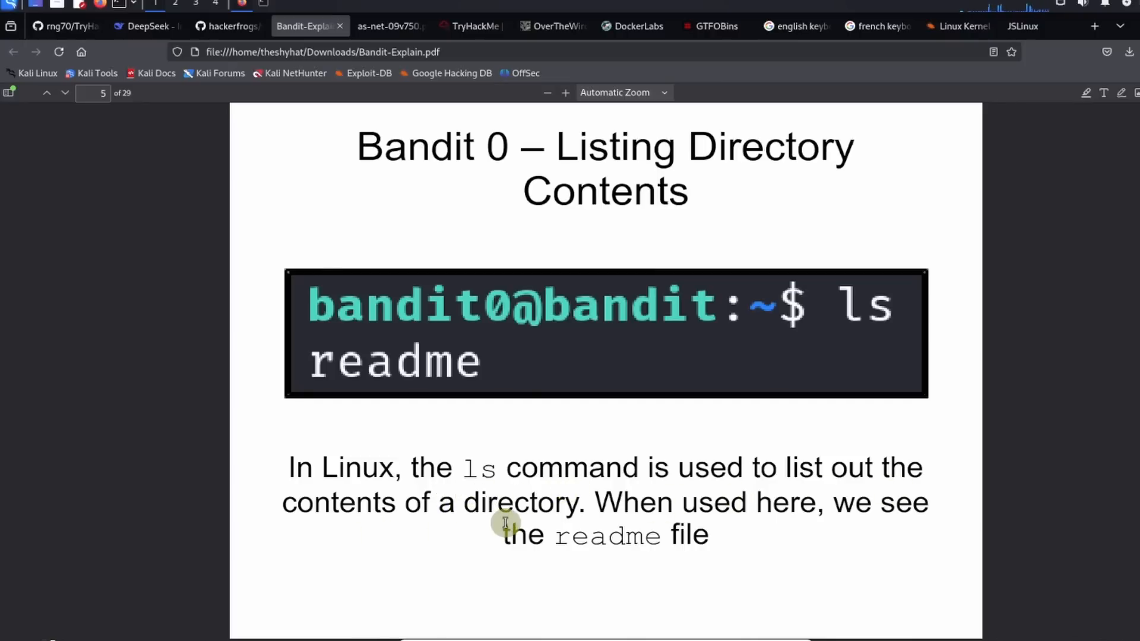
mouse_move(816, 535)
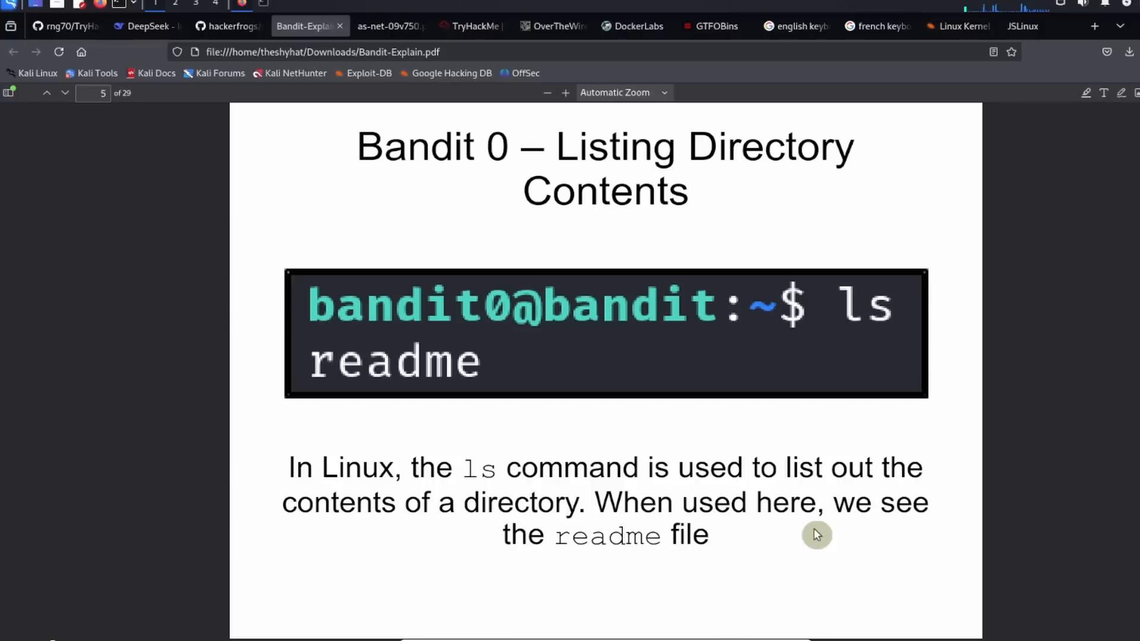
mouse_move(831, 282)
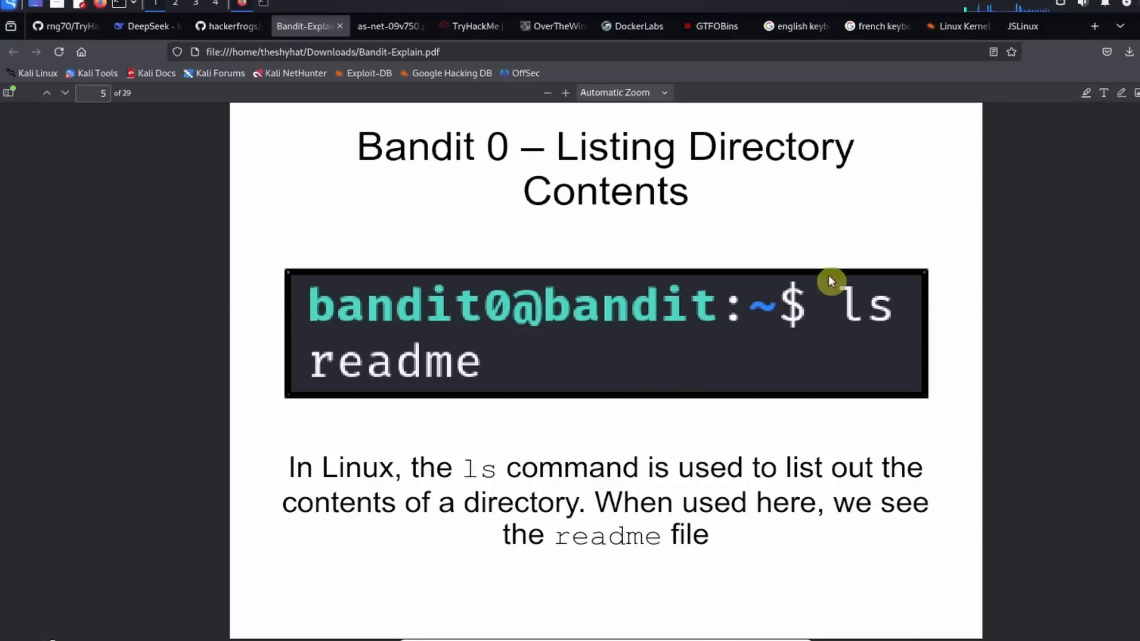
mouse_move(400, 260)
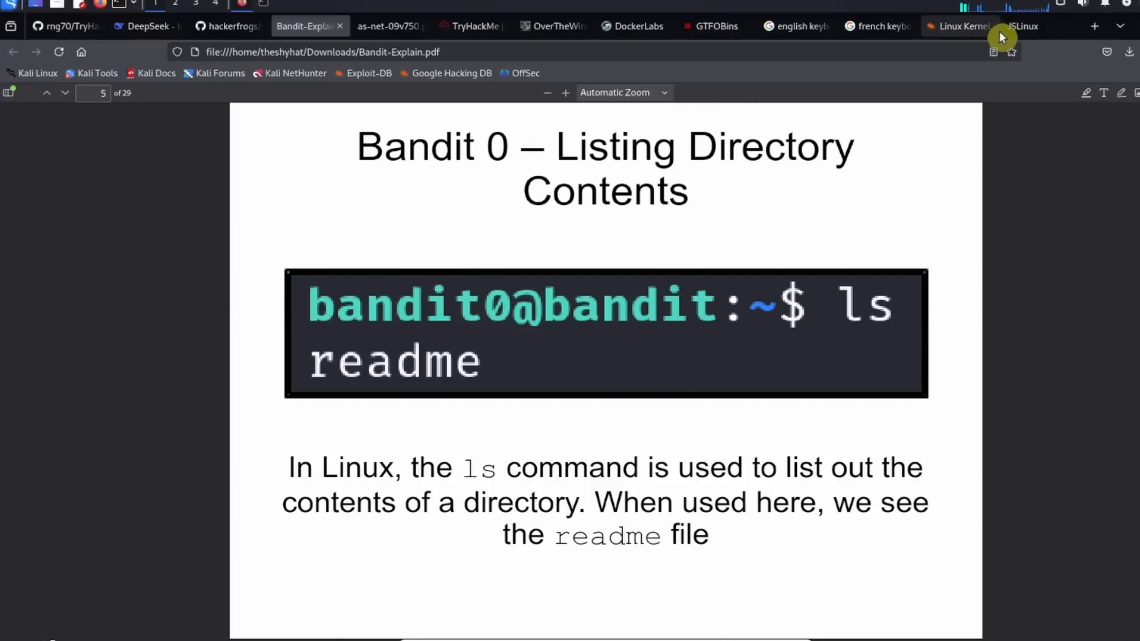
In the bandit0 session, run 'cat readme' to reveal the next level's password
left_click(1023, 26)
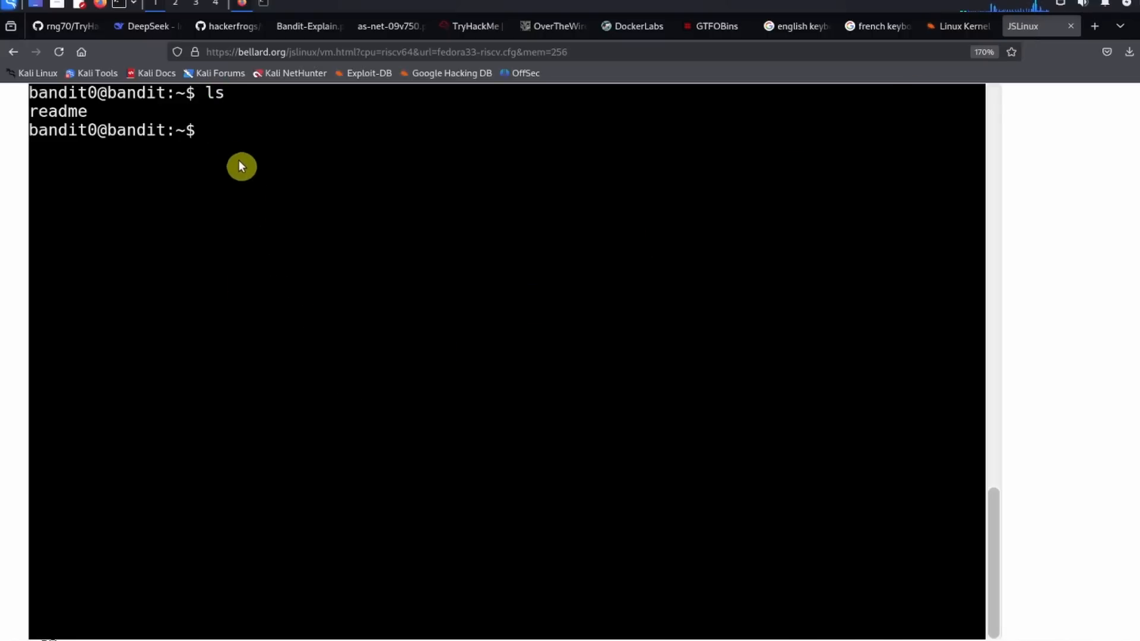
mouse_move(84, 130)
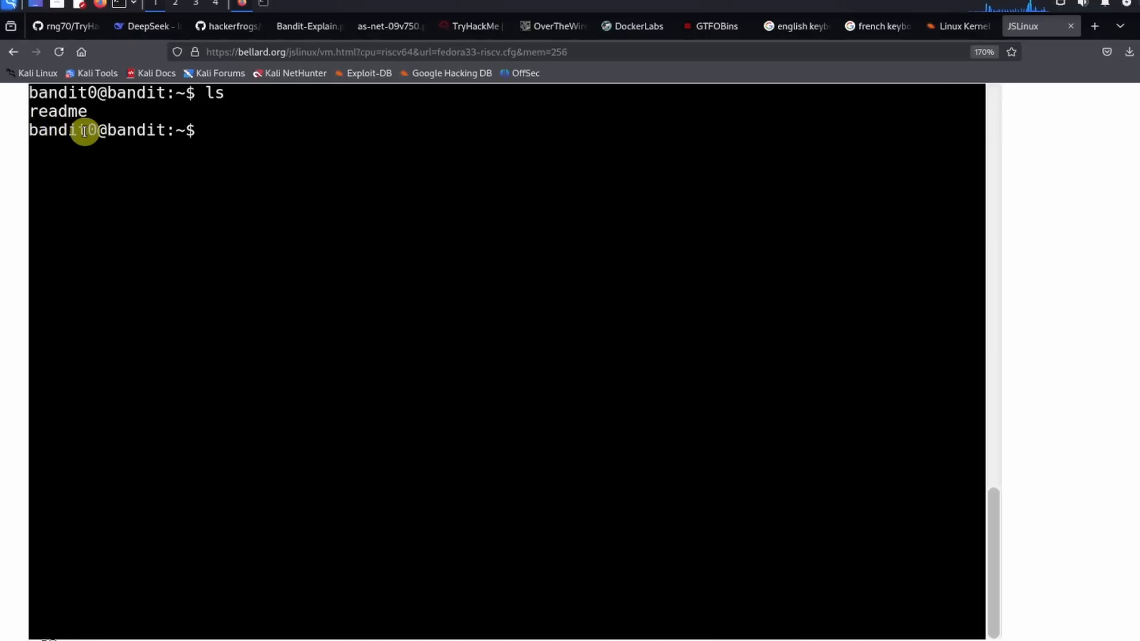
mouse_move(80, 127)
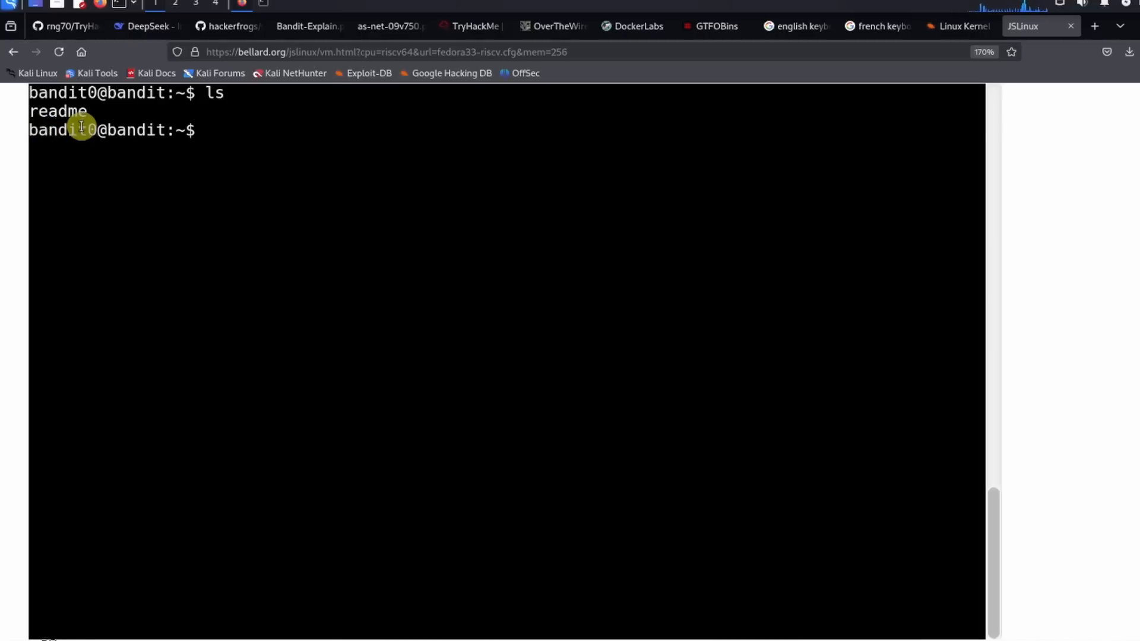
mouse_move(216, 109)
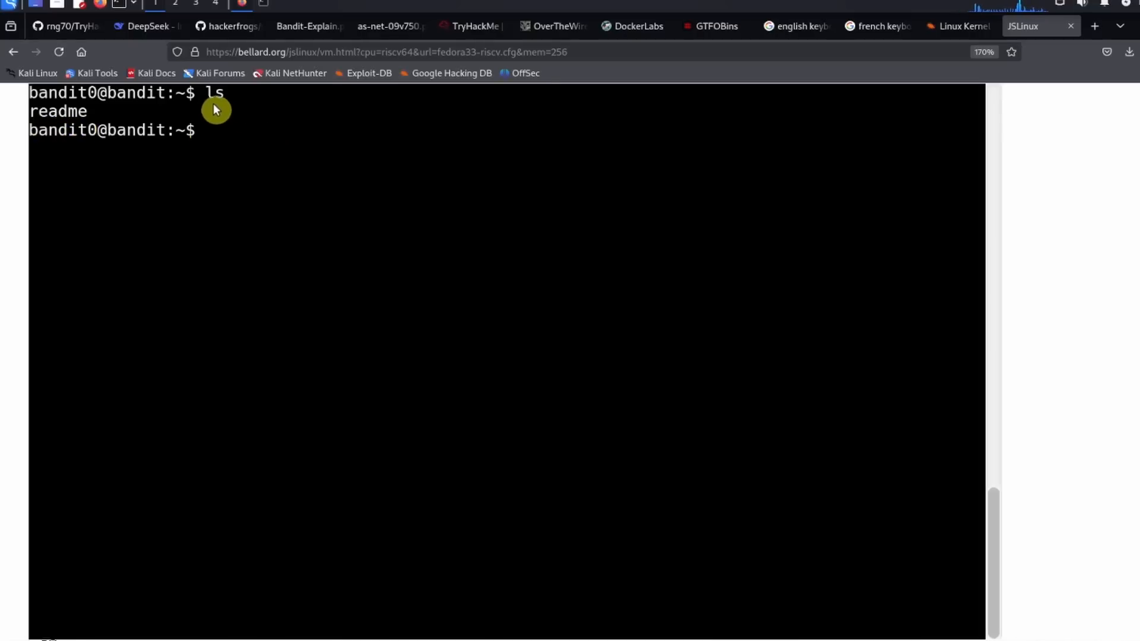
mouse_move(246, 264)
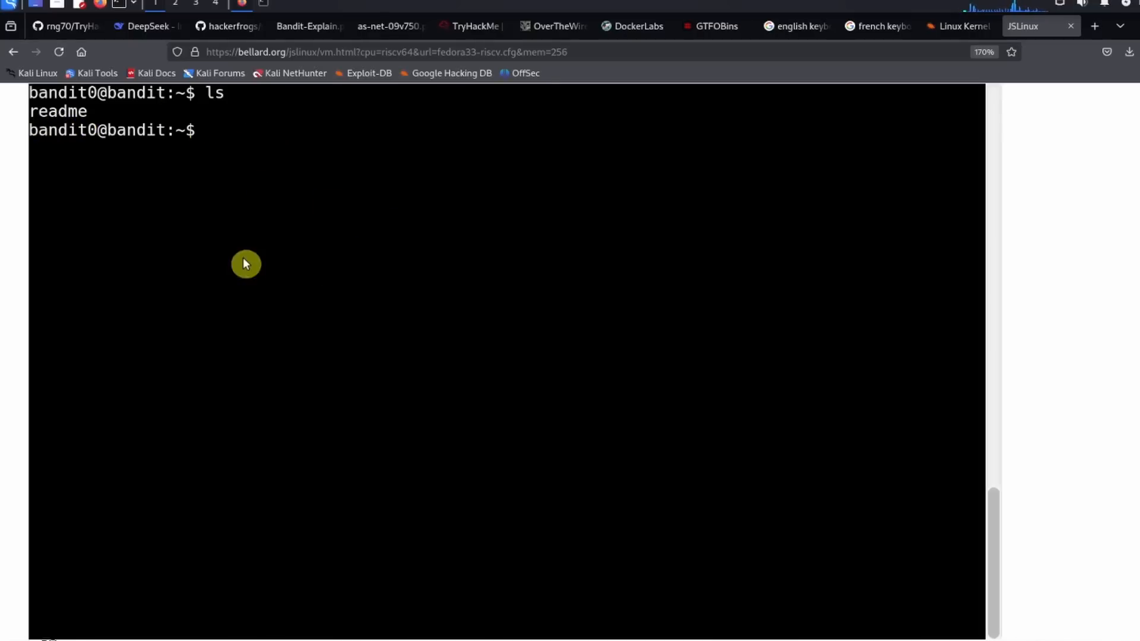
mouse_move(59, 131)
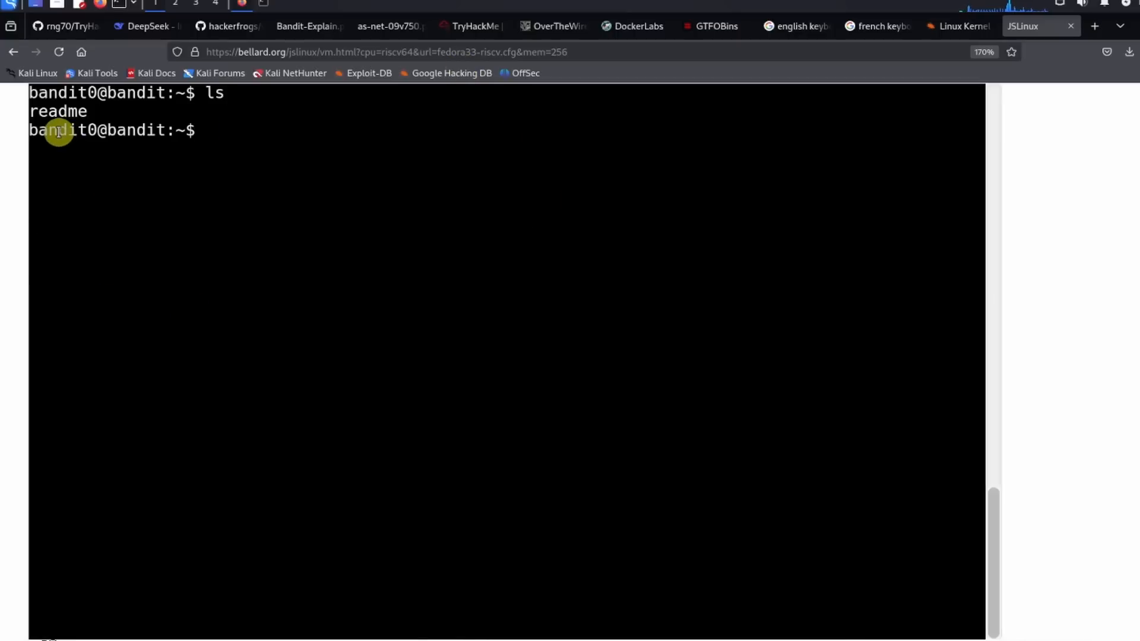
mouse_move(485, 339)
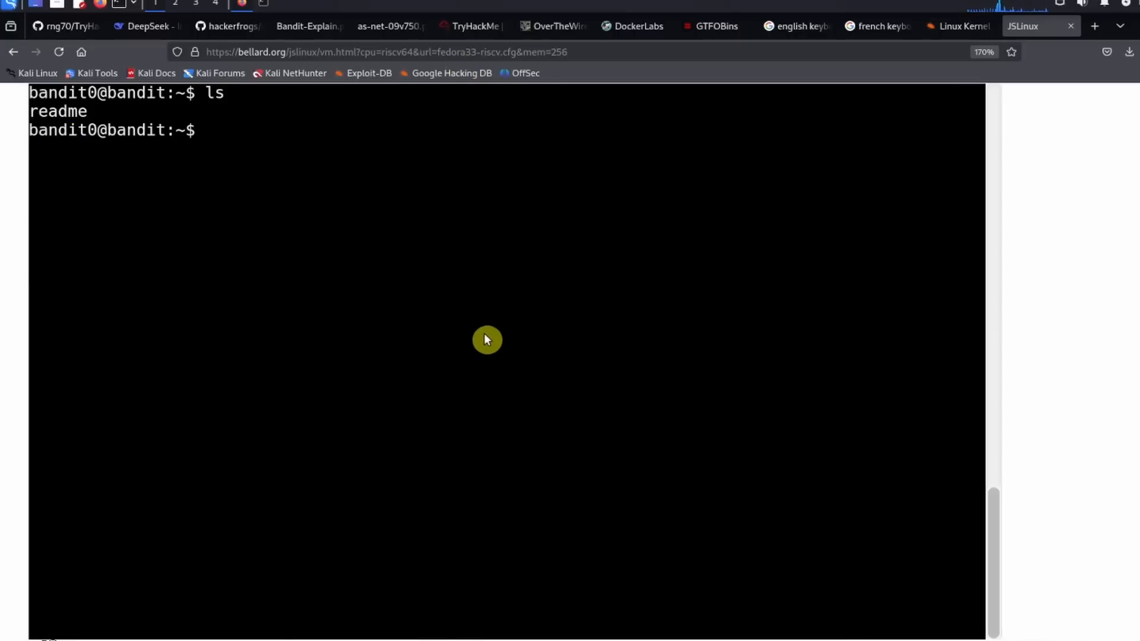
mouse_move(486, 378)
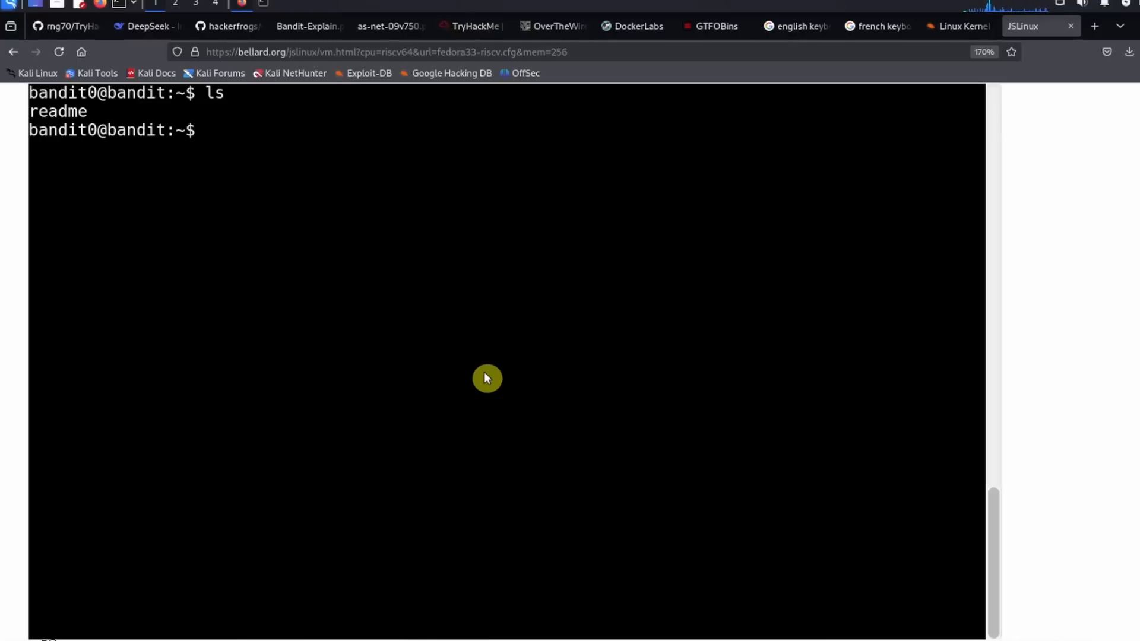
mouse_move(90, 171)
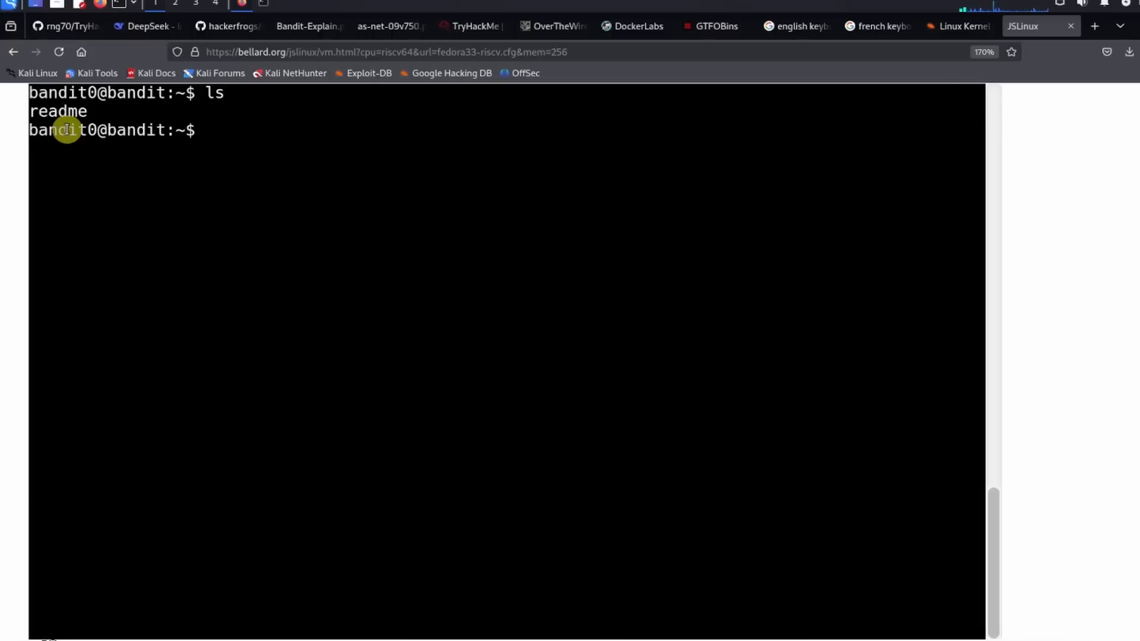
type("c")
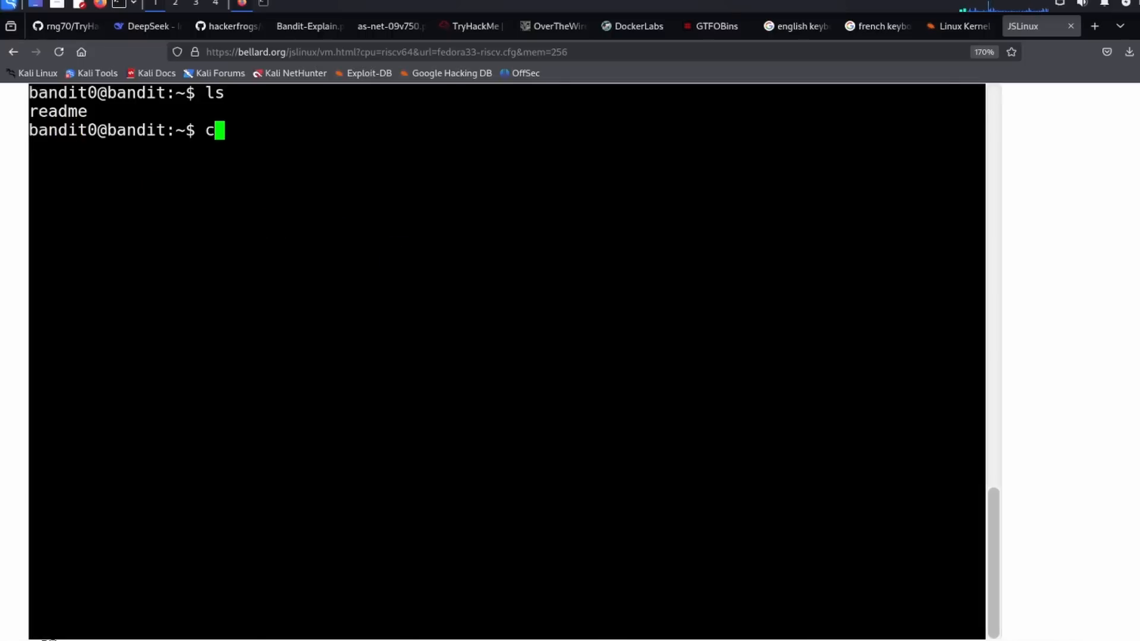
type("at")
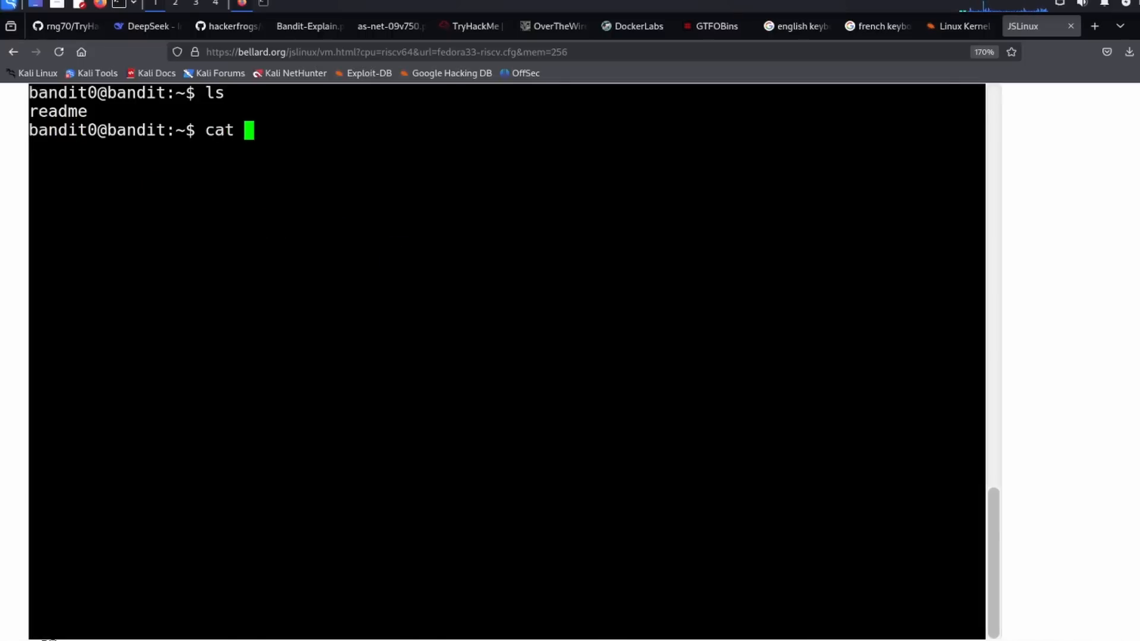
mouse_move(51, 129)
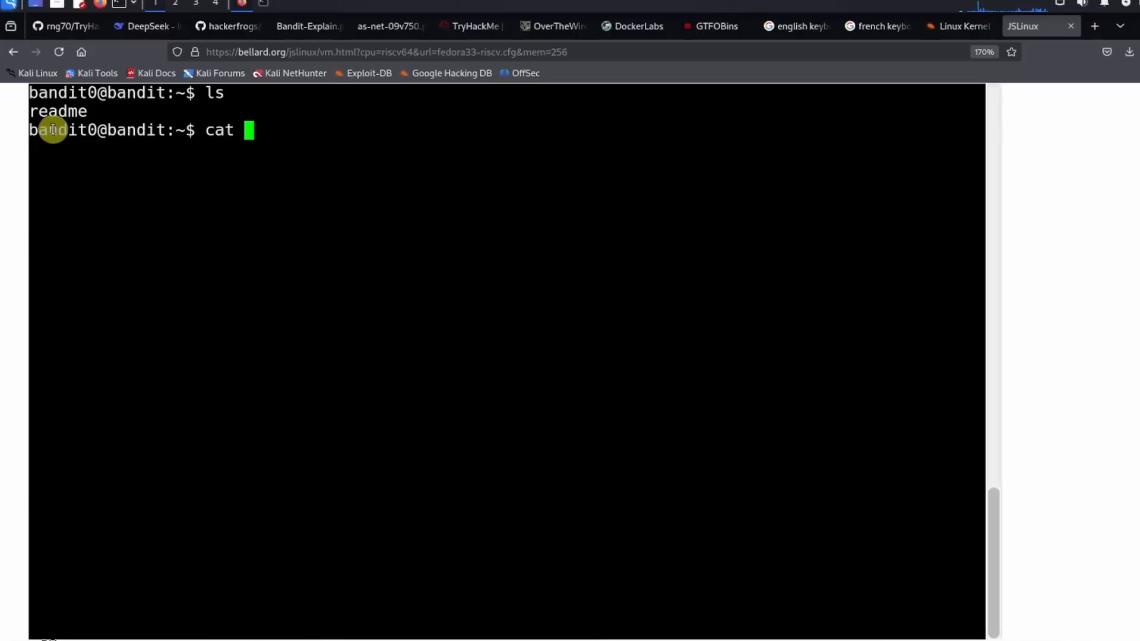
mouse_move(433, 268)
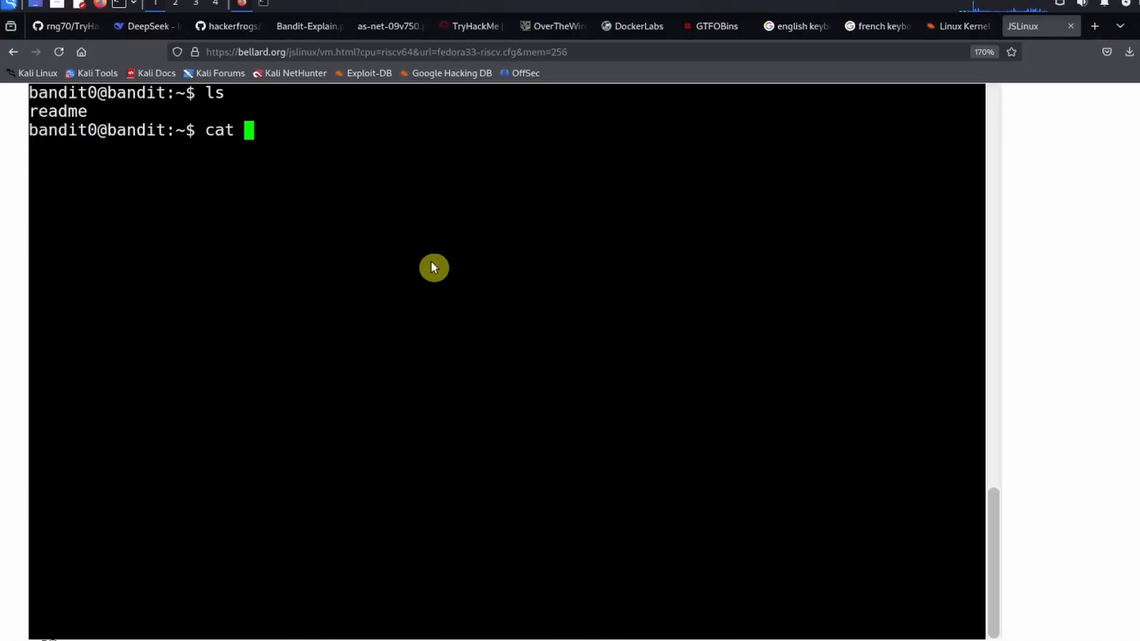
mouse_move(428, 279)
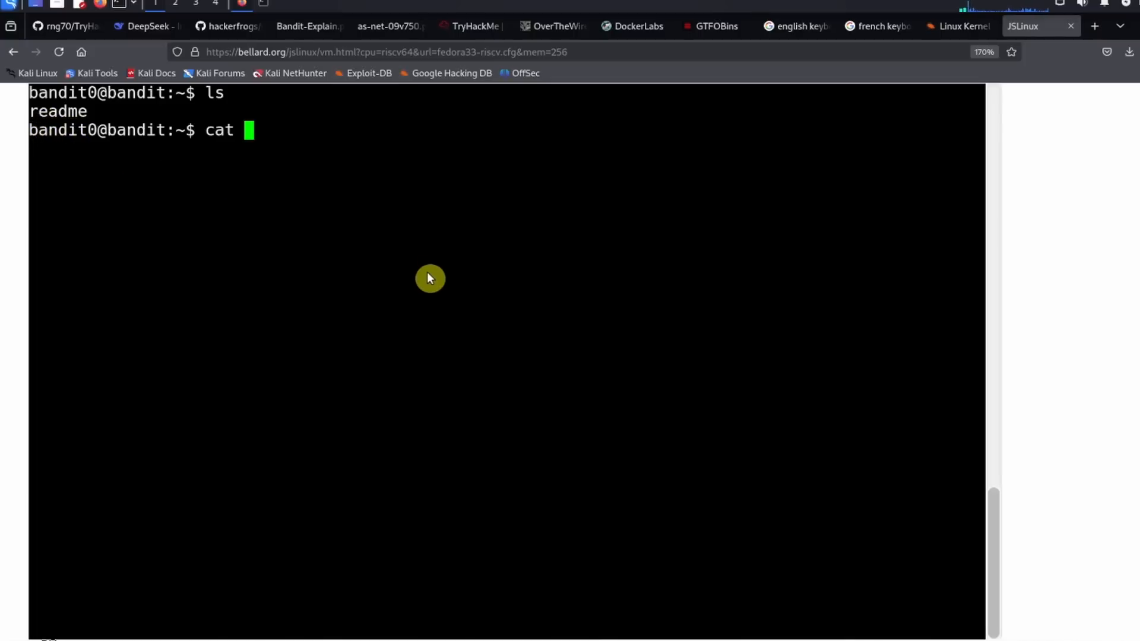
type("rea")
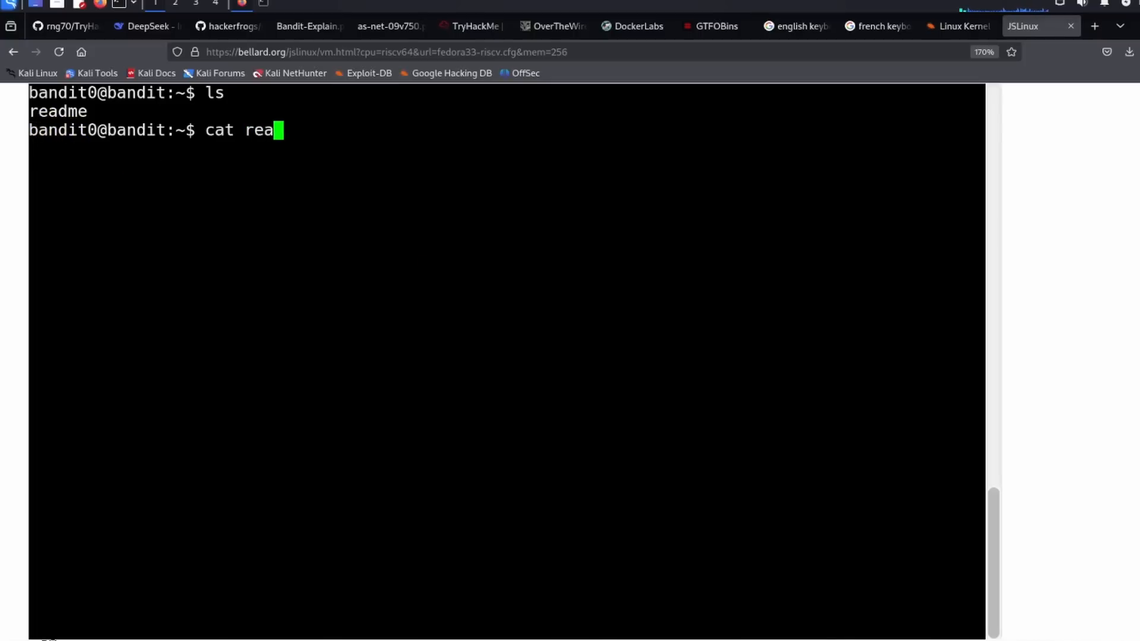
type("dme")
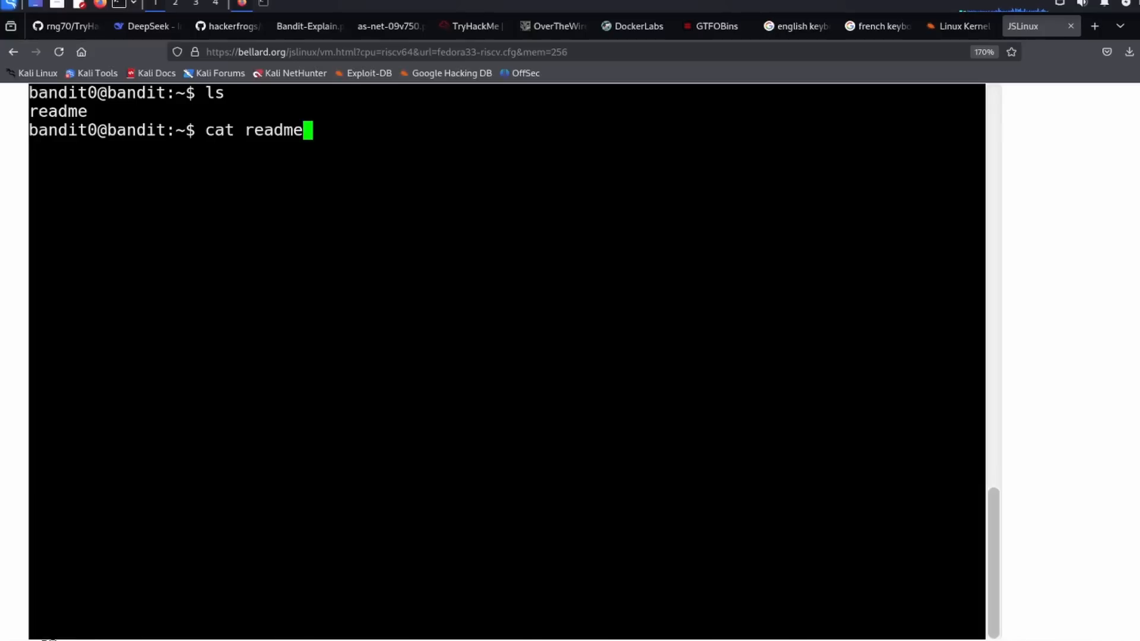
key("Return")
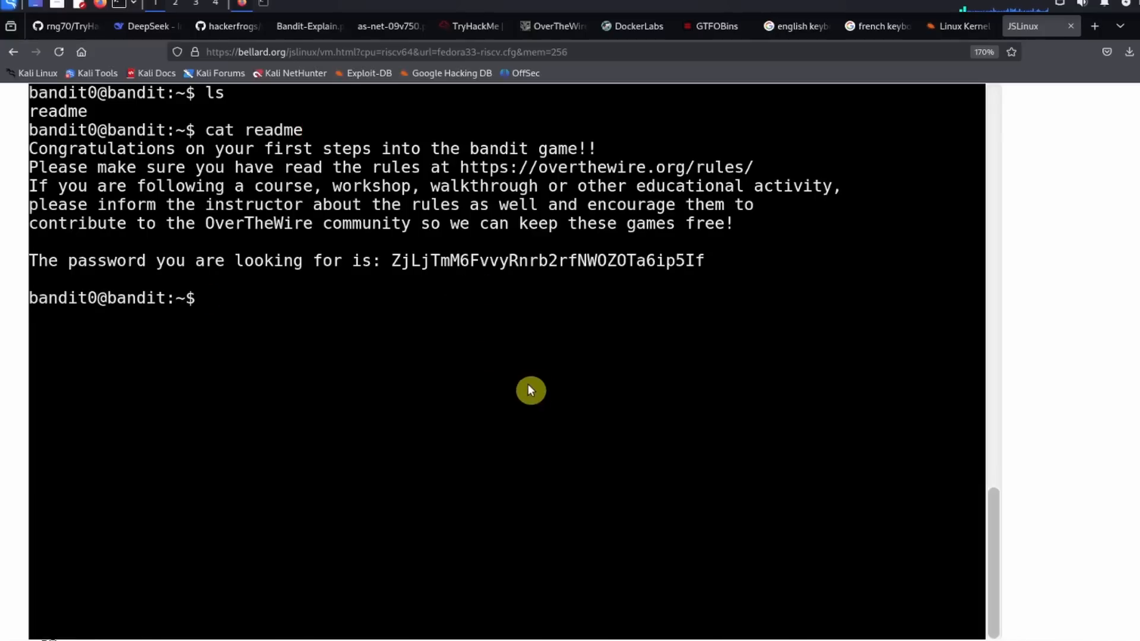
mouse_move(97, 159)
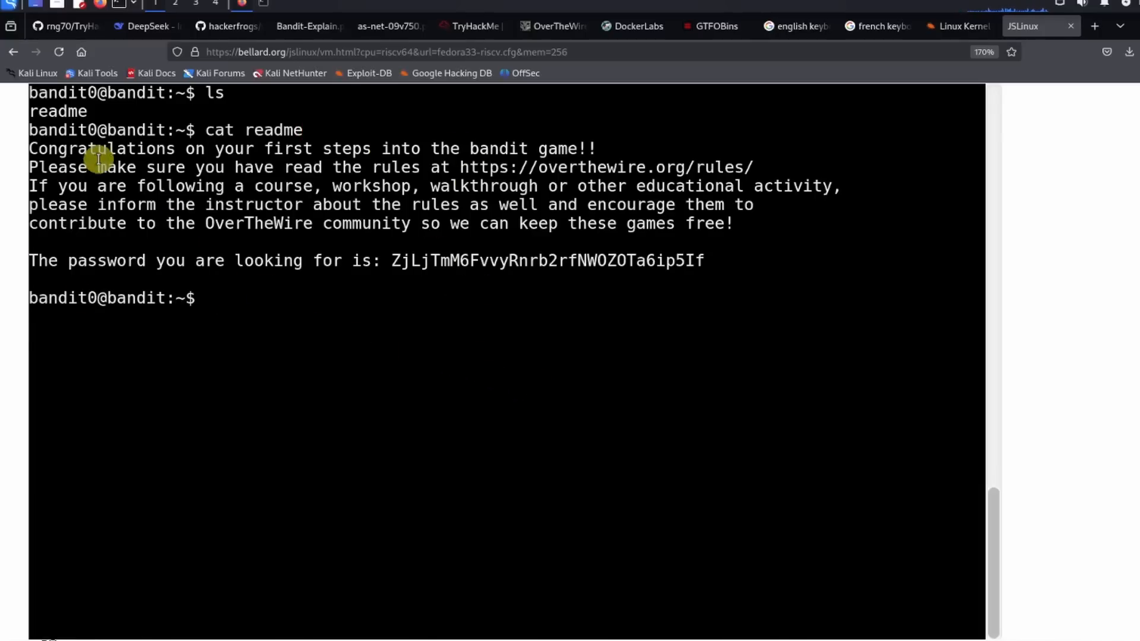
mouse_move(414, 167)
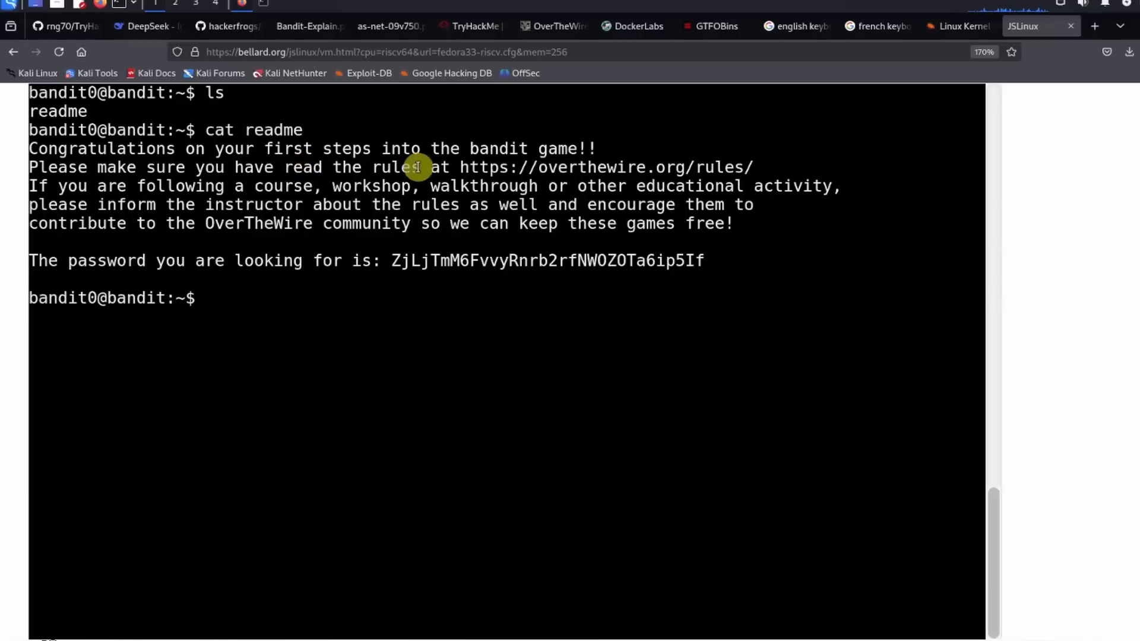
mouse_move(141, 185)
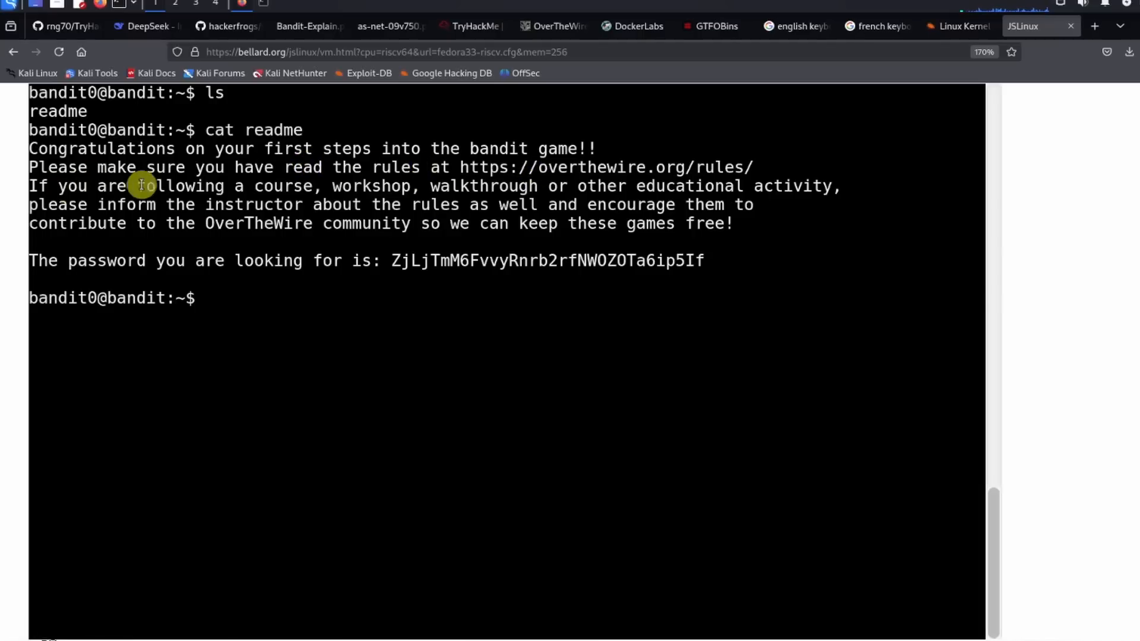
mouse_move(679, 186)
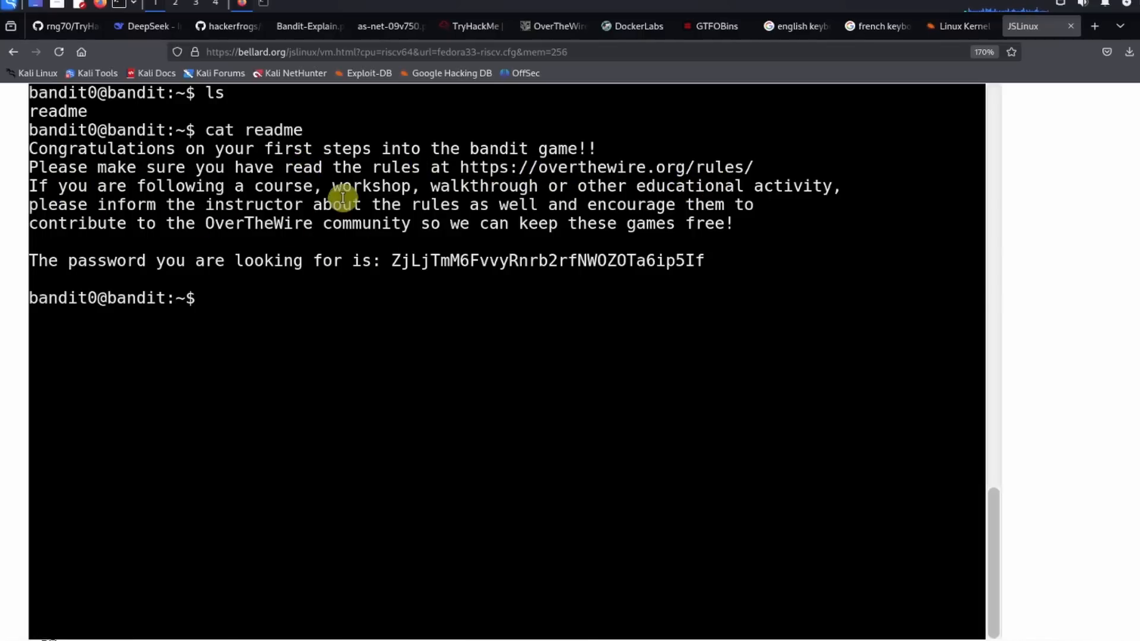
mouse_move(790, 206)
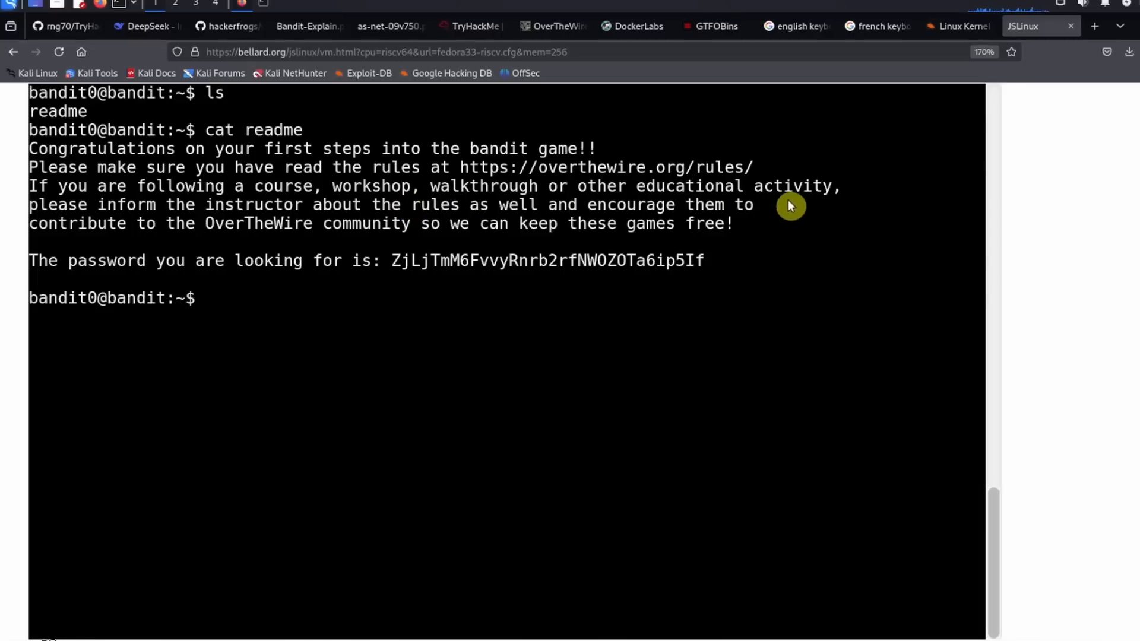
mouse_move(372, 225)
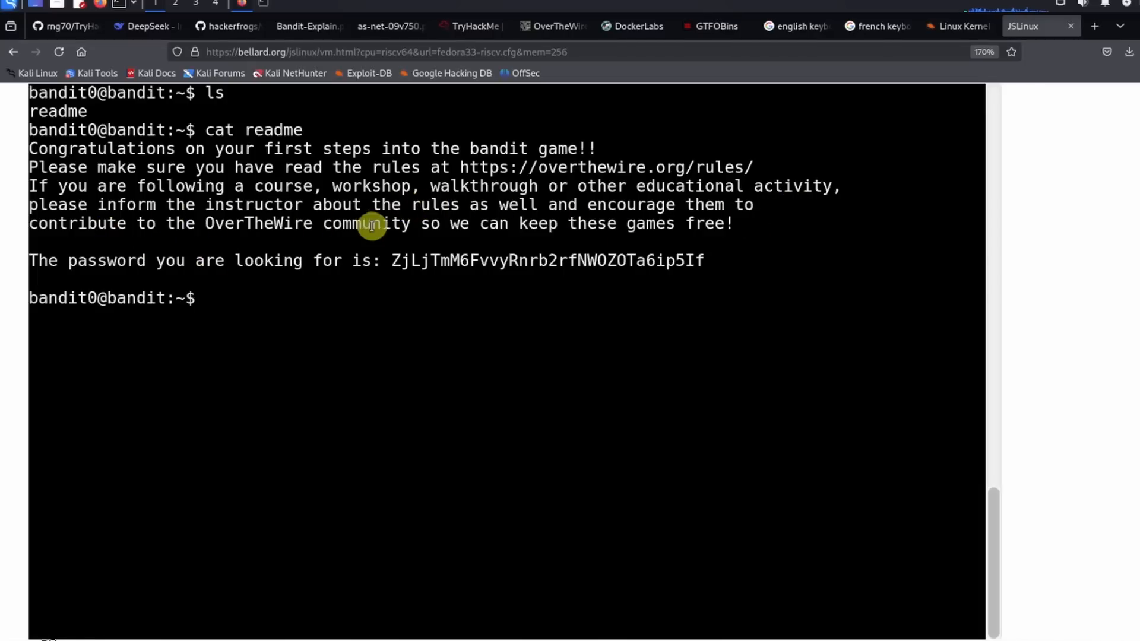
mouse_move(179, 255)
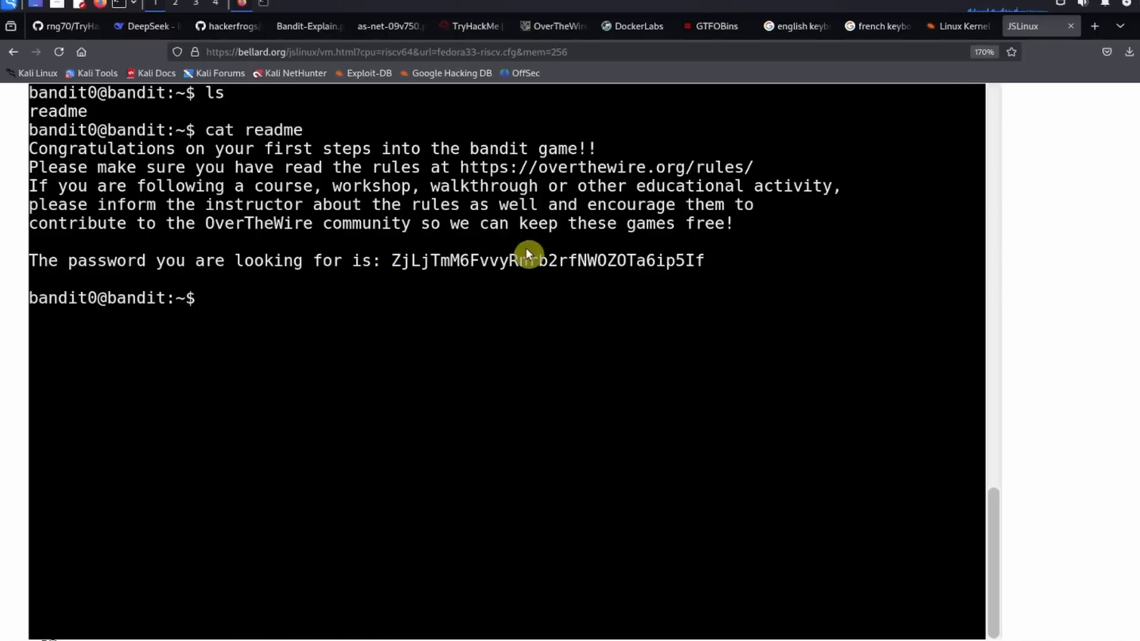
mouse_move(171, 284)
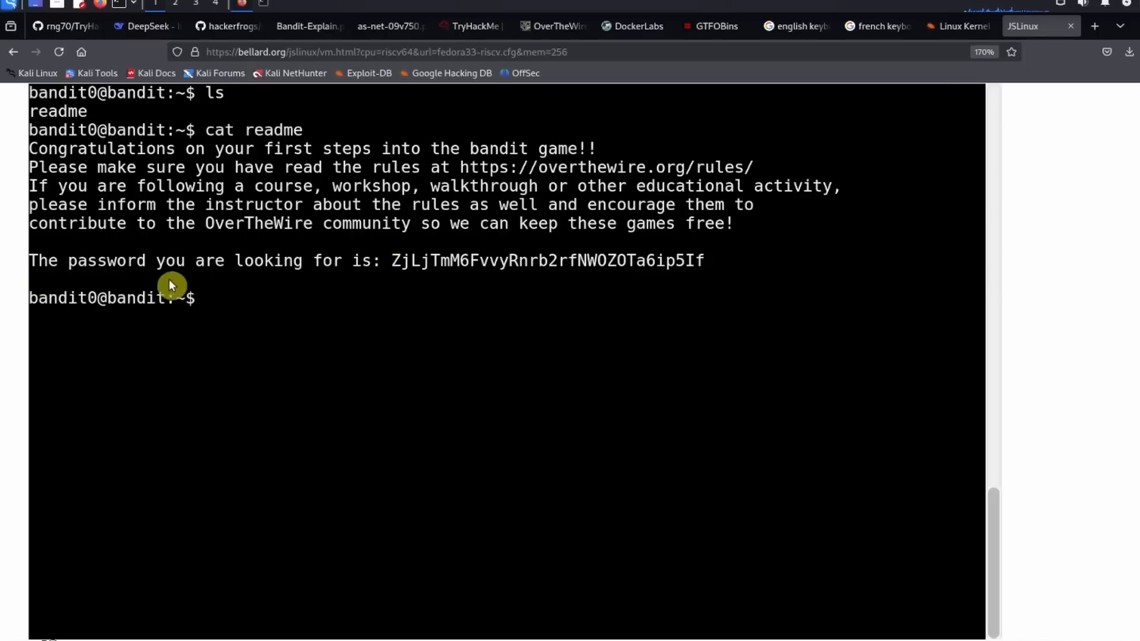
mouse_move(437, 284)
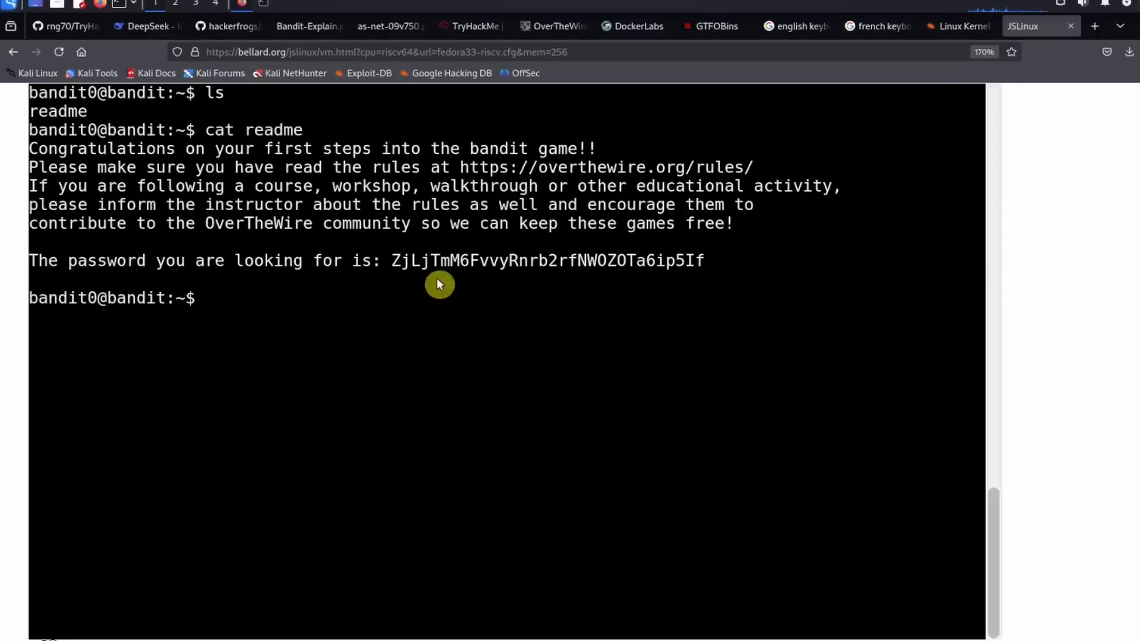
mouse_move(396, 286)
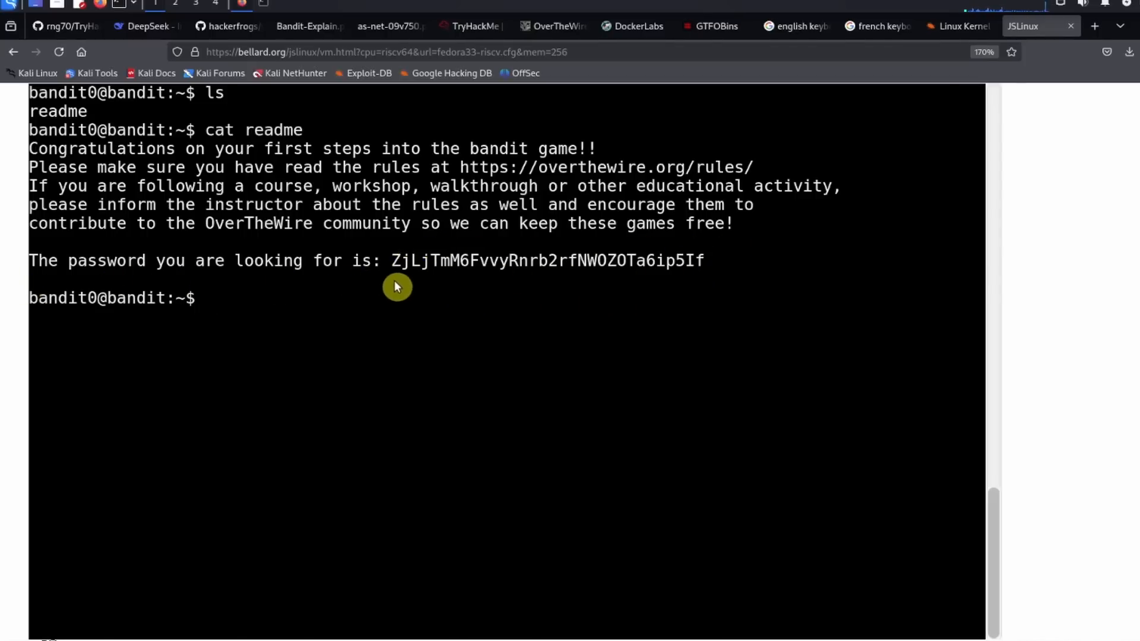
mouse_move(683, 284)
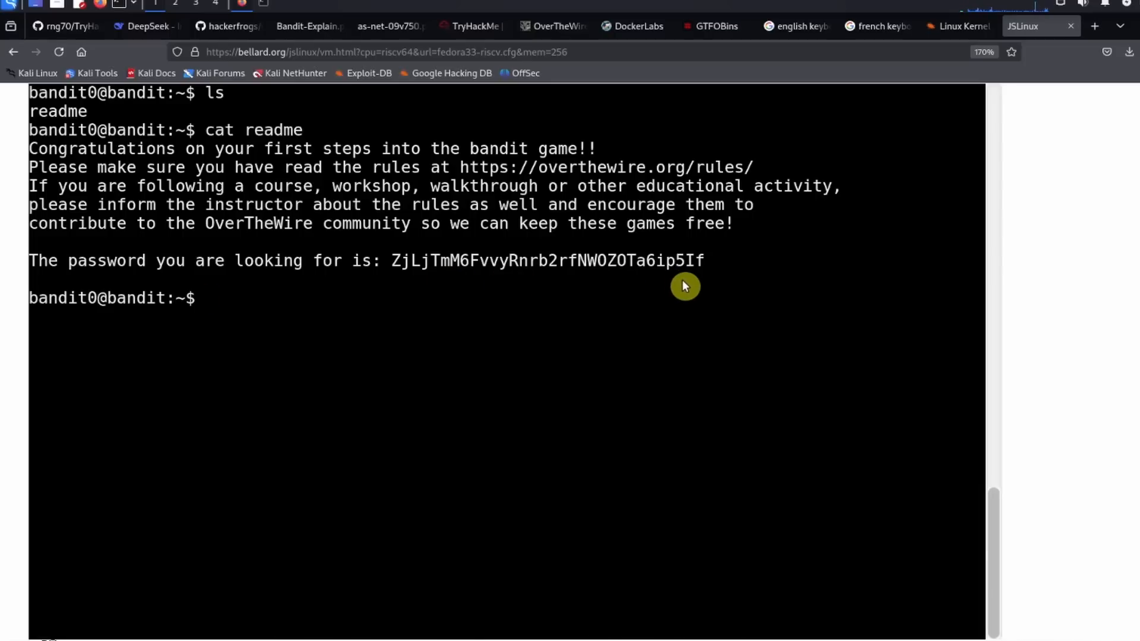
mouse_move(676, 292)
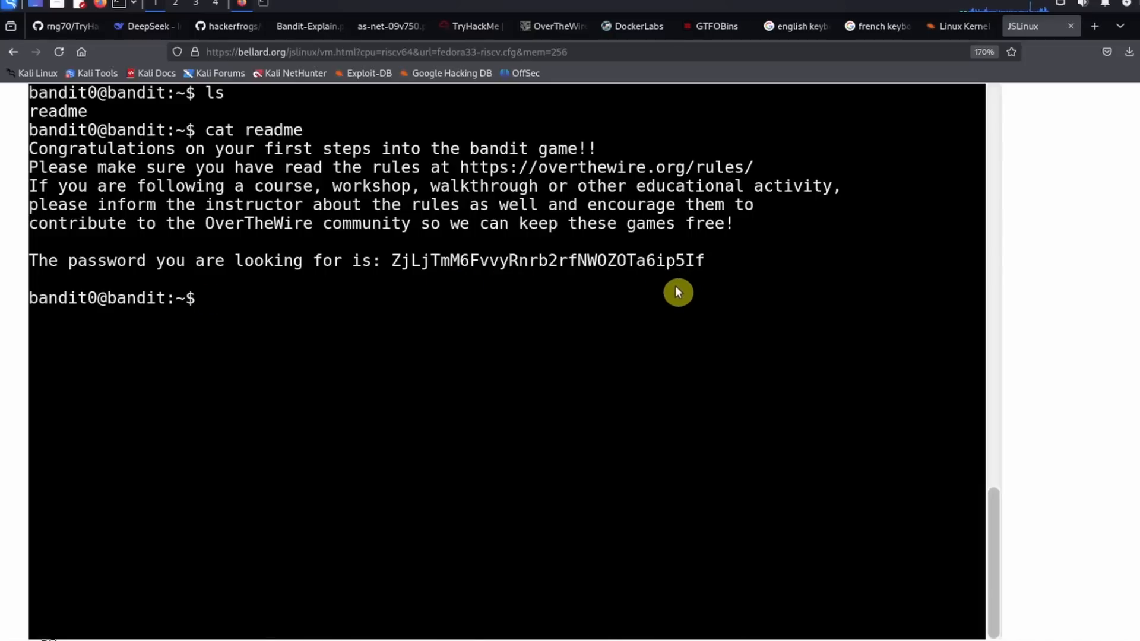
mouse_move(690, 286)
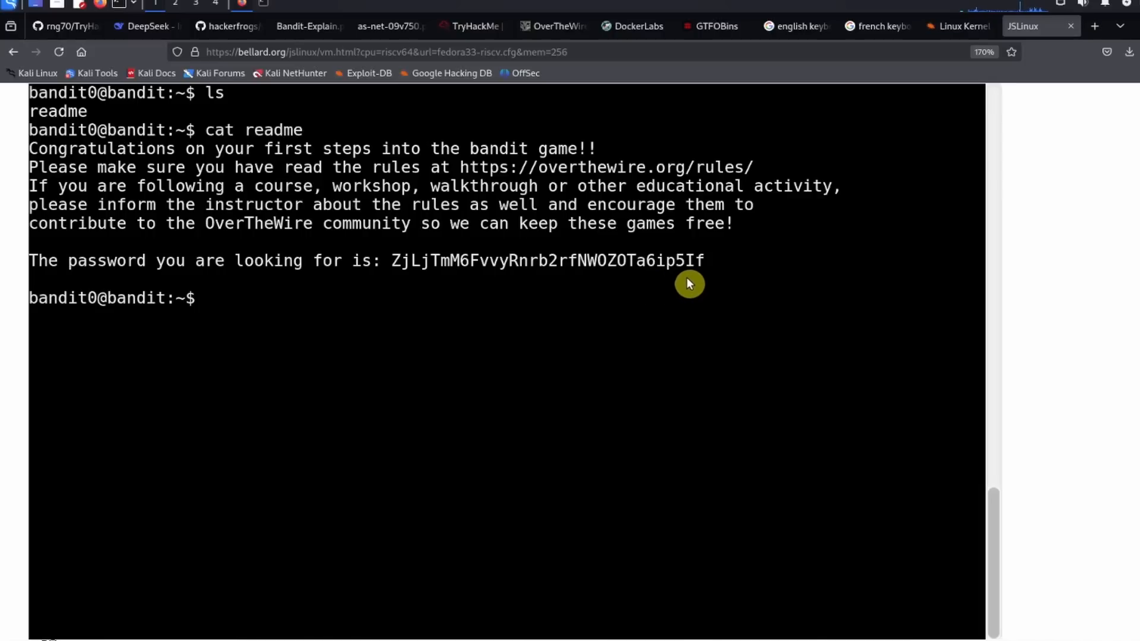
mouse_move(55, 320)
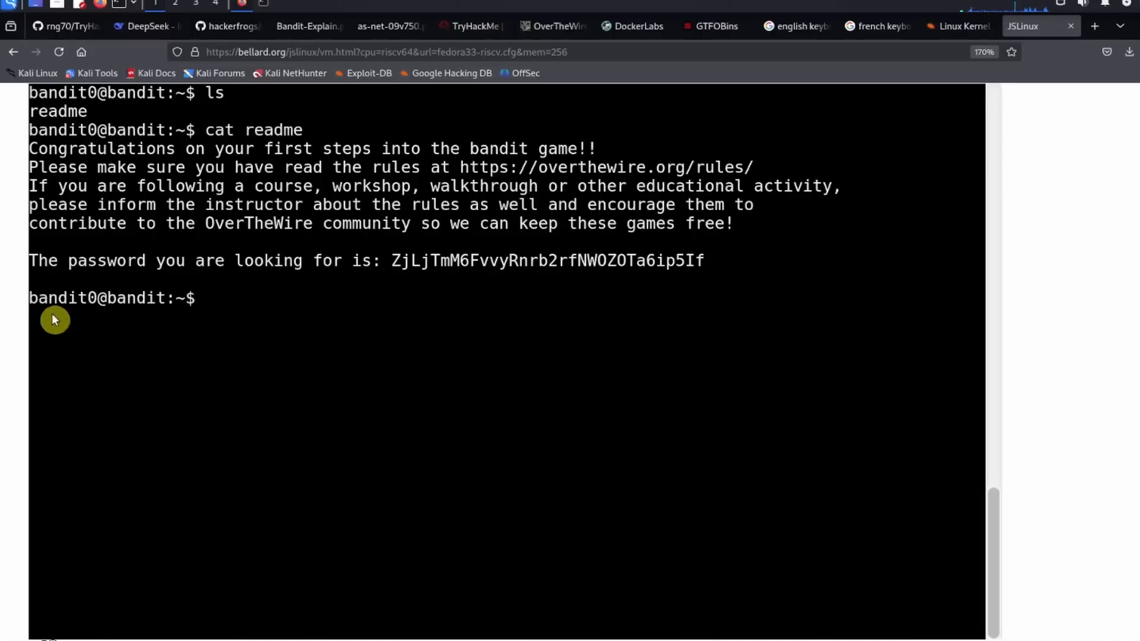
mouse_move(87, 318)
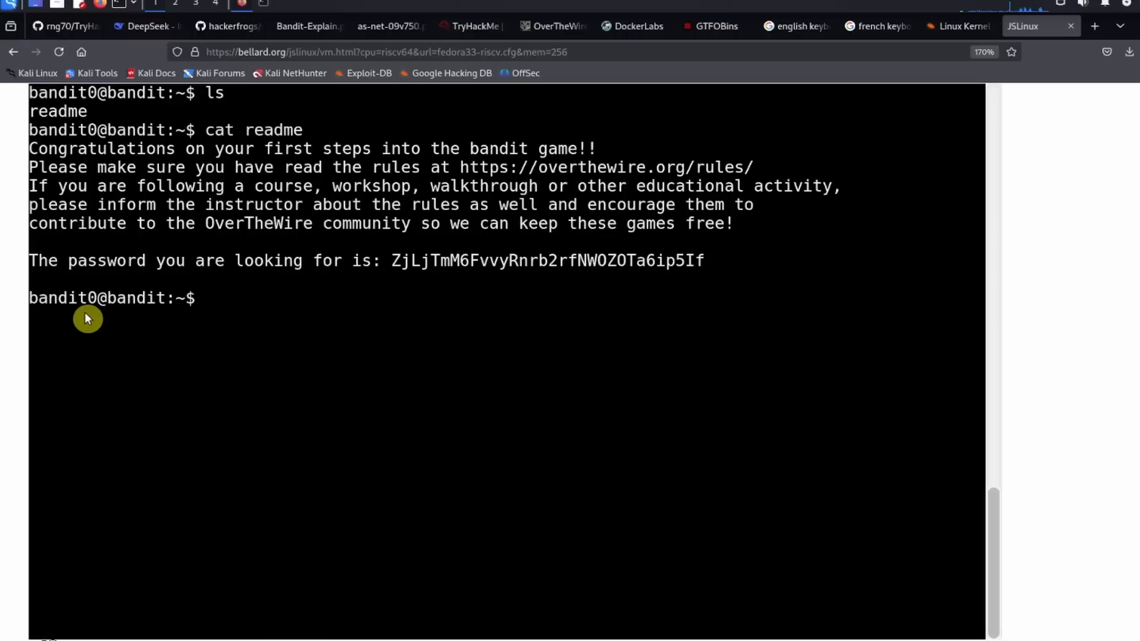
mouse_move(415, 263)
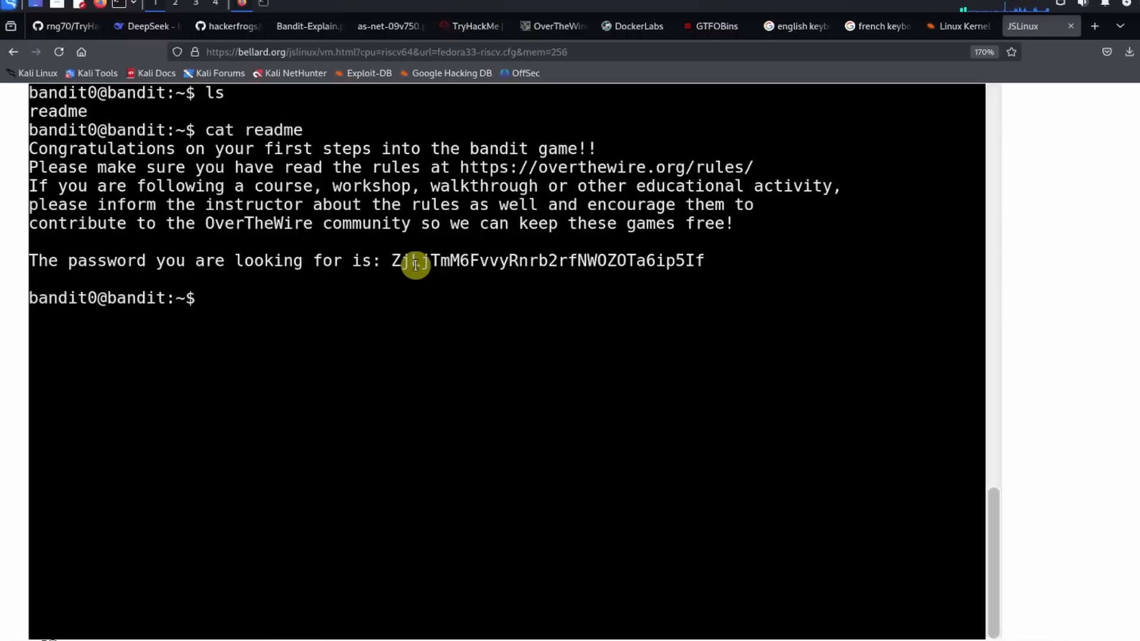
mouse_move(653, 289)
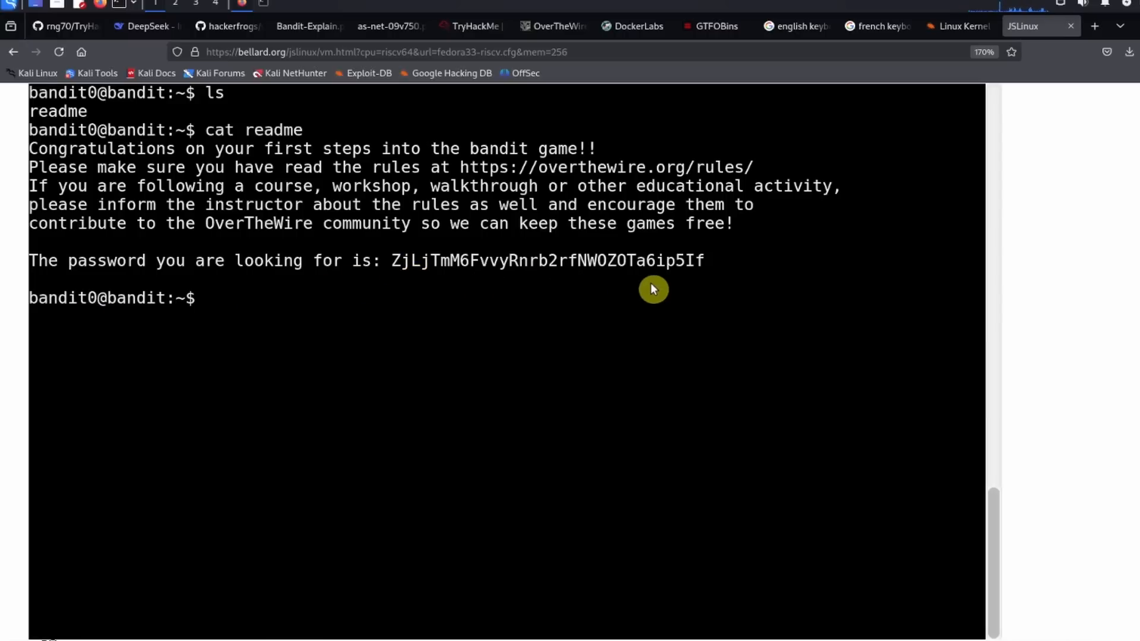
mouse_move(391, 259)
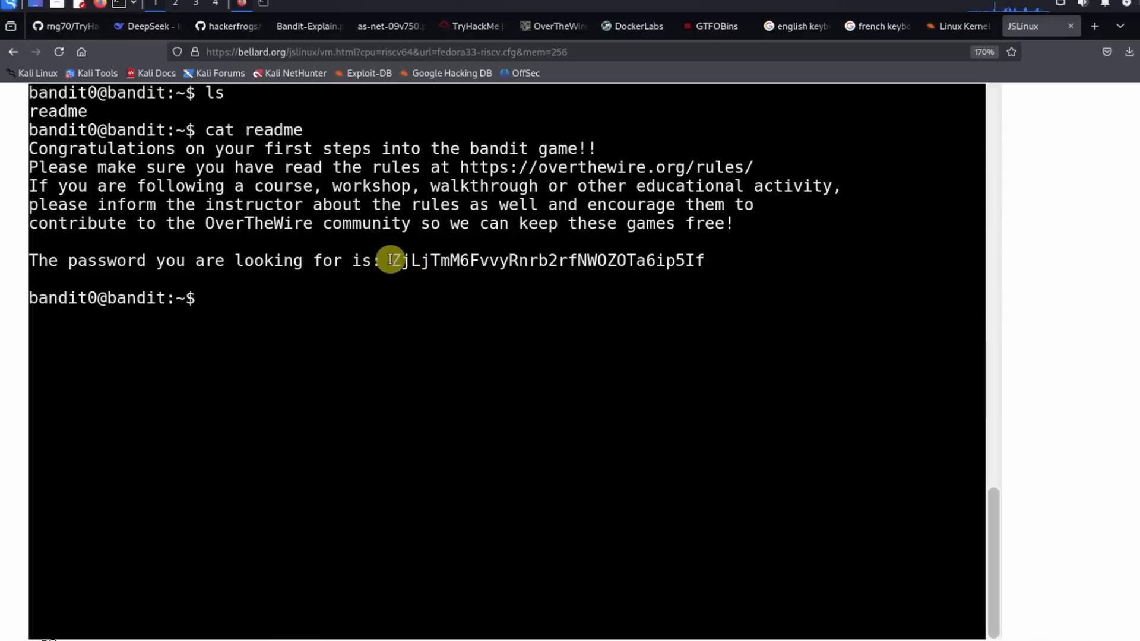
Right-click the terminal output, then switch to the Bandit-Explain.pdf tab
right_click(680, 260)
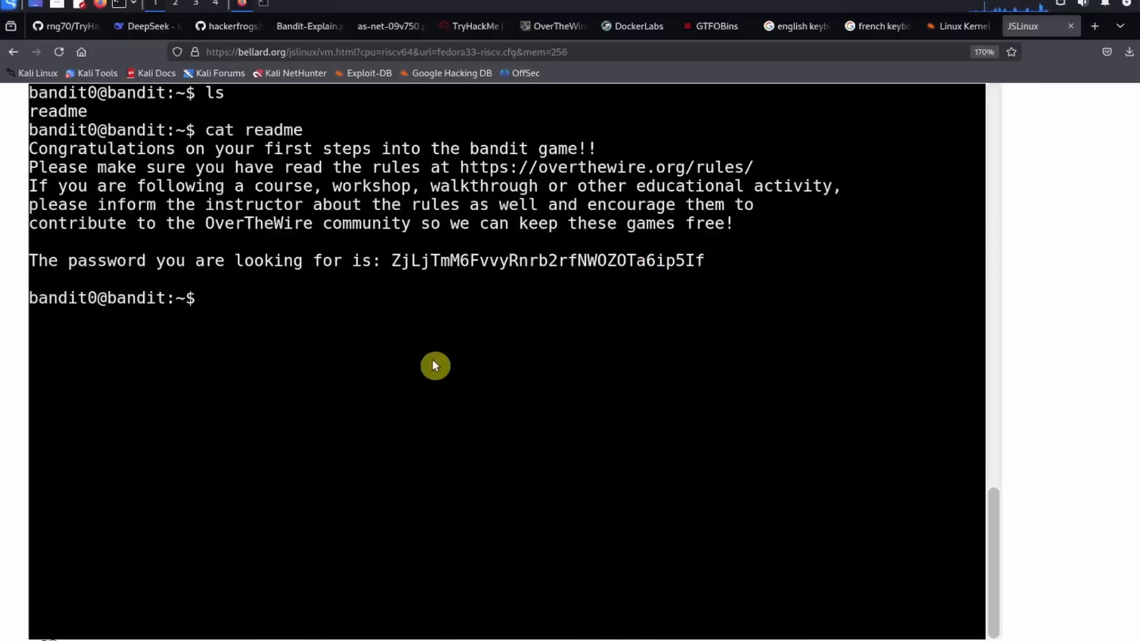
left_click(309, 27)
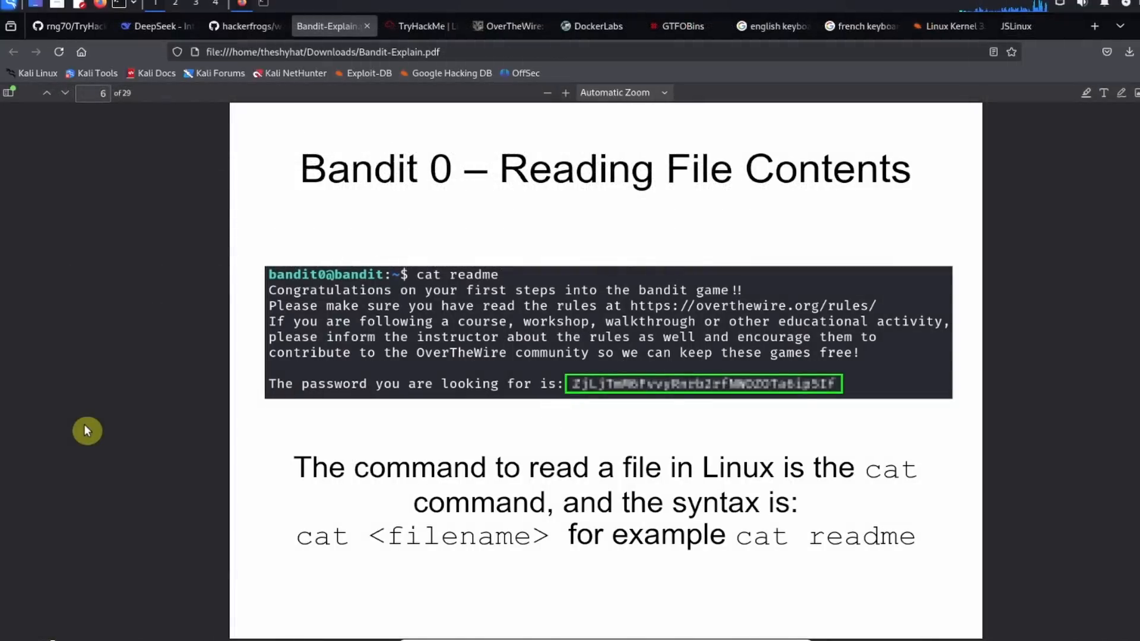
mouse_move(820, 499)
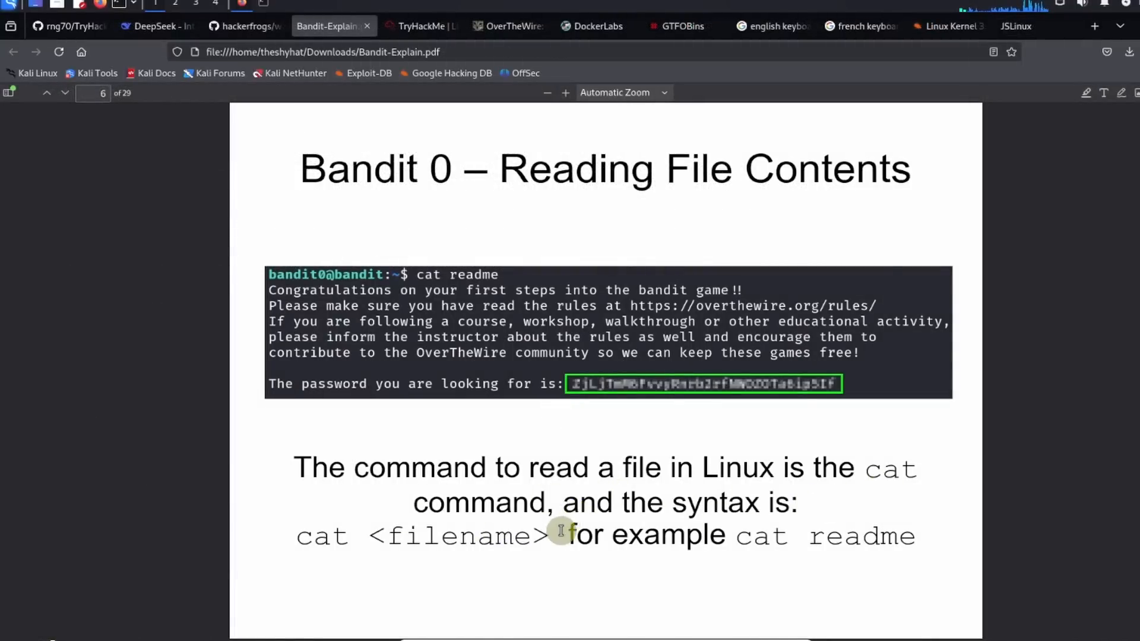
mouse_move(305, 567)
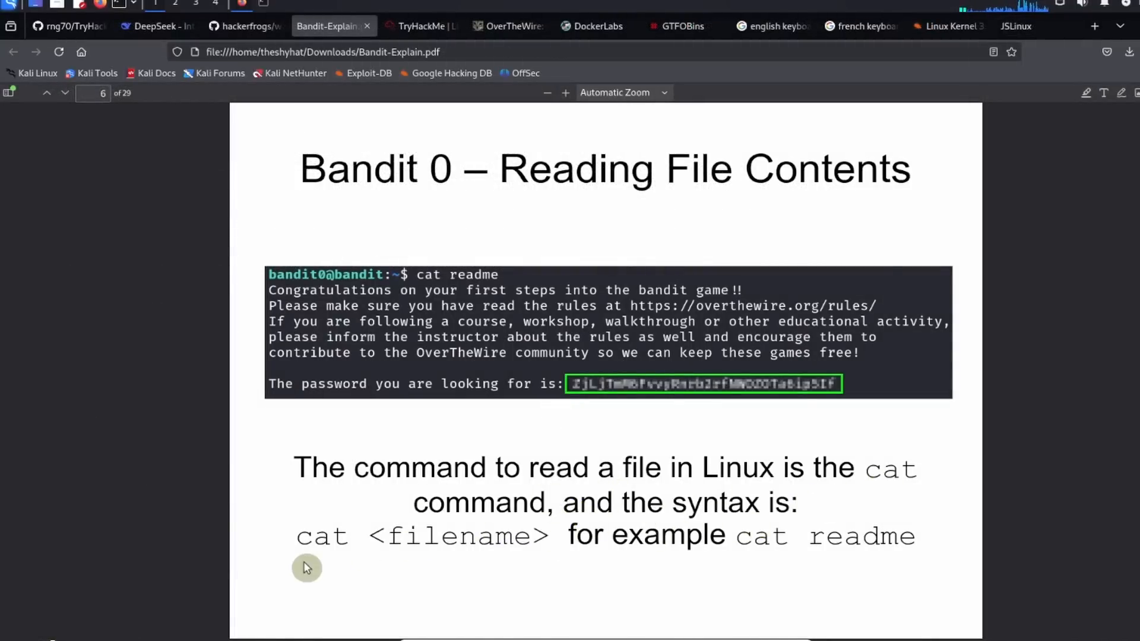
mouse_move(547, 568)
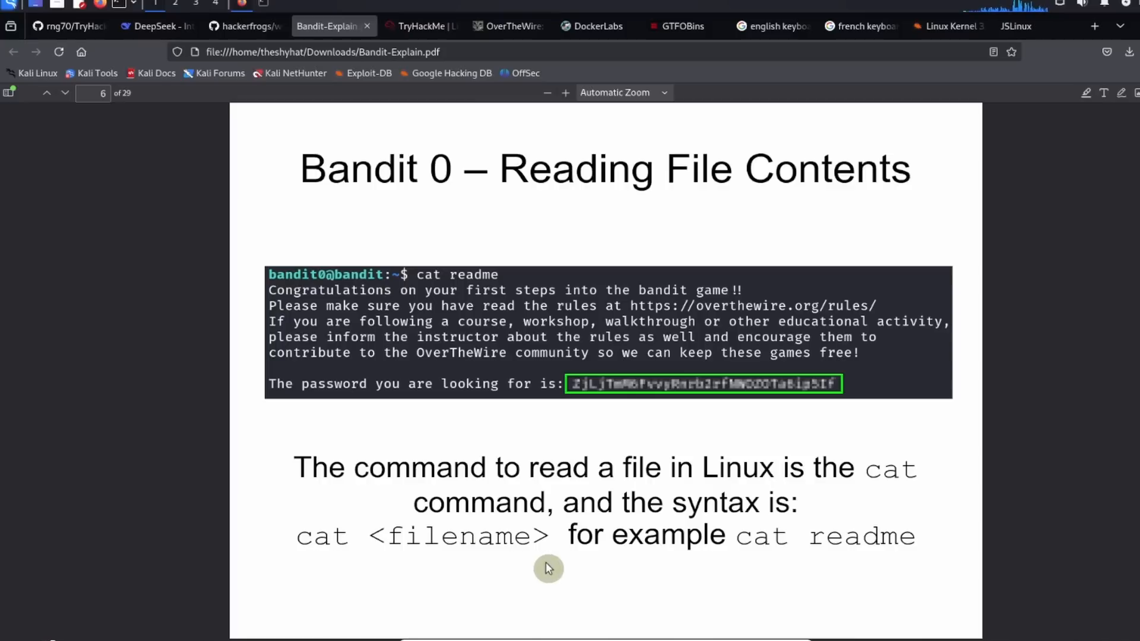
mouse_move(820, 564)
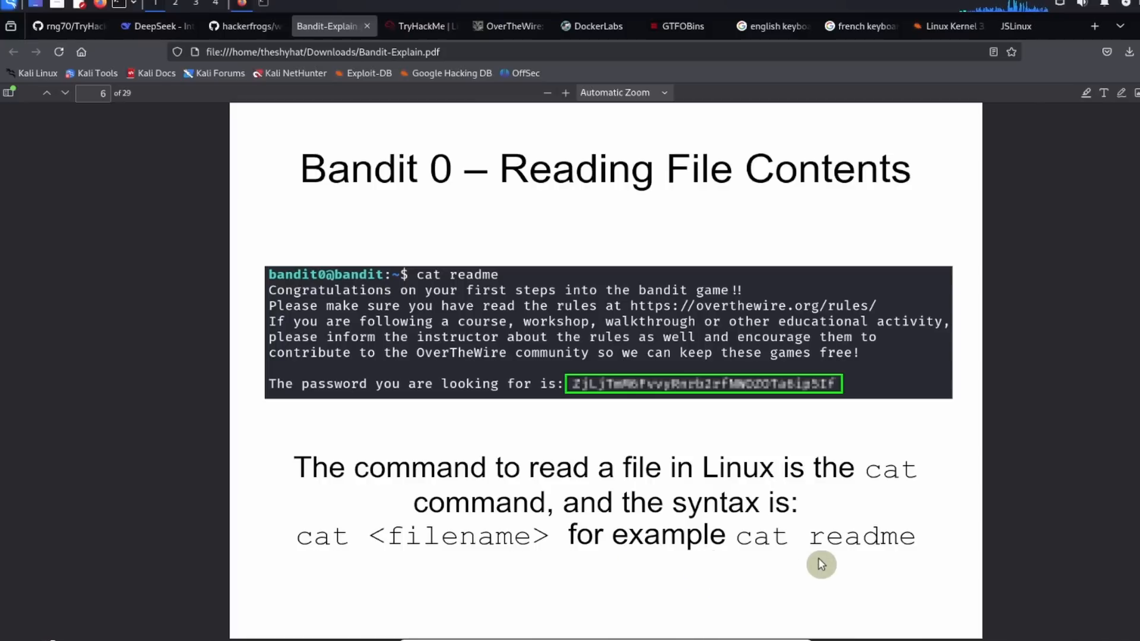
mouse_move(493, 427)
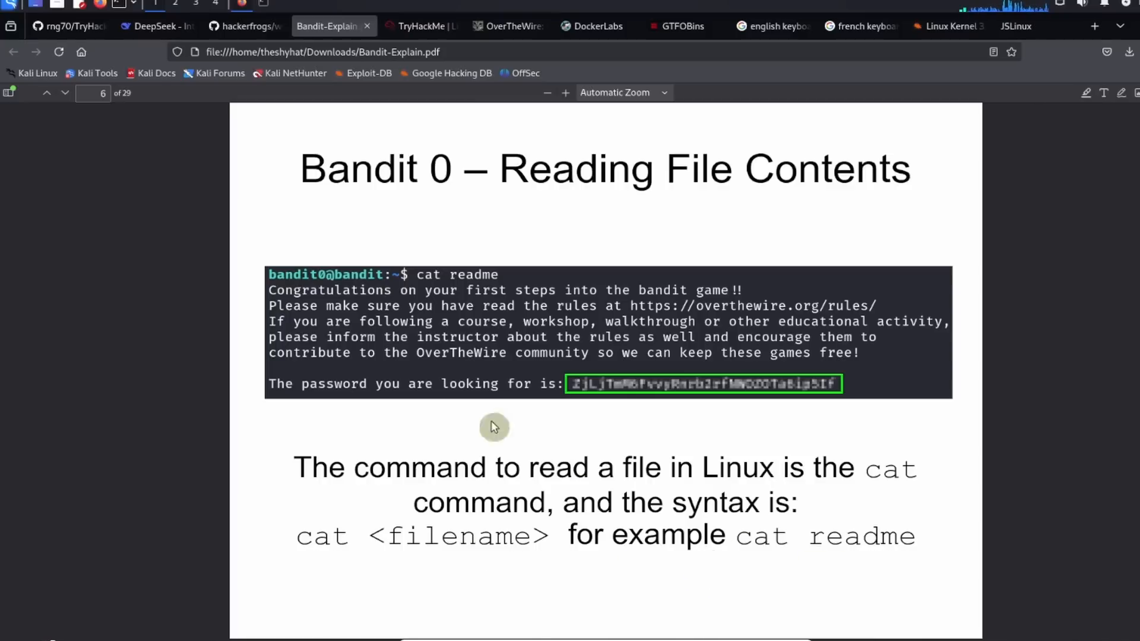
mouse_move(158, 420)
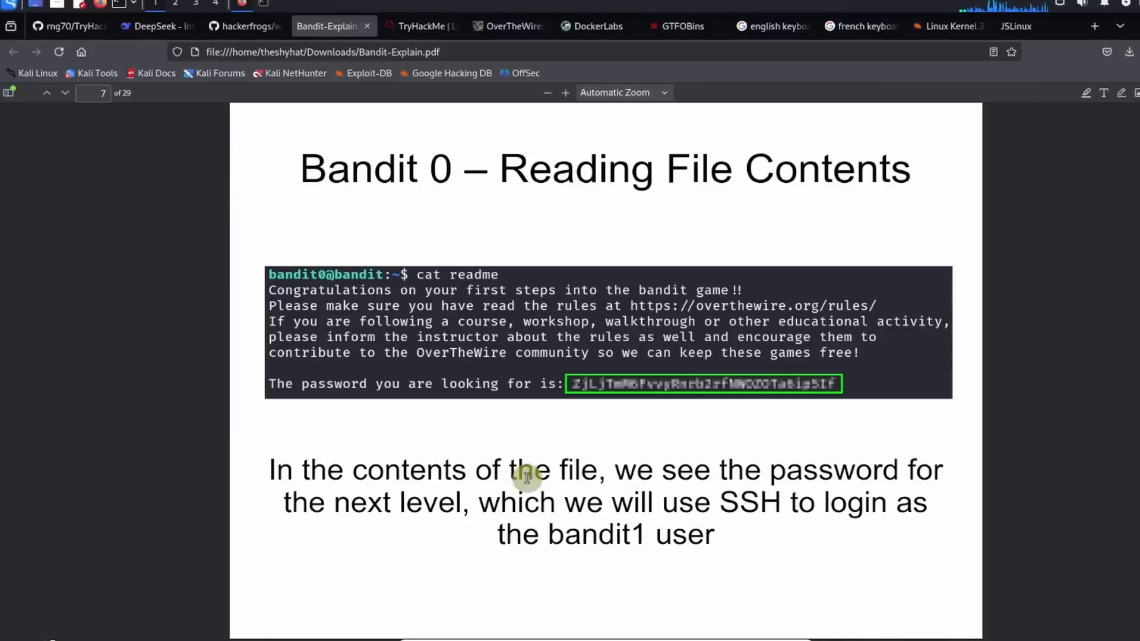
mouse_move(566, 533)
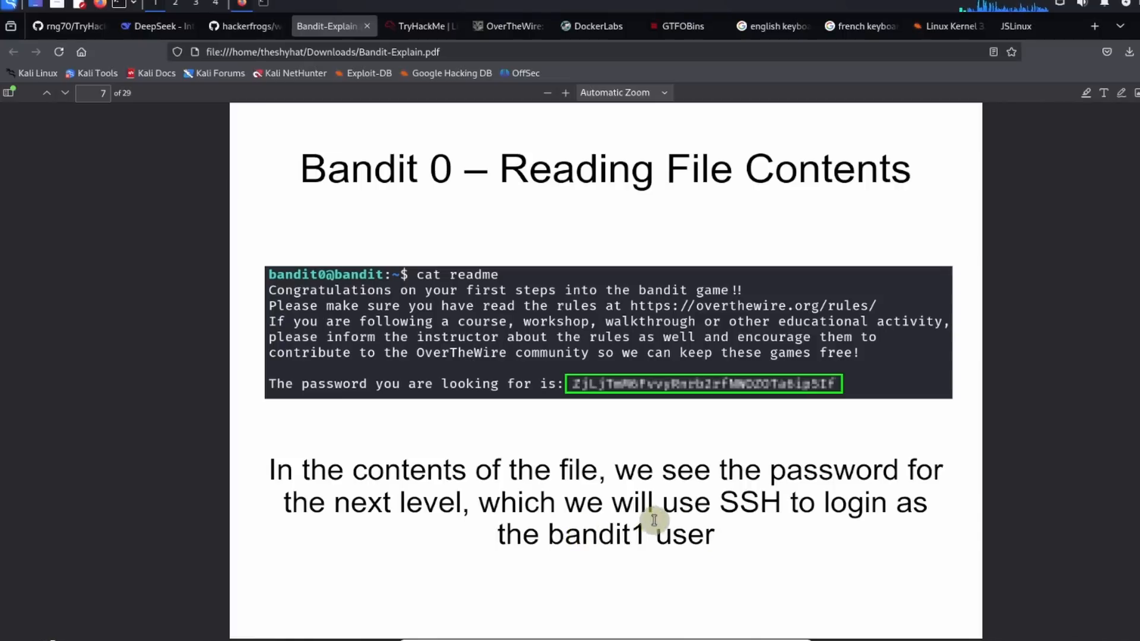
mouse_move(841, 530)
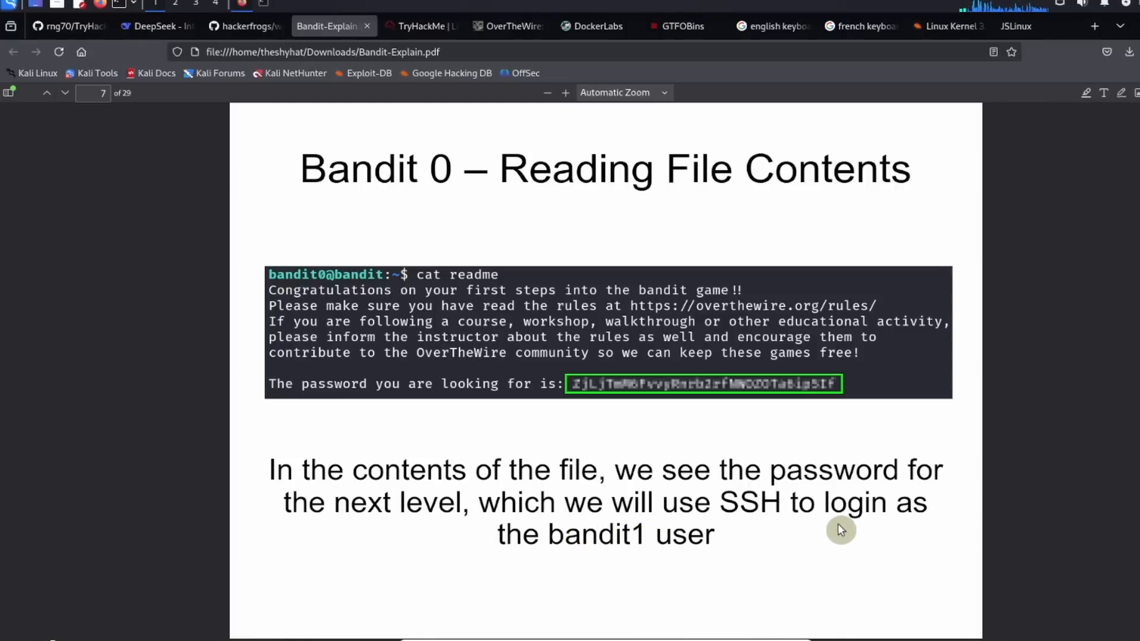
mouse_move(213, 385)
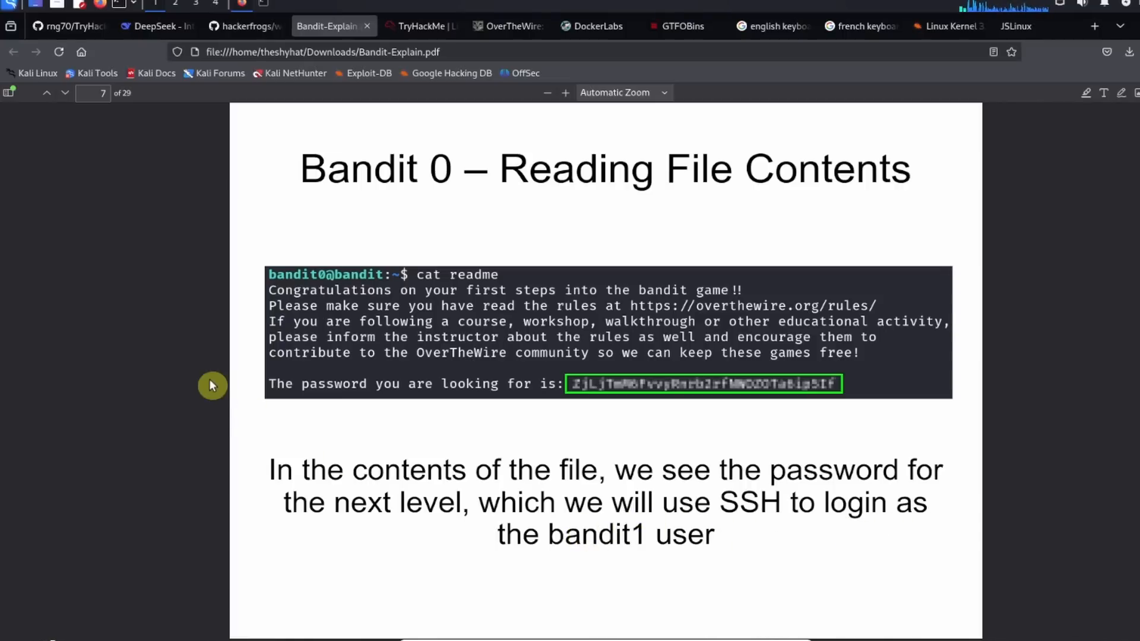
Scroll to page 8, 'Bandit 1 – Pasting in Passwords'
scroll("down", 3)
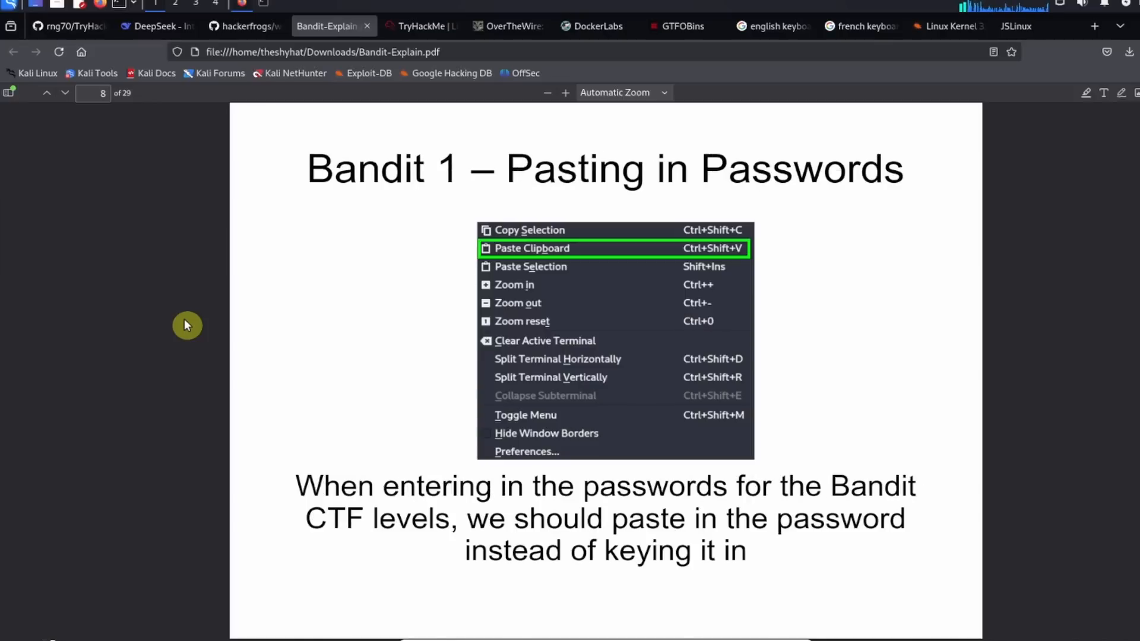
Return to page 7 of the Bandit-Explain slides, showing the boxed bandit1 password
left_click(46, 93)
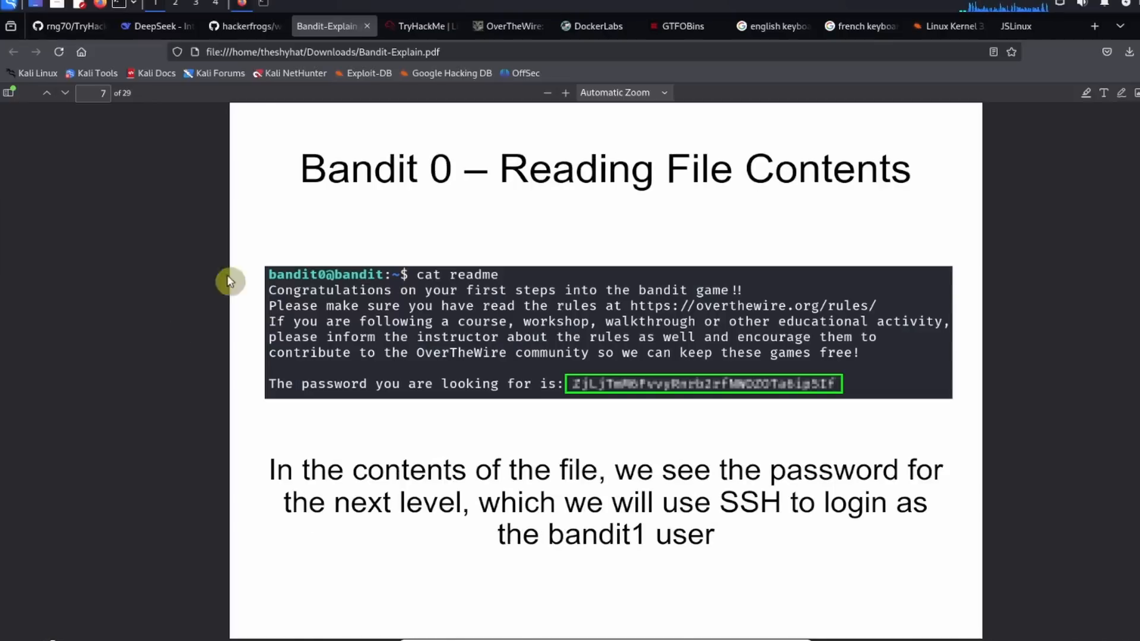
mouse_move(246, 425)
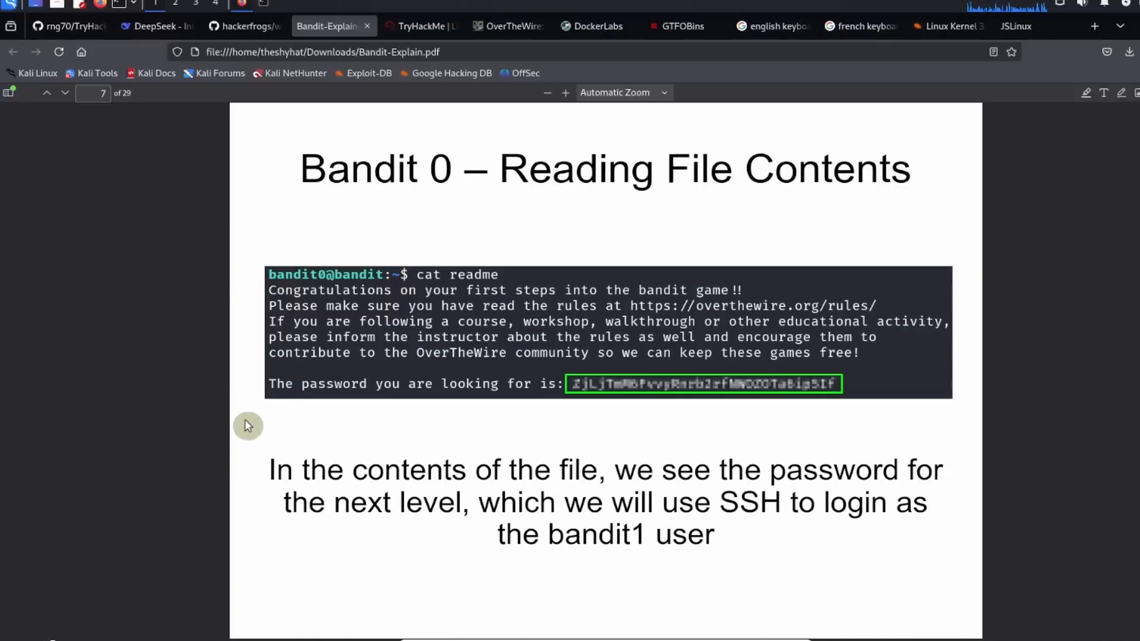
mouse_move(243, 416)
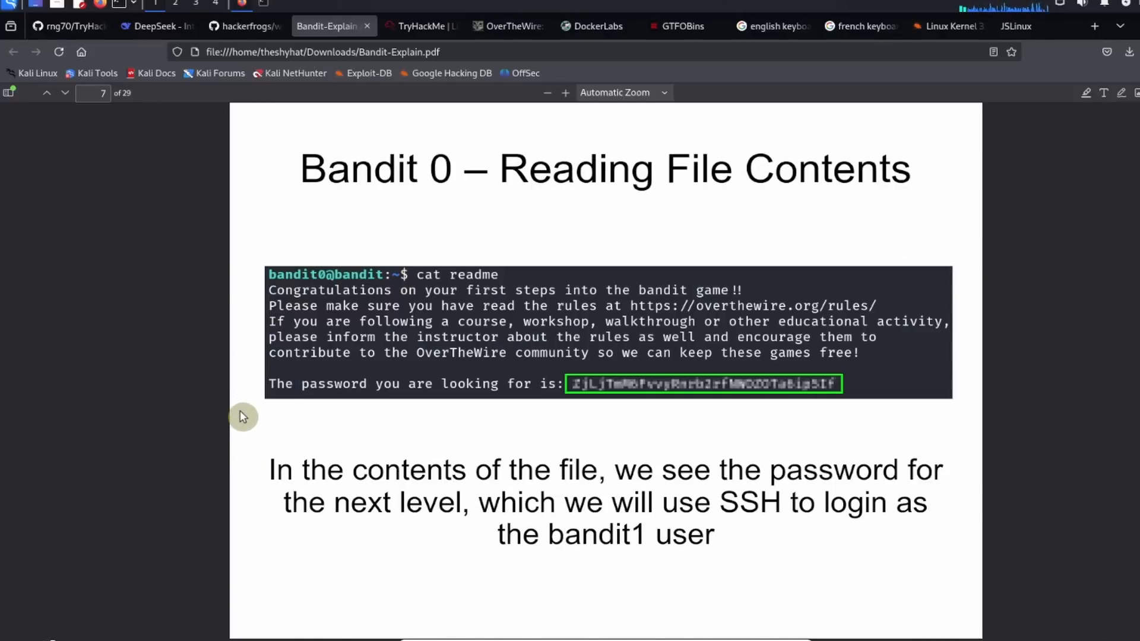
mouse_move(754, 384)
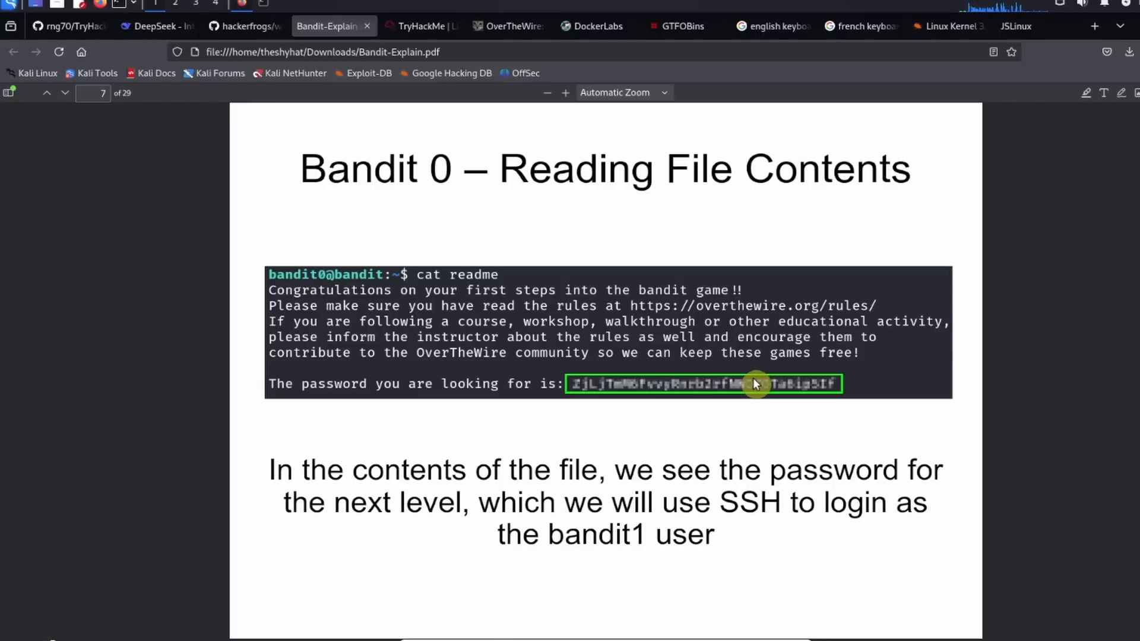
mouse_move(757, 388)
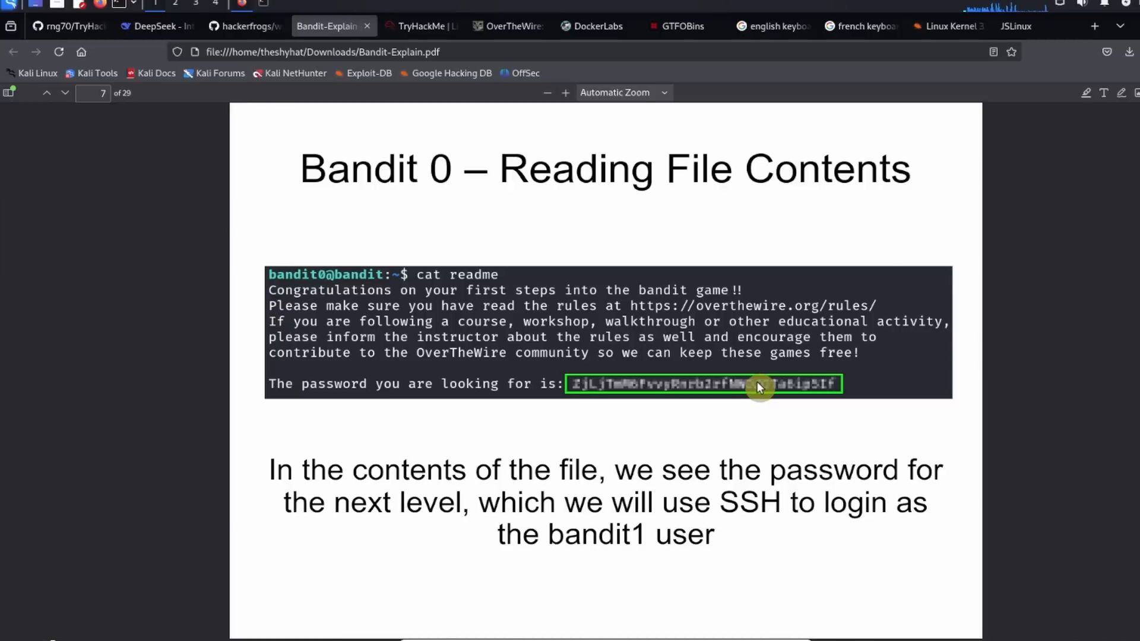
mouse_move(831, 367)
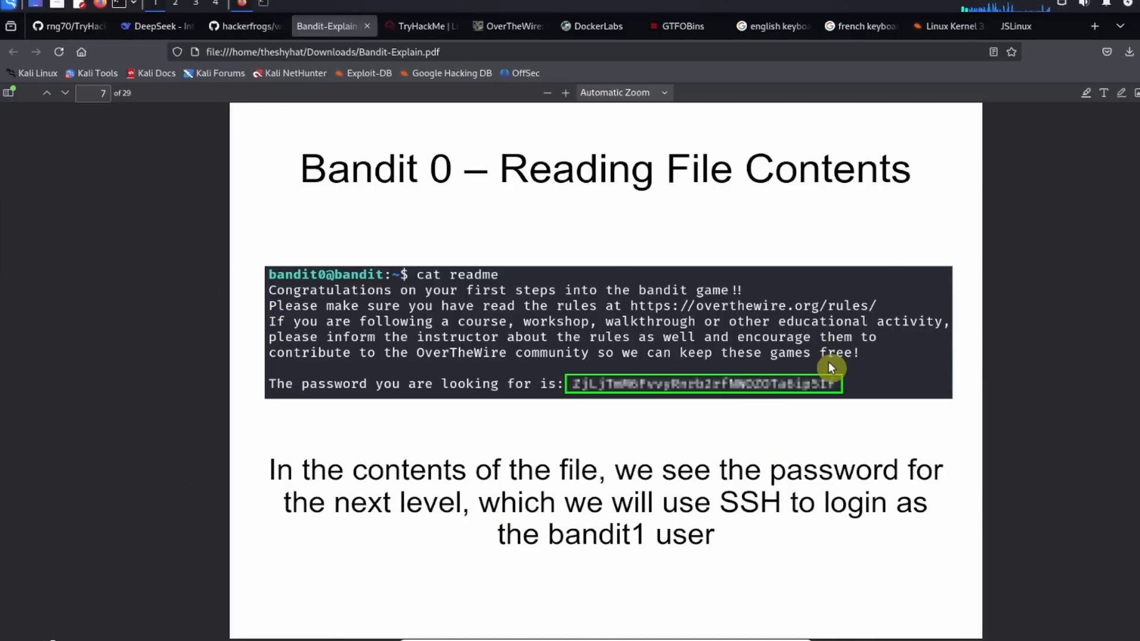
mouse_move(475, 351)
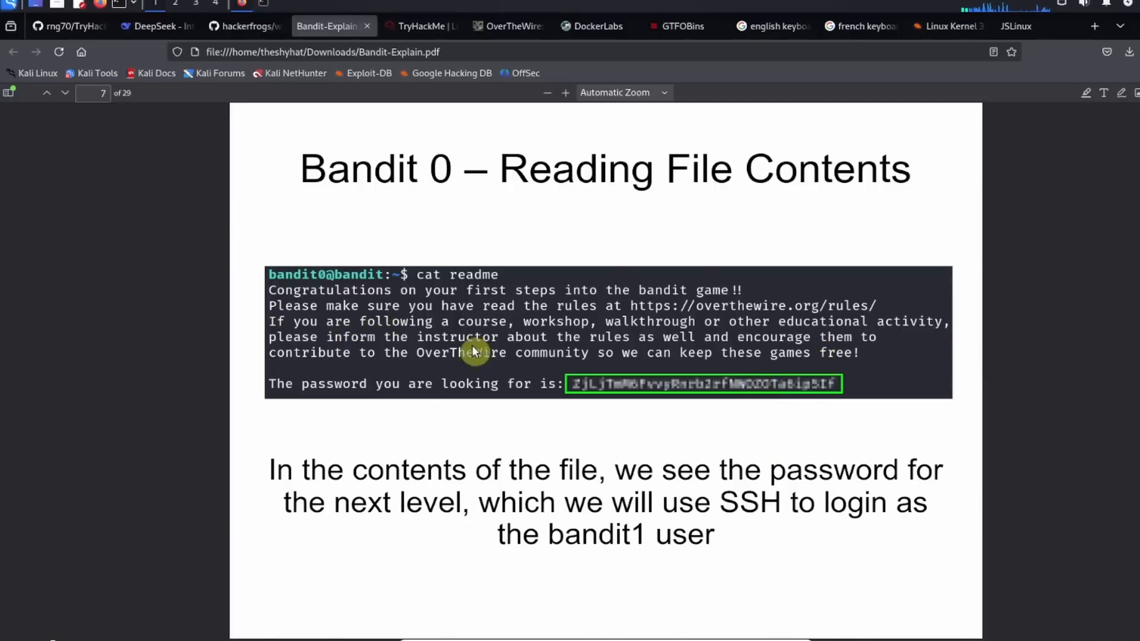